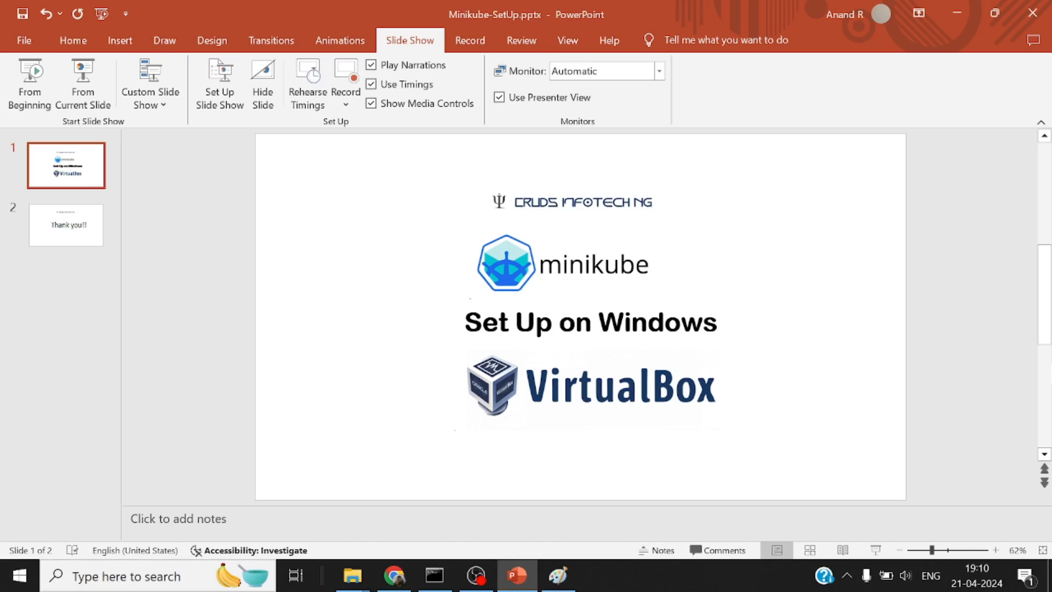
- Switch from the PowerPoint deck to the blank Paint canvas via the taskbar
{"action": "left_click", "coordinate": [558, 575]}
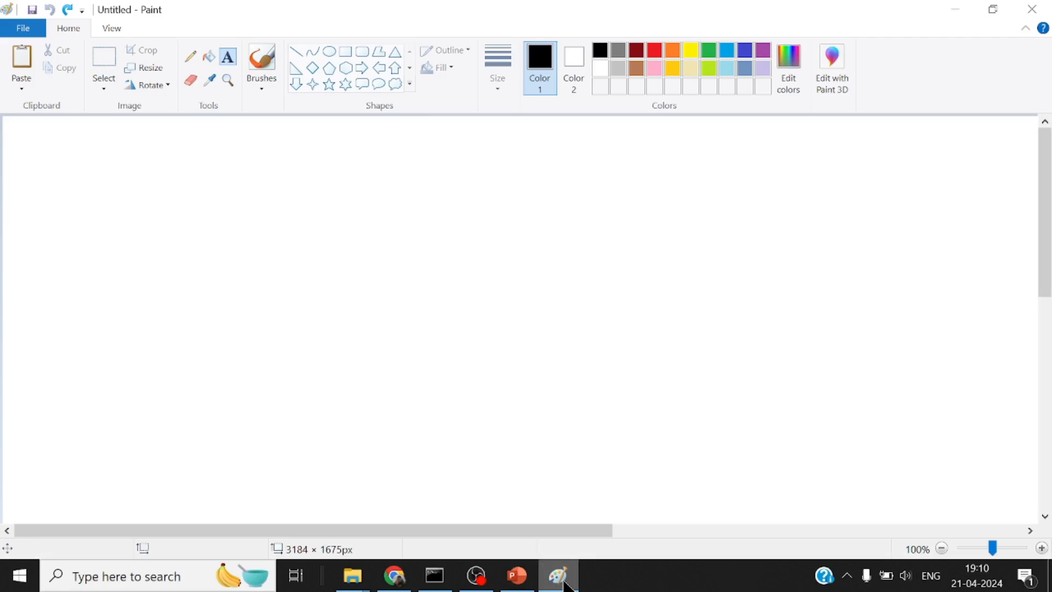
- Draw outlined rectangles near the canvas centre with the Rectangle shape tool
{"action": "left_click", "coordinate": [345, 51]}
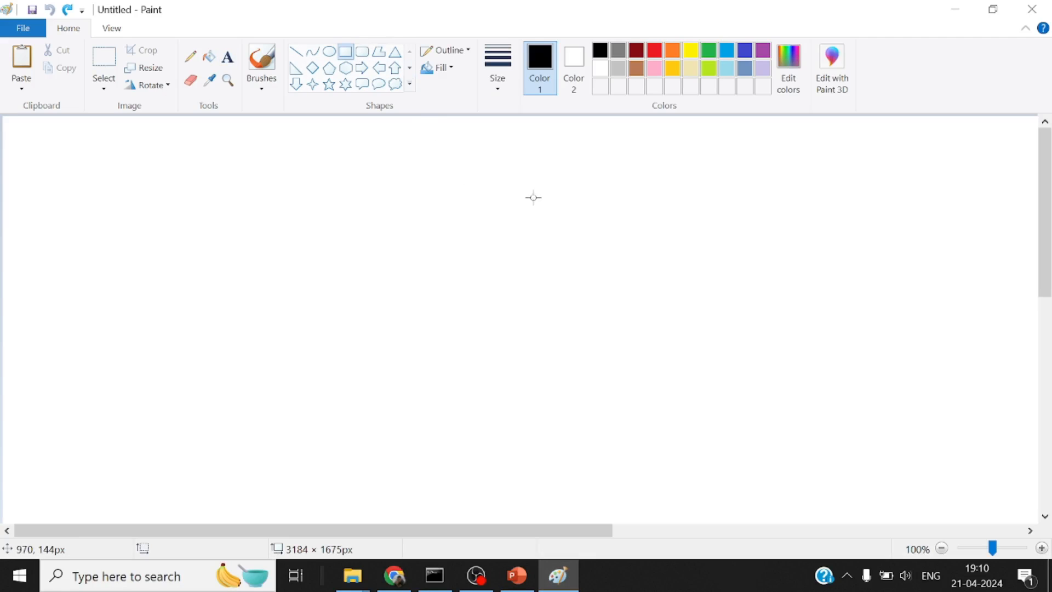
{"action": "left_click_drag", "start_coordinate": [625, 276], "coordinate": [676, 354]}
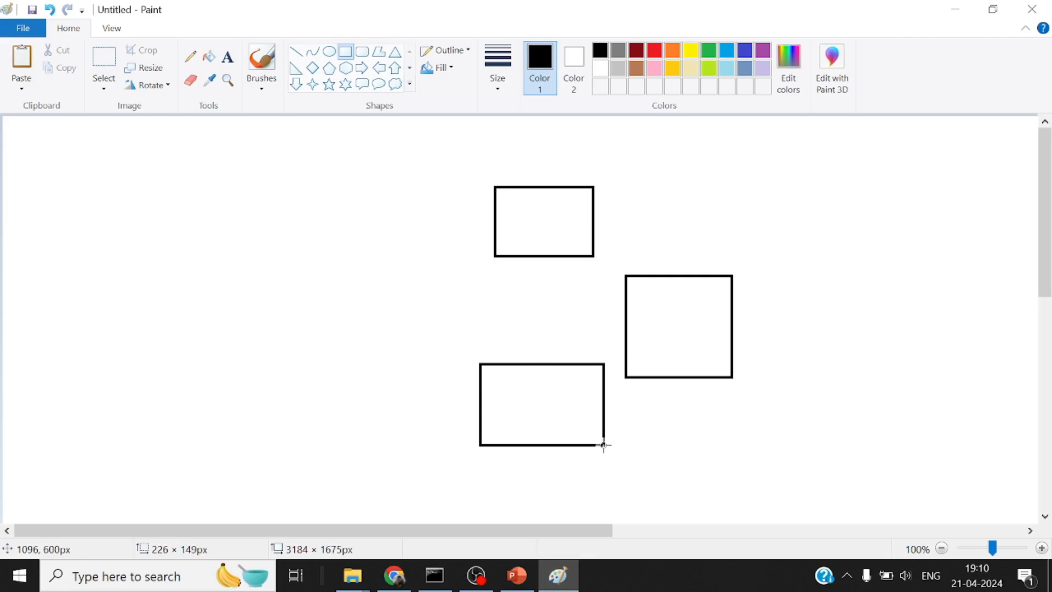
{"action": "left_click", "coordinate": [227, 57]}
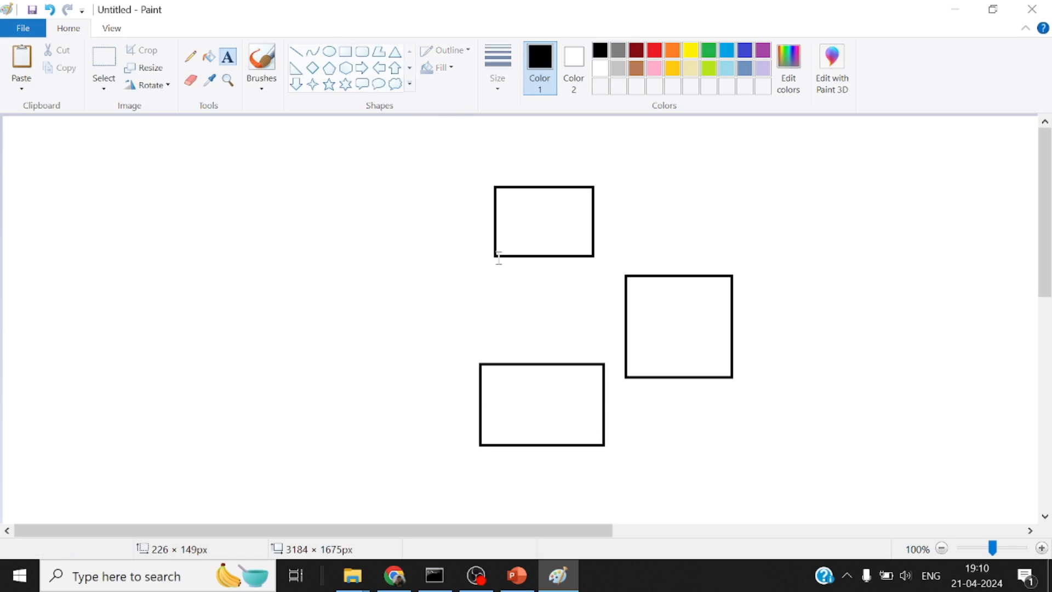
- Label the three rectangles 'Linux' and start a 'K8s' heading to their left
{"action": "type", "text": "Linux"}
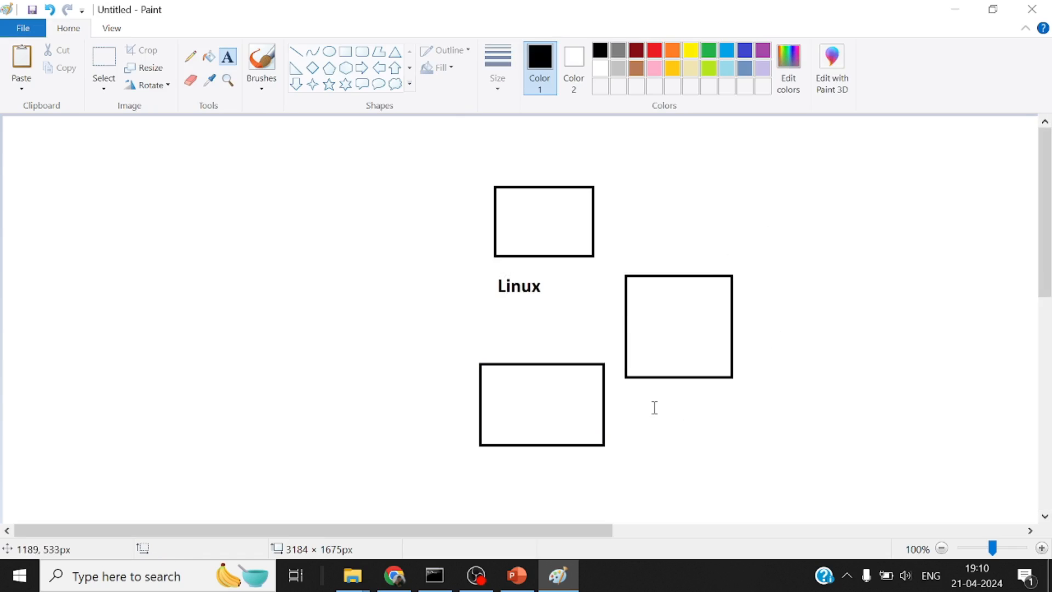
{"action": "type", "text": "Linux"}
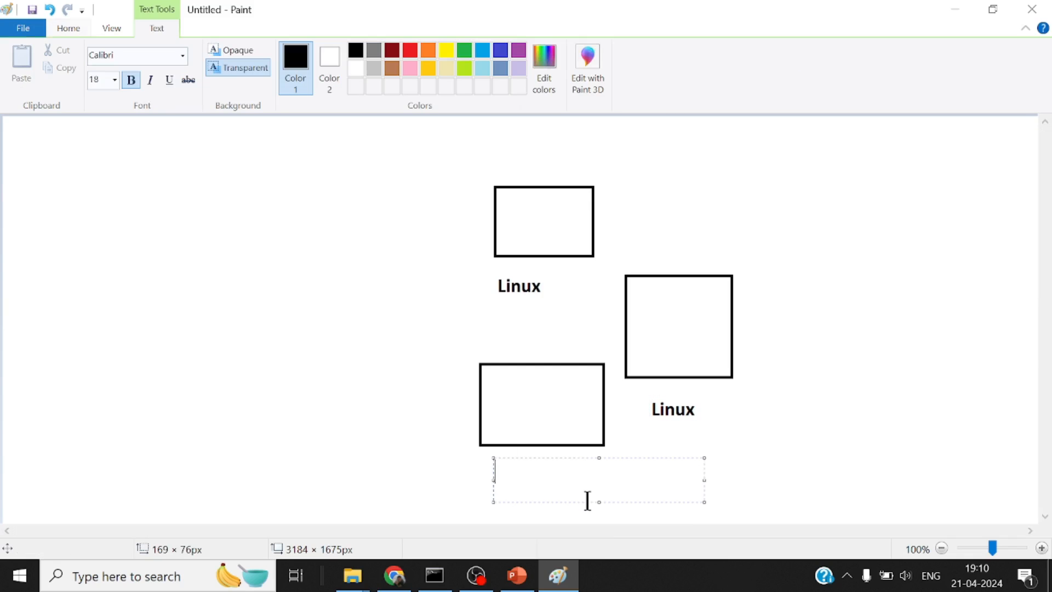
{"action": "type", "text": ":in"}
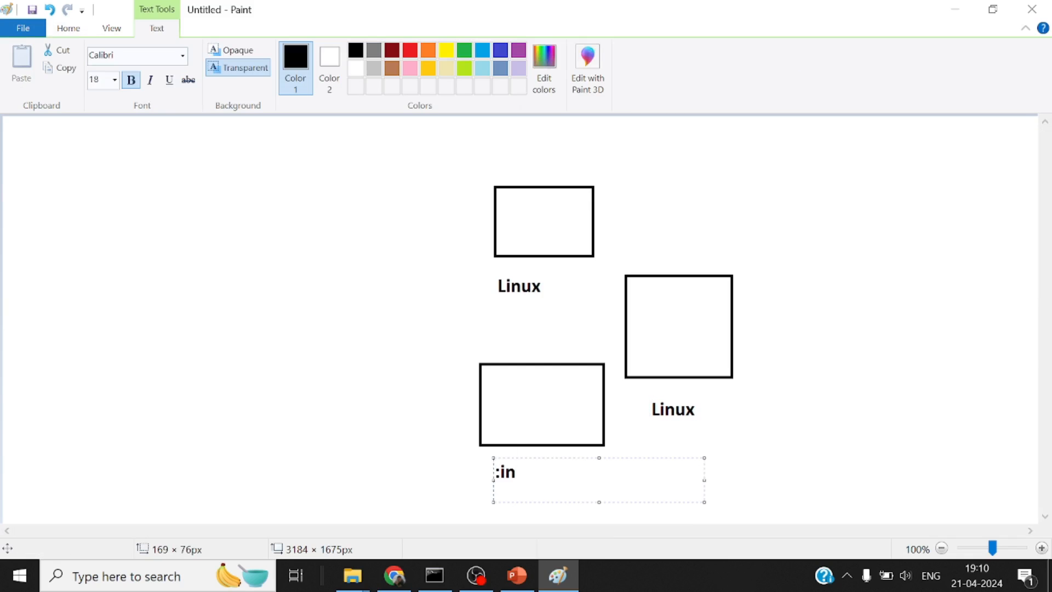
{"action": "type", "text": "Lin"}
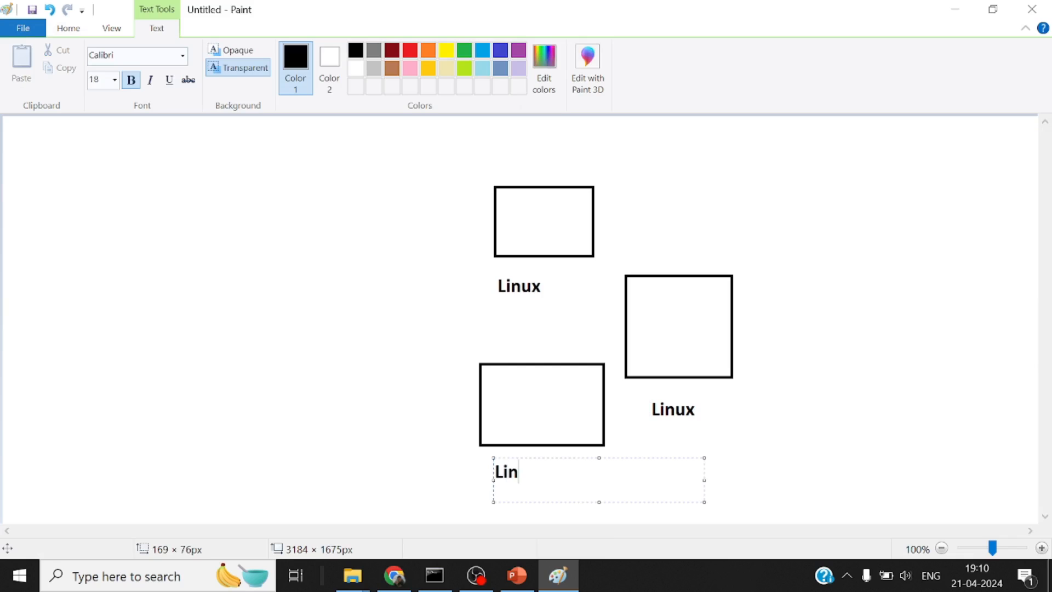
{"action": "type", "text": "ux"}
{"action": "type", "text": "K"}
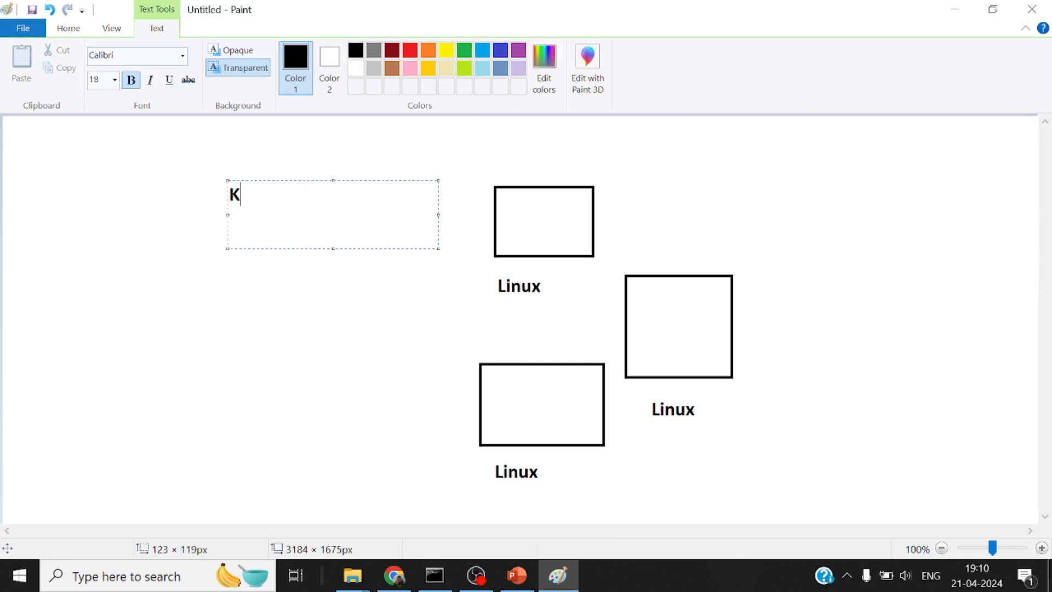
{"action": "type", "text": "8s"}
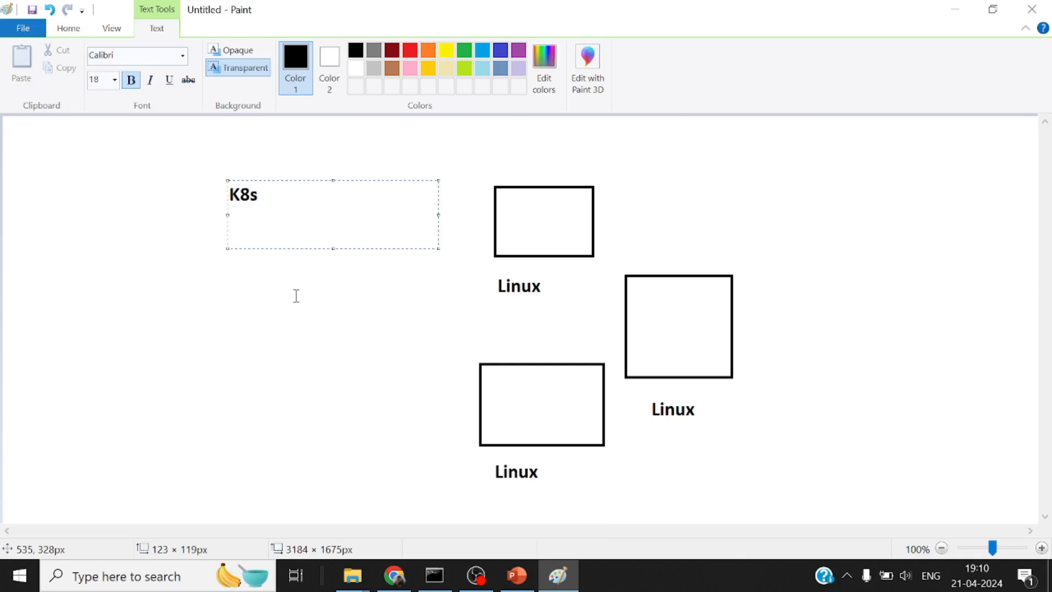
- Commit the 'K8s' heading onto the canvas left of the Linux rectangles
{"action": "left_click", "coordinate": [296, 296]}
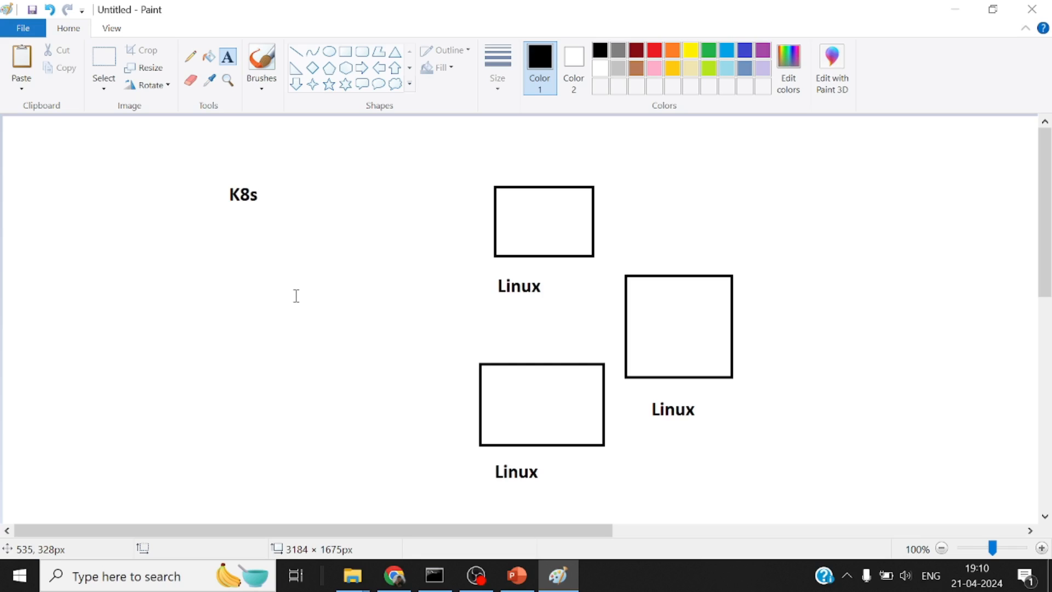
{"action": "mouse_move", "coordinate": [313, 287]}
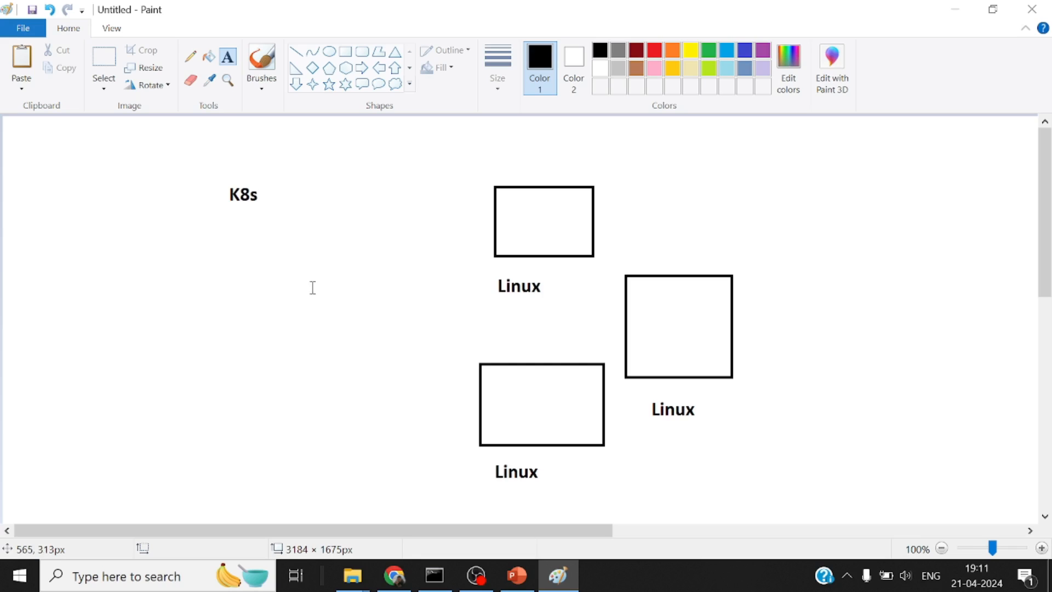
{"action": "mouse_move", "coordinate": [314, 278]}
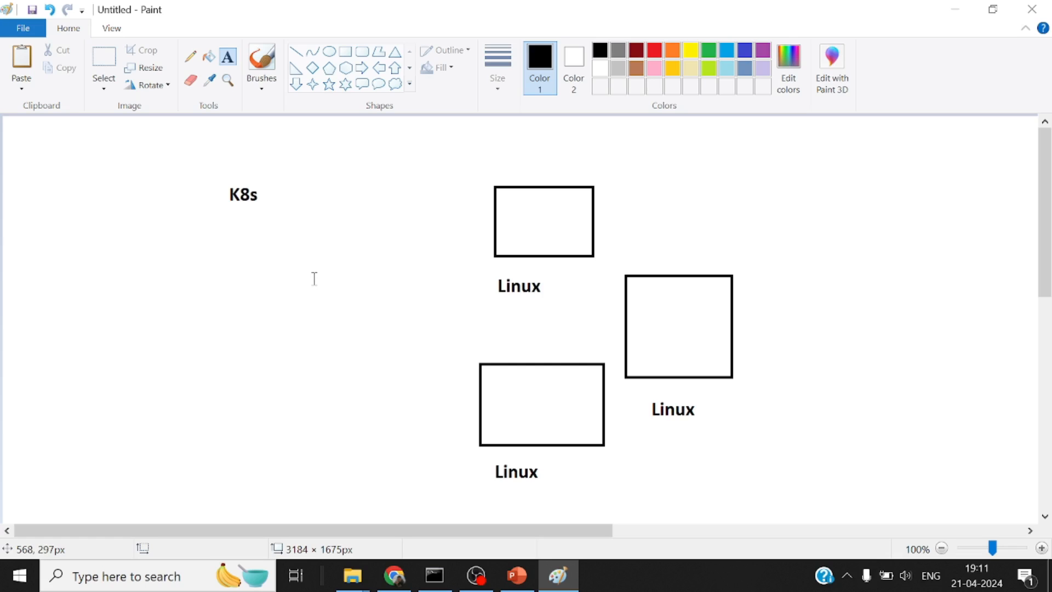
{"action": "mouse_move", "coordinate": [302, 277]}
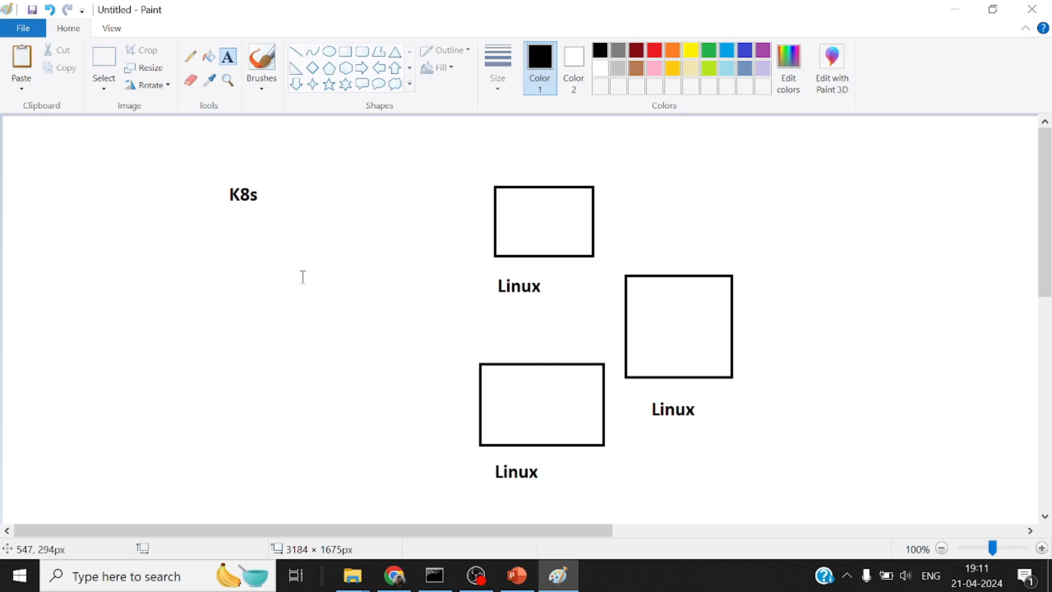
- Add a two-line list 'Minikube' and 'Kind' beneath the K8s heading and commit it
{"action": "left_click_drag", "start_coordinate": [186, 219], "coordinate": [418, 344]}
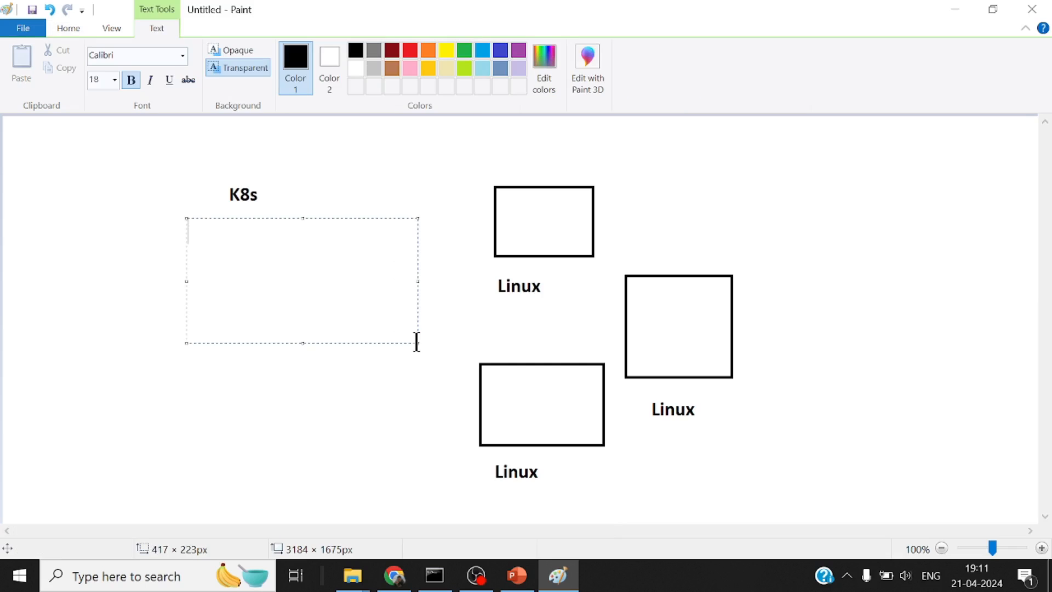
{"action": "type", "text": "Min"}
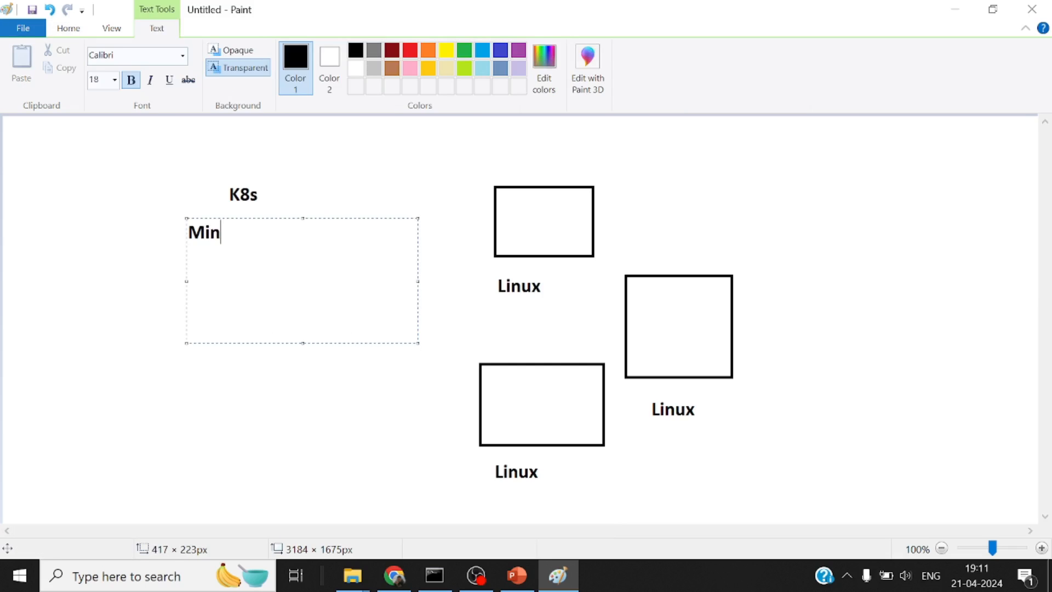
{"action": "type", "text": "ikube"}
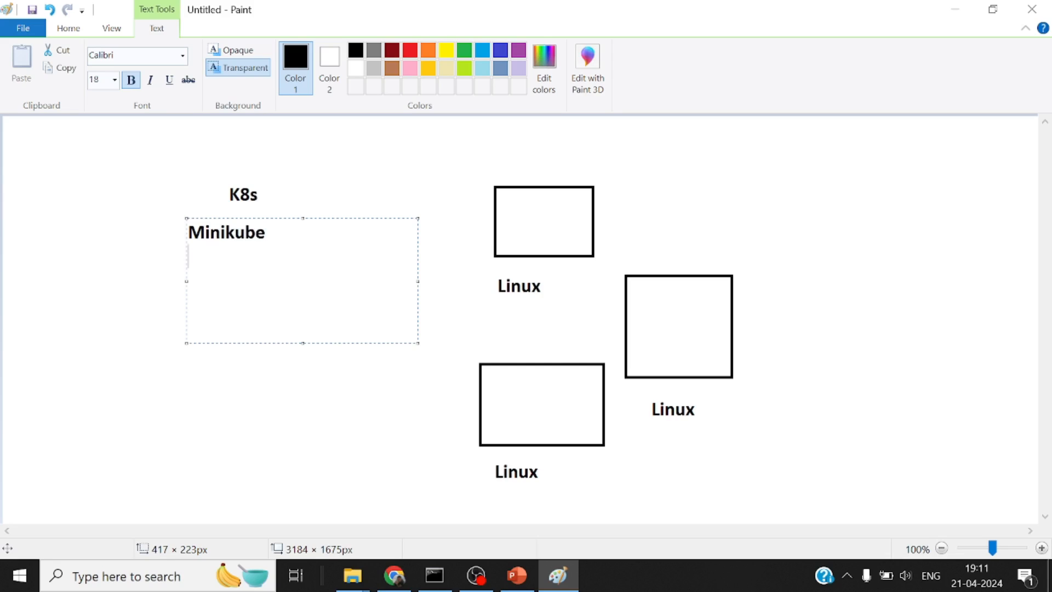
{"action": "type", "text": "Kind"}
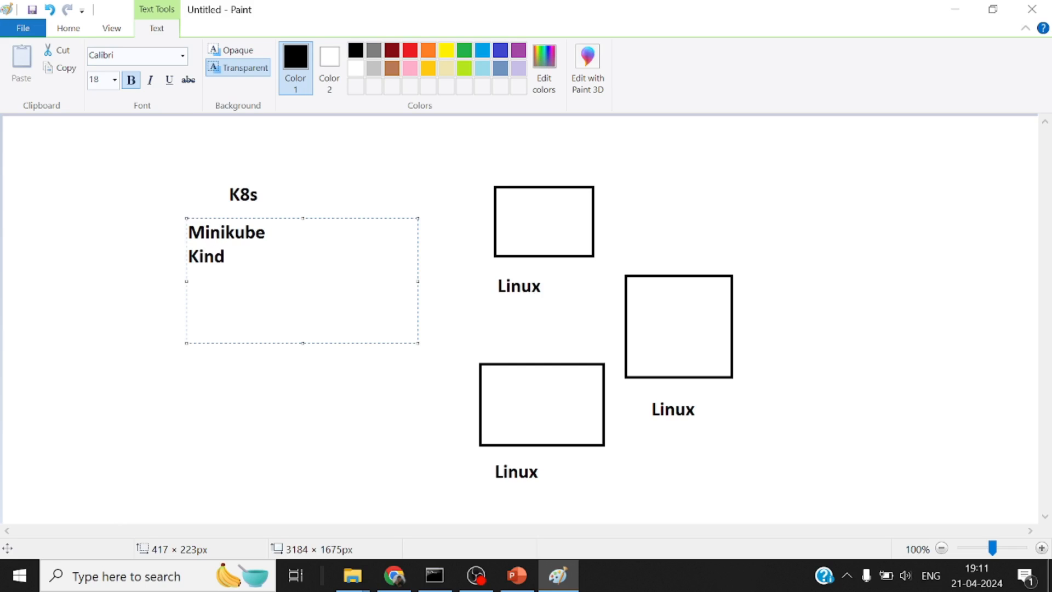
{"action": "left_click", "coordinate": [345, 416]}
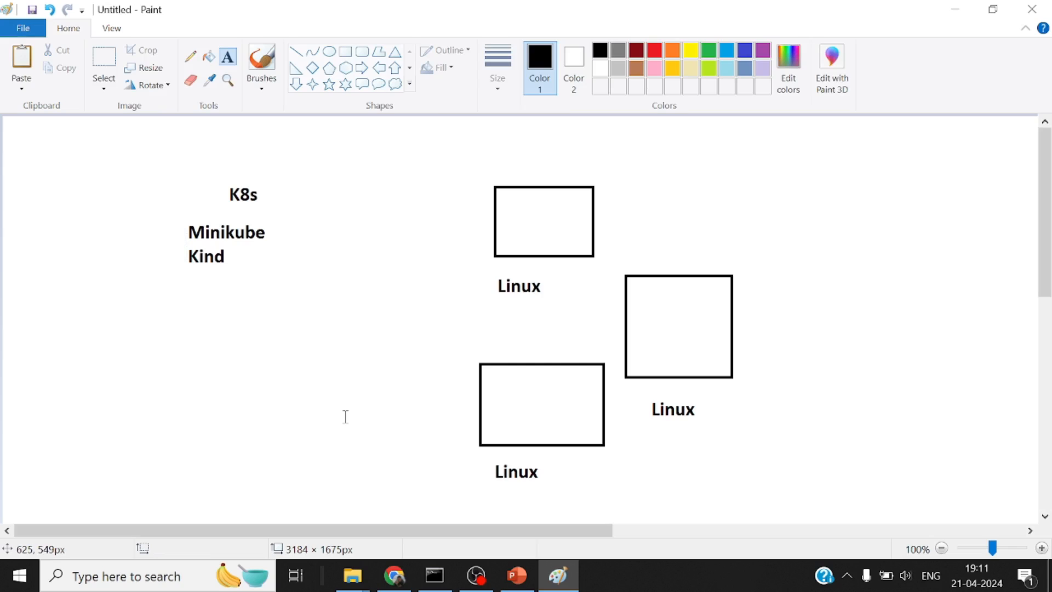
{"action": "mouse_move", "coordinate": [334, 280]}
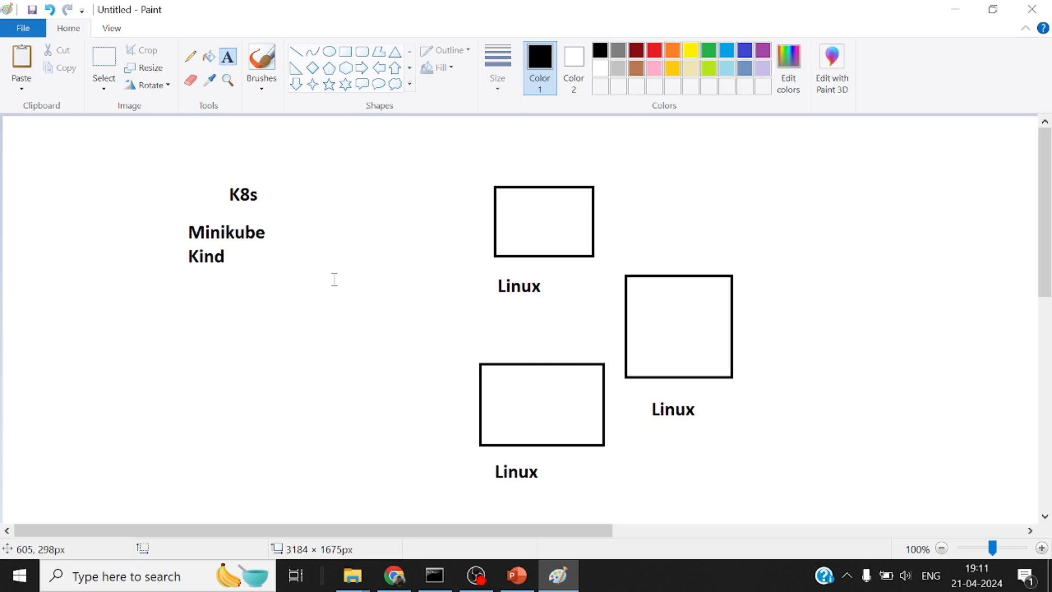
- Add an 'Oracle Virtualbox' label to the right of Minikube and commit it
{"action": "left_click_drag", "start_coordinate": [312, 217], "coordinate": [524, 292]}
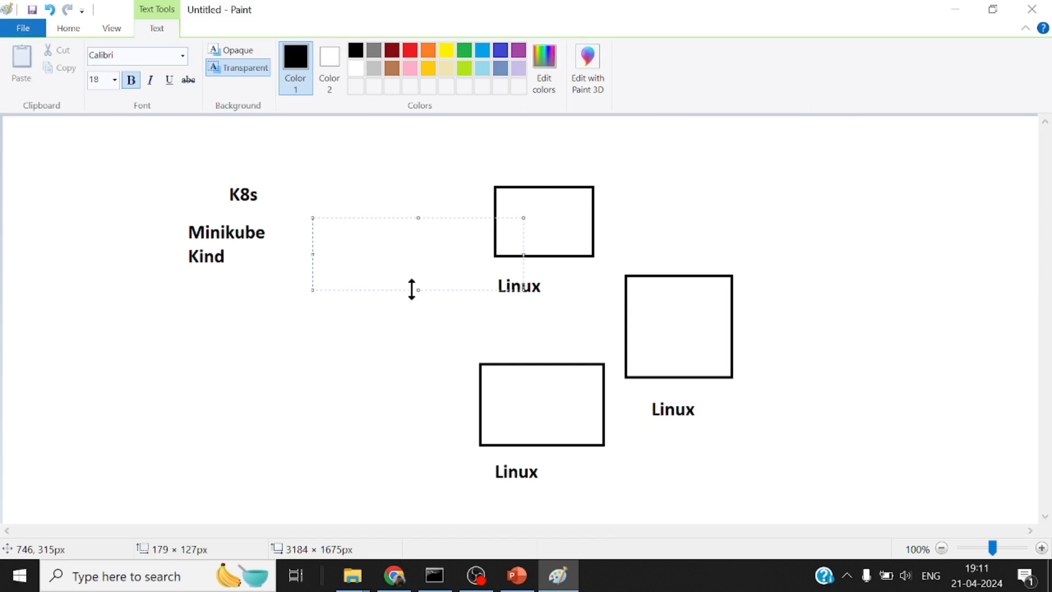
{"action": "type", "text": "Oracle V"}
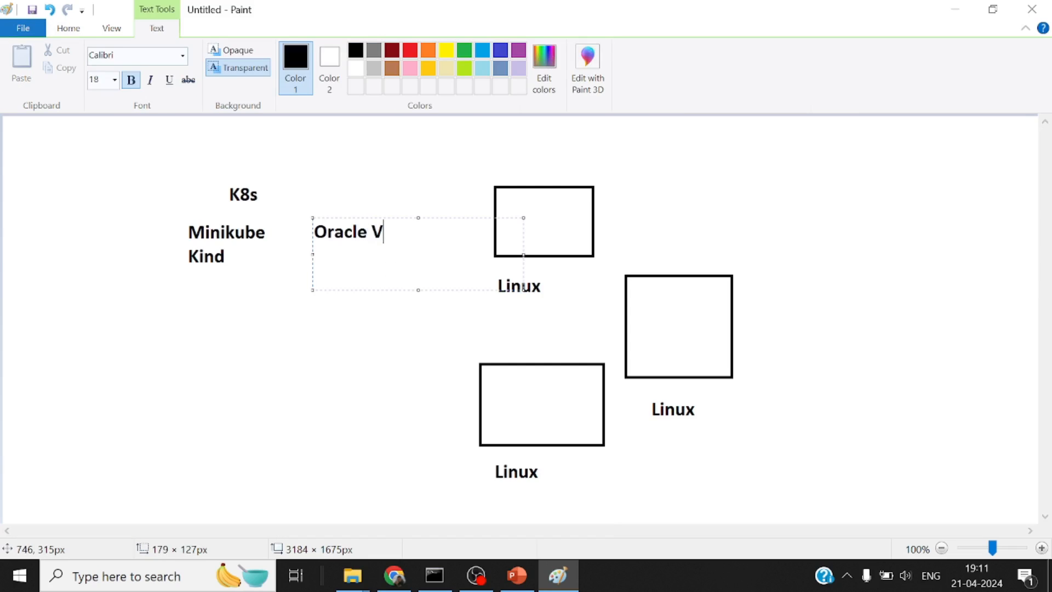
{"action": "type", "text": "irtual"}
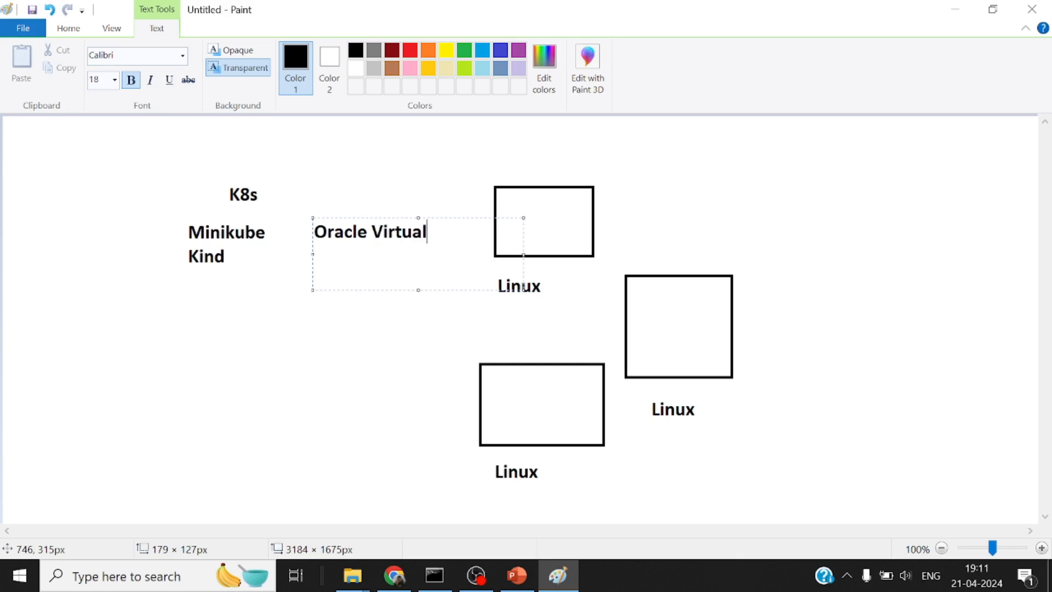
{"action": "type", "text": "box"}
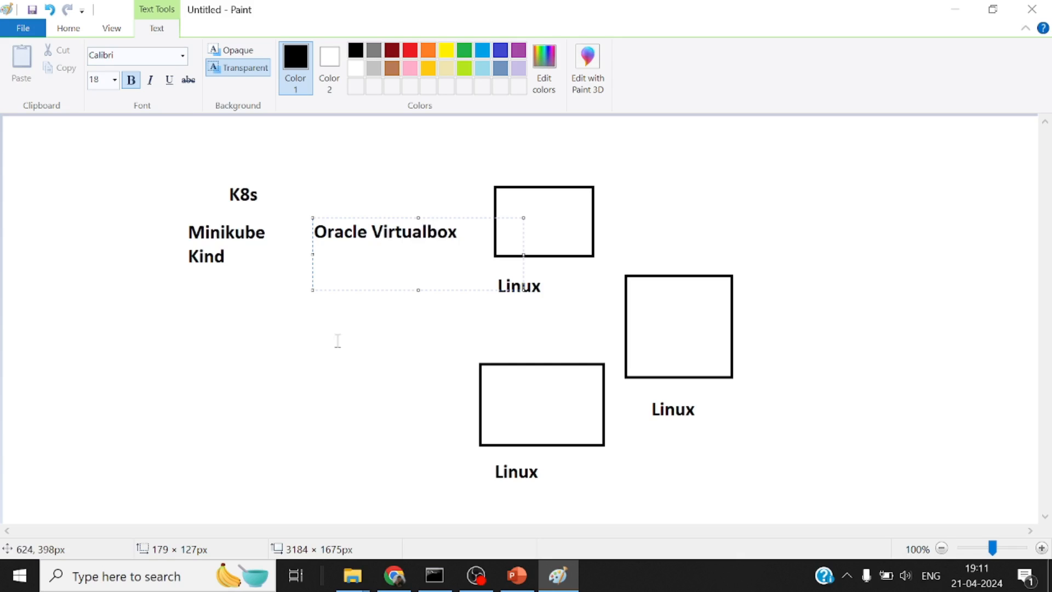
{"action": "left_click", "coordinate": [393, 575]}
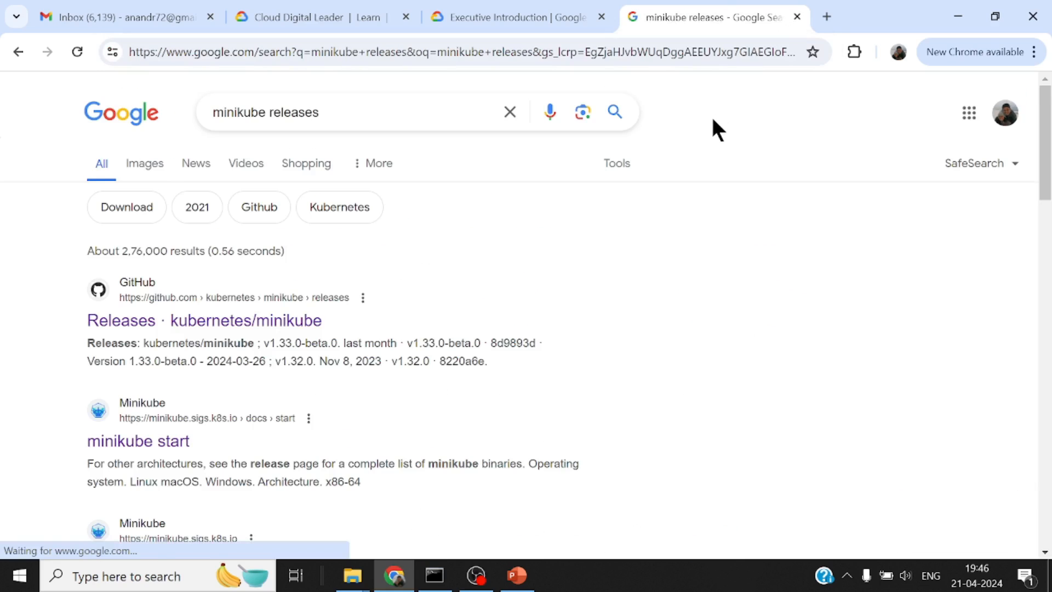
- Open the 'Releases · kubernetes/minikube' GitHub page from the Google results
{"action": "left_click", "coordinate": [205, 320]}
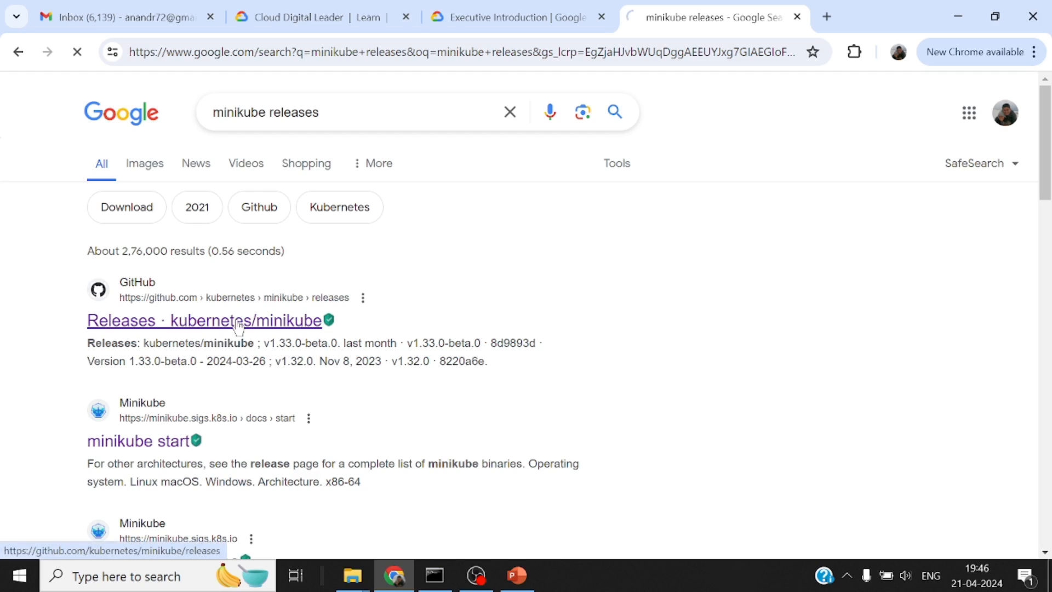
{"action": "left_click", "coordinate": [204, 320]}
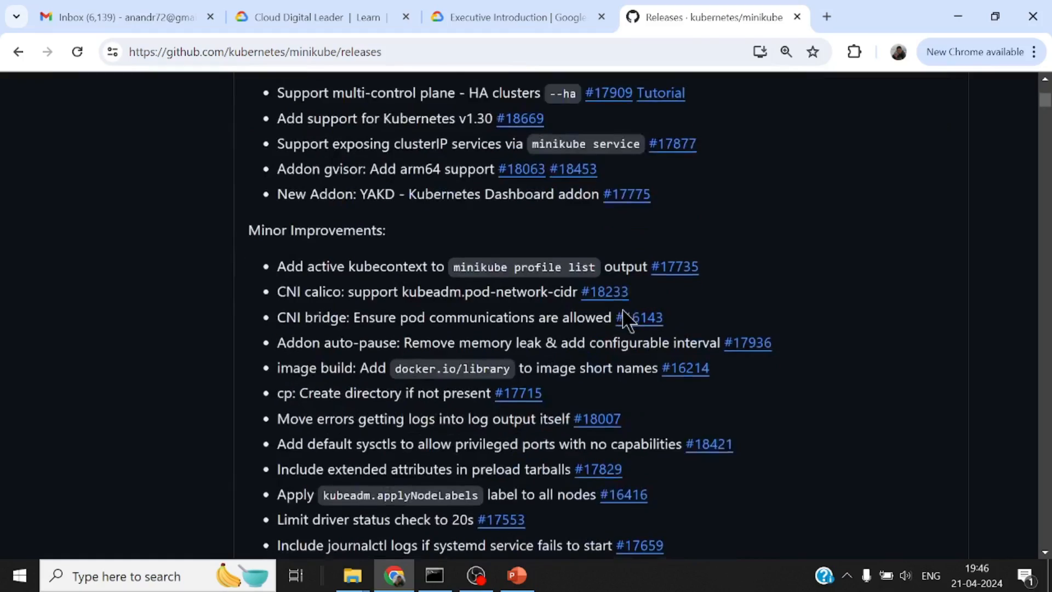
{"action": "scroll", "scroll_direction": "down", "scroll_amount": 3}
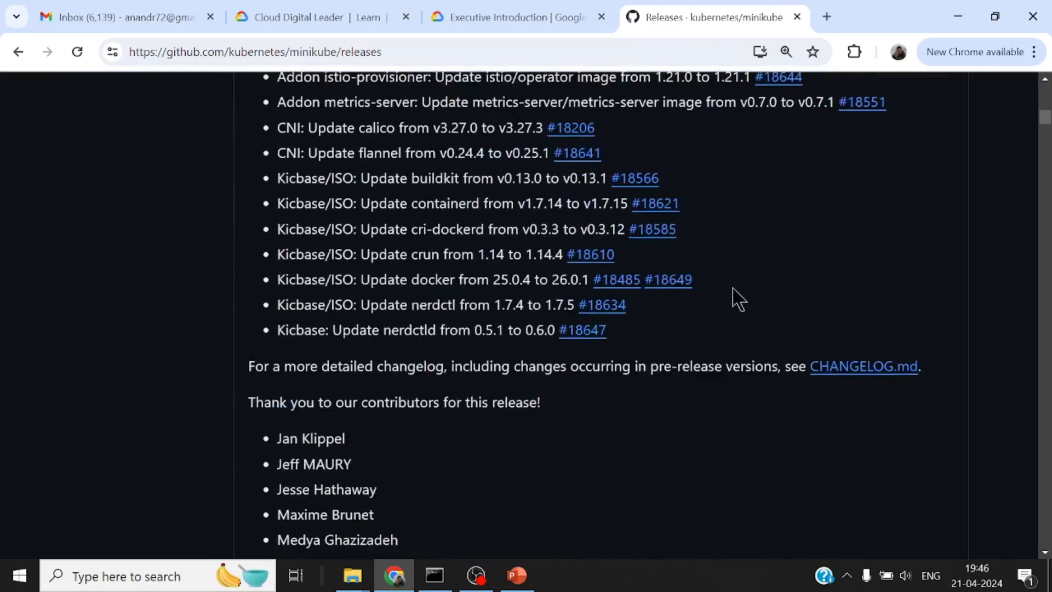
{"action": "scroll", "scroll_direction": "down", "scroll_amount": 3}
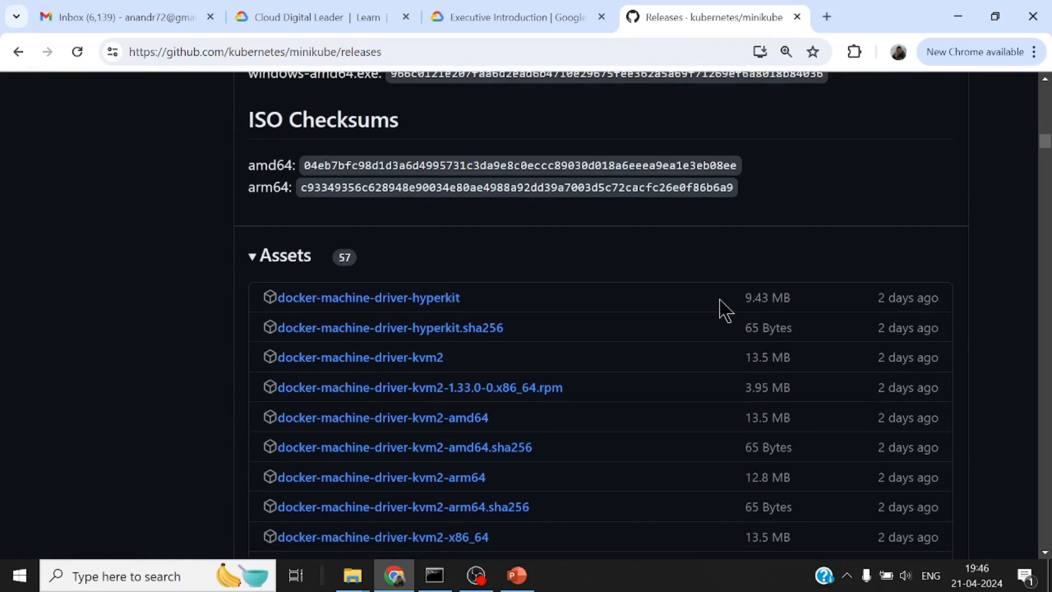
{"action": "scroll", "scroll_direction": "down", "scroll_amount": 3}
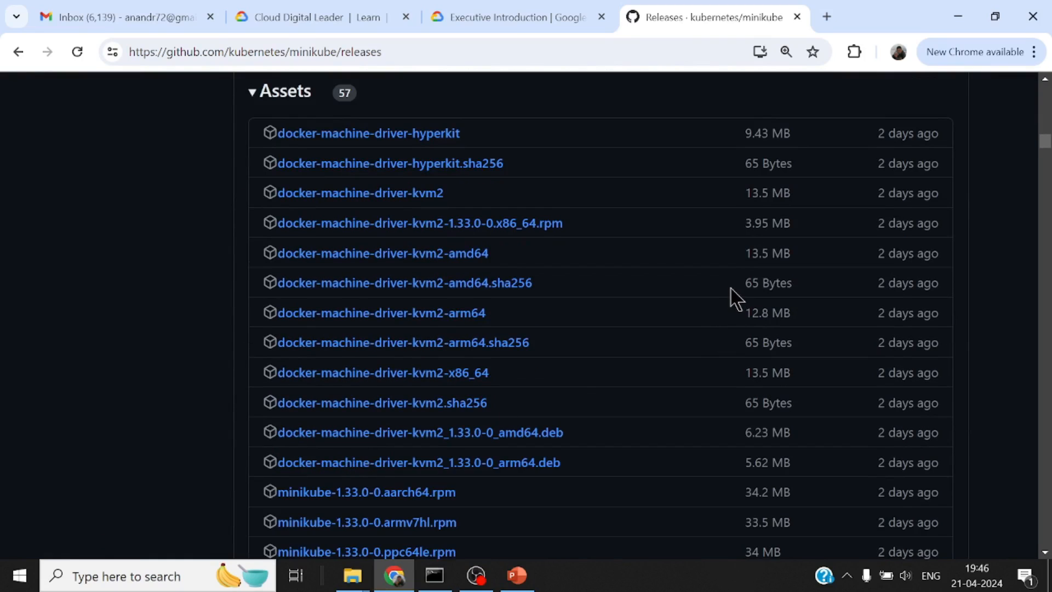
{"action": "scroll", "scroll_direction": "down", "scroll_amount": 3}
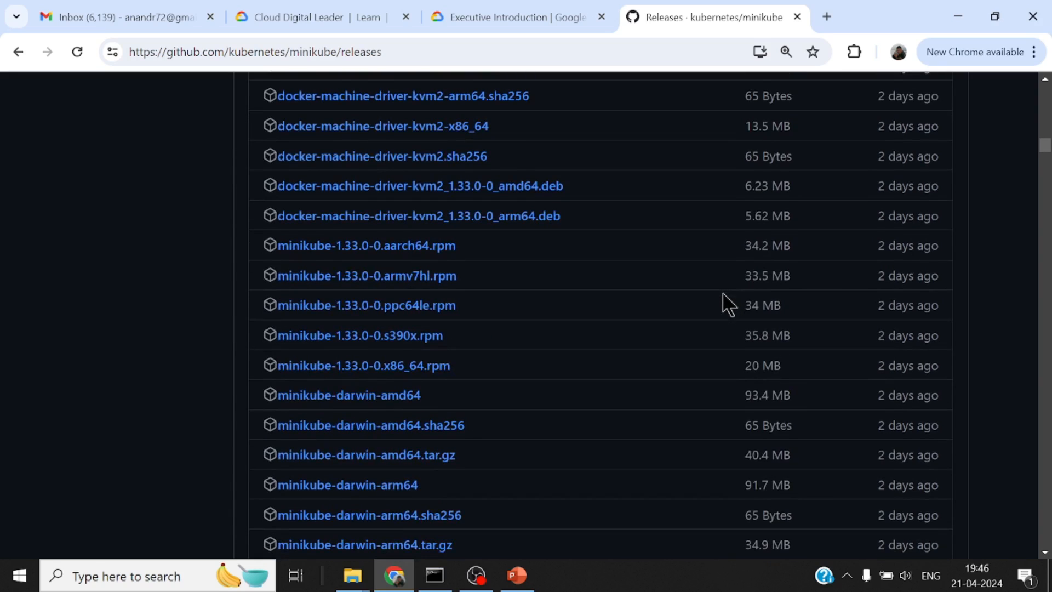
{"action": "scroll", "scroll_direction": "down", "scroll_amount": 3}
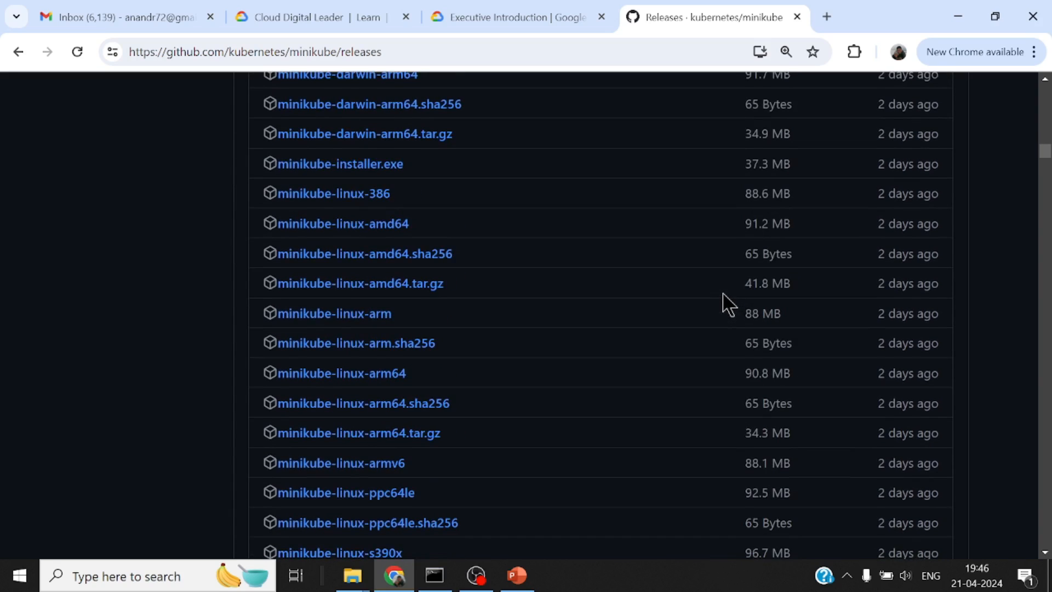
{"action": "scroll", "scroll_direction": "down", "scroll_amount": 3}
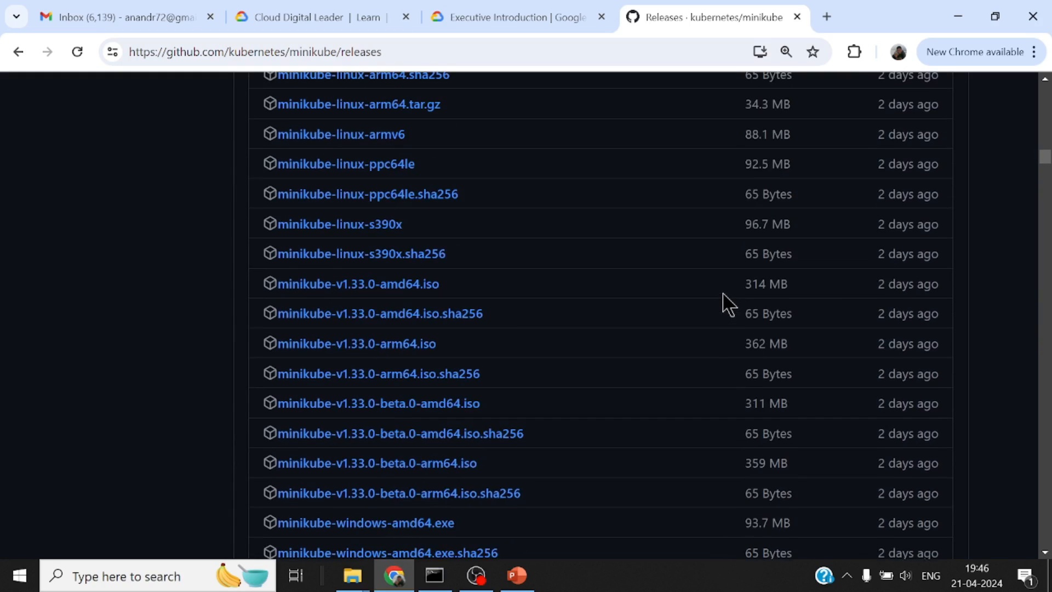
{"action": "scroll", "scroll_direction": "down", "scroll_amount": 3}
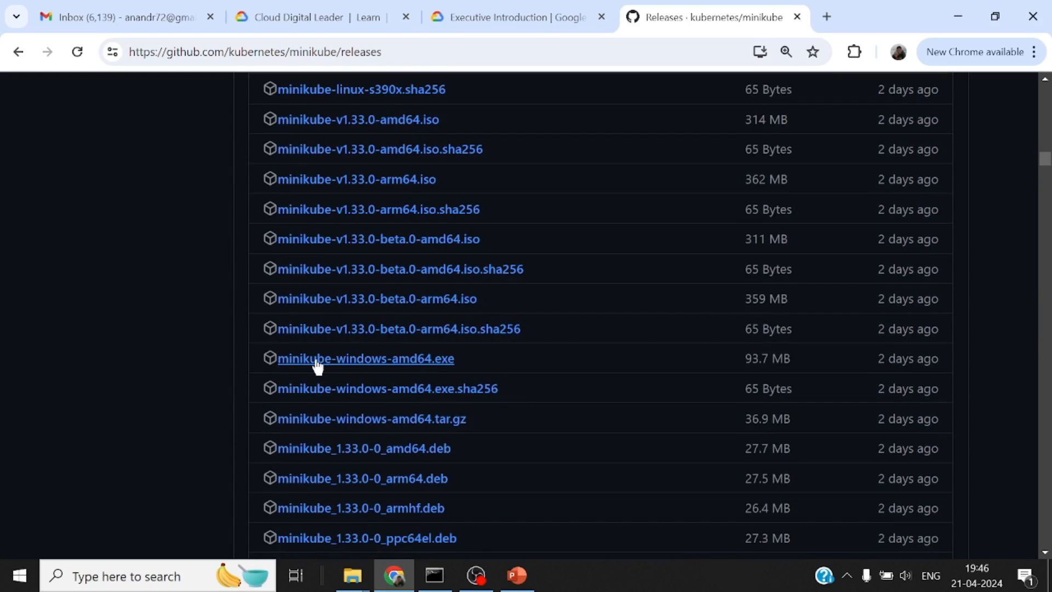
{"action": "mouse_move", "coordinate": [399, 363]}
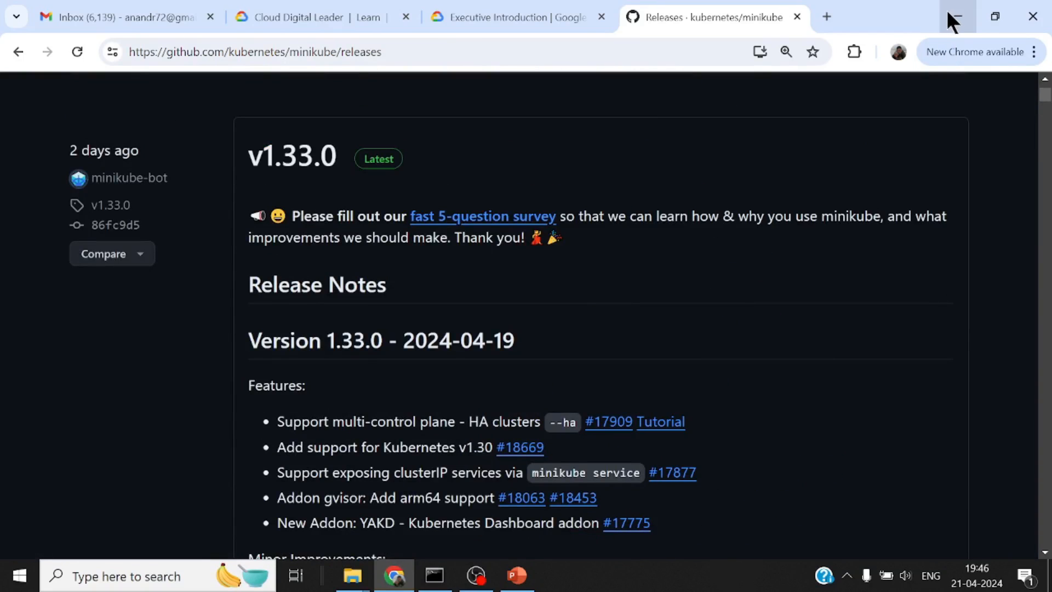
{"action": "mouse_move", "coordinate": [952, 16]}
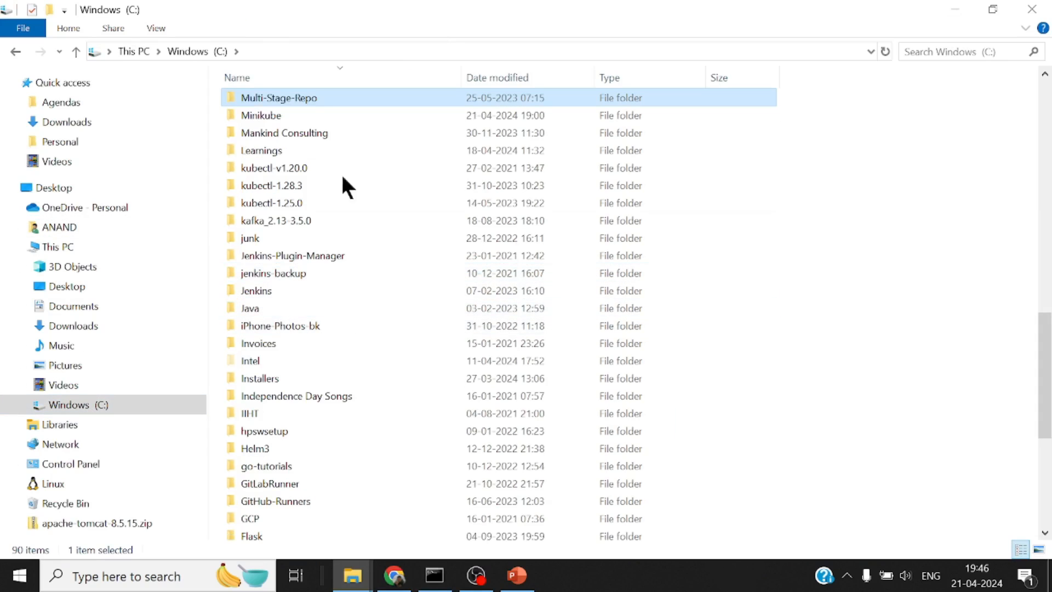
- Open the C:\Minikube folder holding minikube.exe, then search 'env' from the taskbar
{"action": "double_click", "coordinate": [260, 115]}
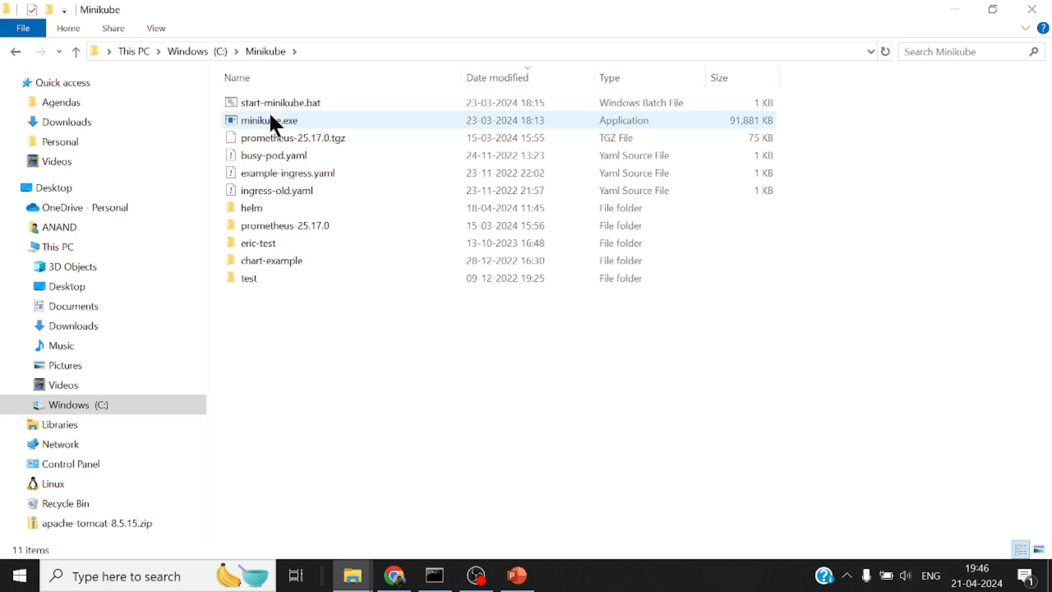
{"action": "mouse_move", "coordinate": [274, 131]}
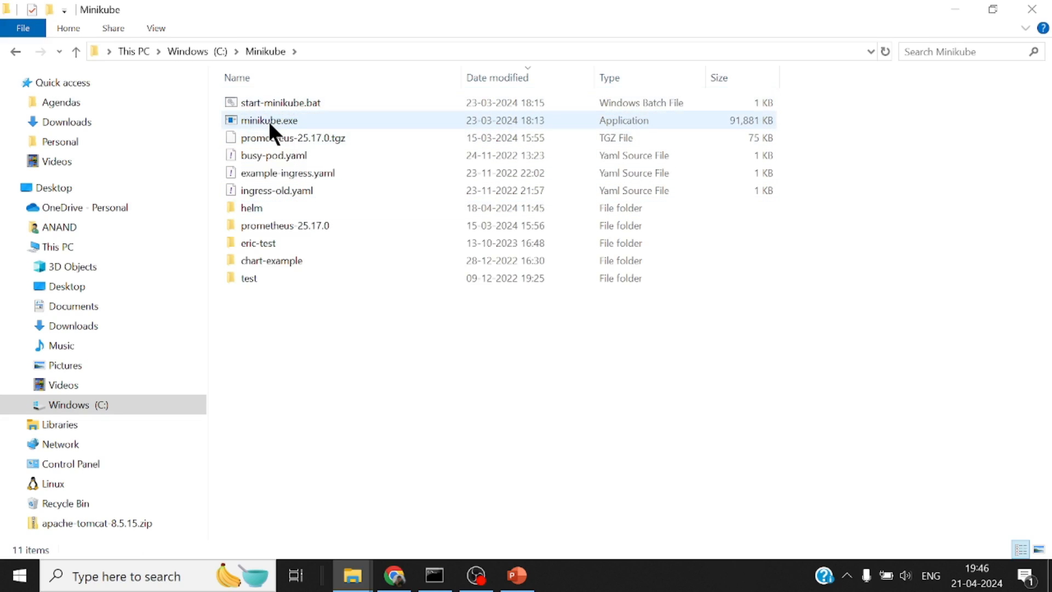
{"action": "mouse_move", "coordinate": [270, 121]}
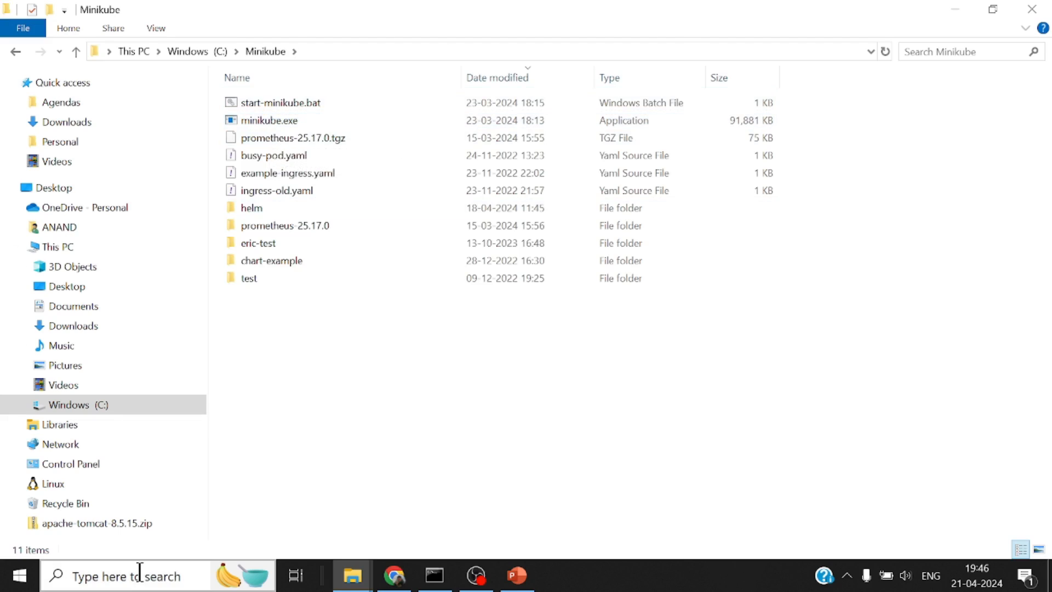
{"action": "type", "text": "env"}
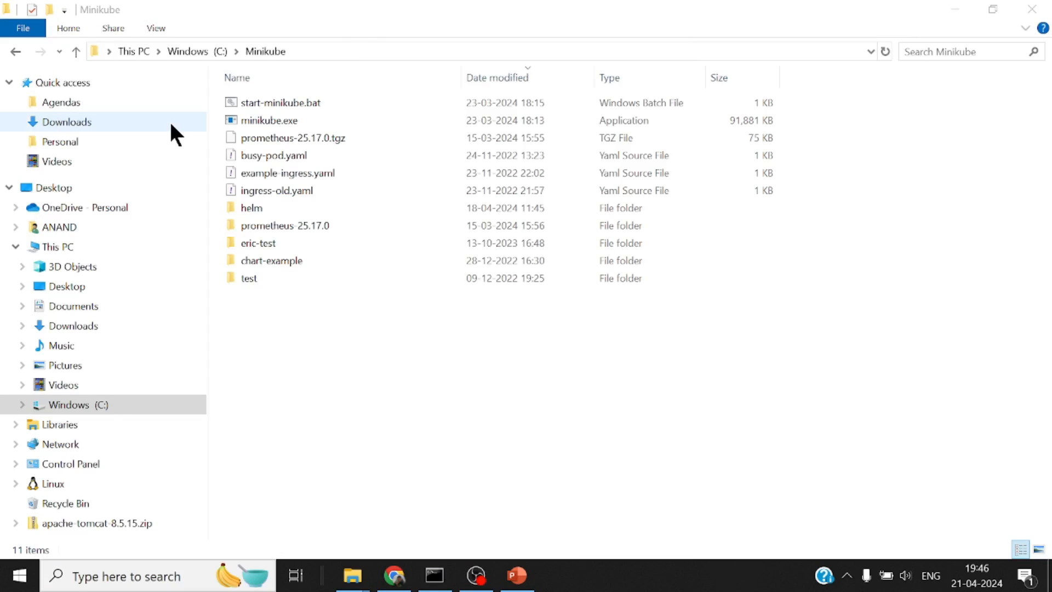
- Confirm the MINIKUBE_HOME user variable reads C:\Minikube and keep it unchanged
{"action": "left_click", "coordinate": [285, 344]}
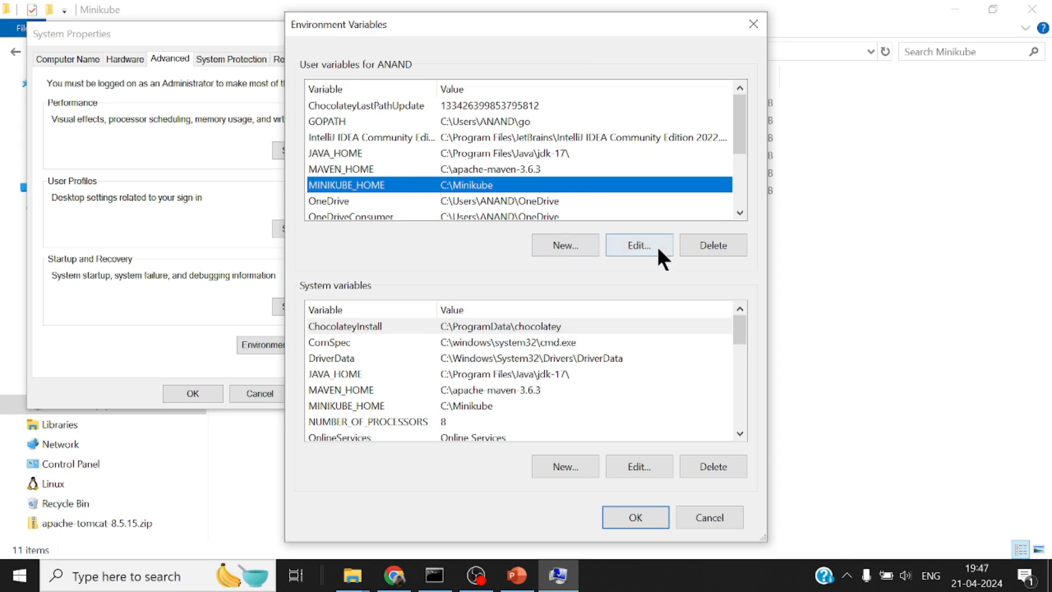
{"action": "left_click", "coordinate": [638, 244]}
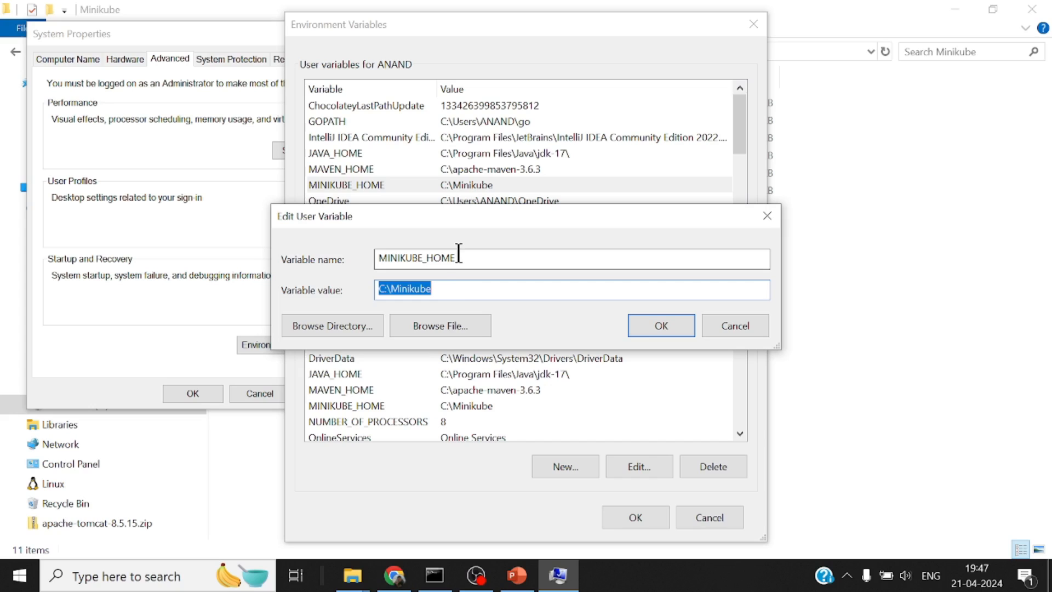
{"action": "mouse_move", "coordinate": [637, 311]}
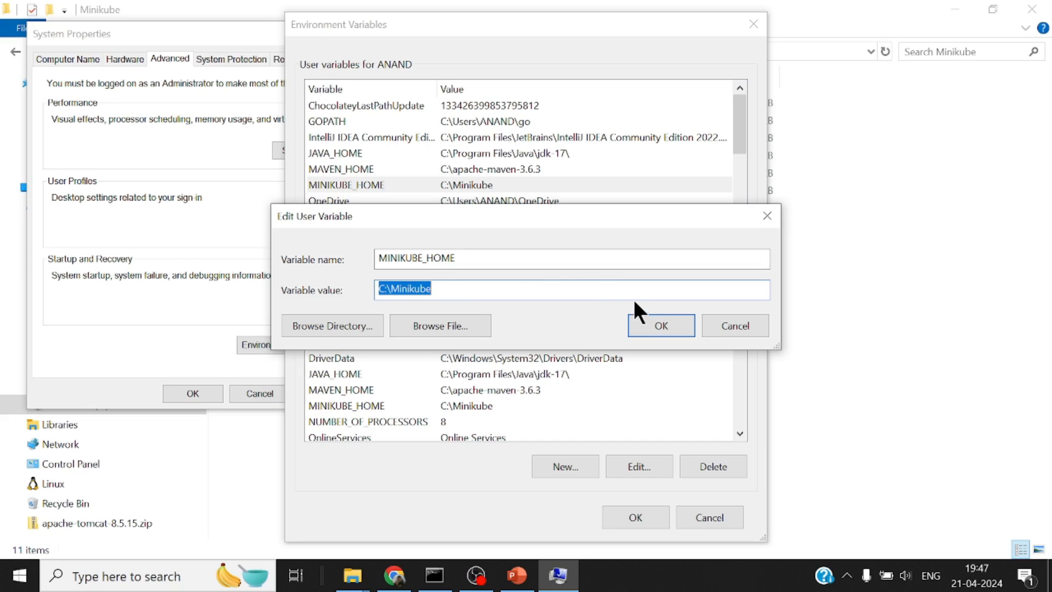
{"action": "left_click", "coordinate": [659, 325]}
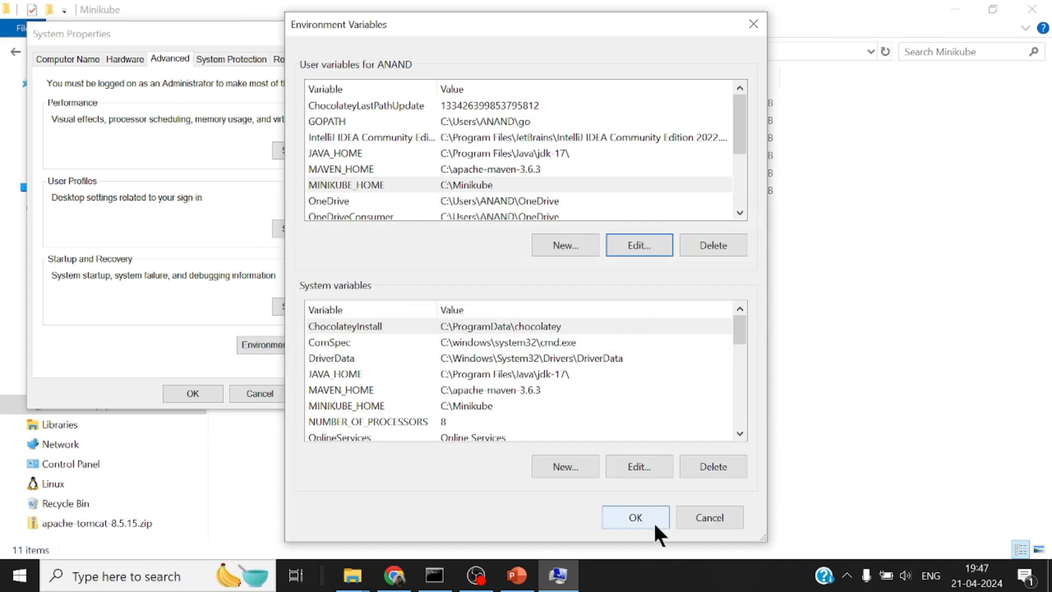
- Close Environment Variables and open the Download Kubernetes page from a 'kubectl' search
{"action": "left_click", "coordinate": [634, 517]}
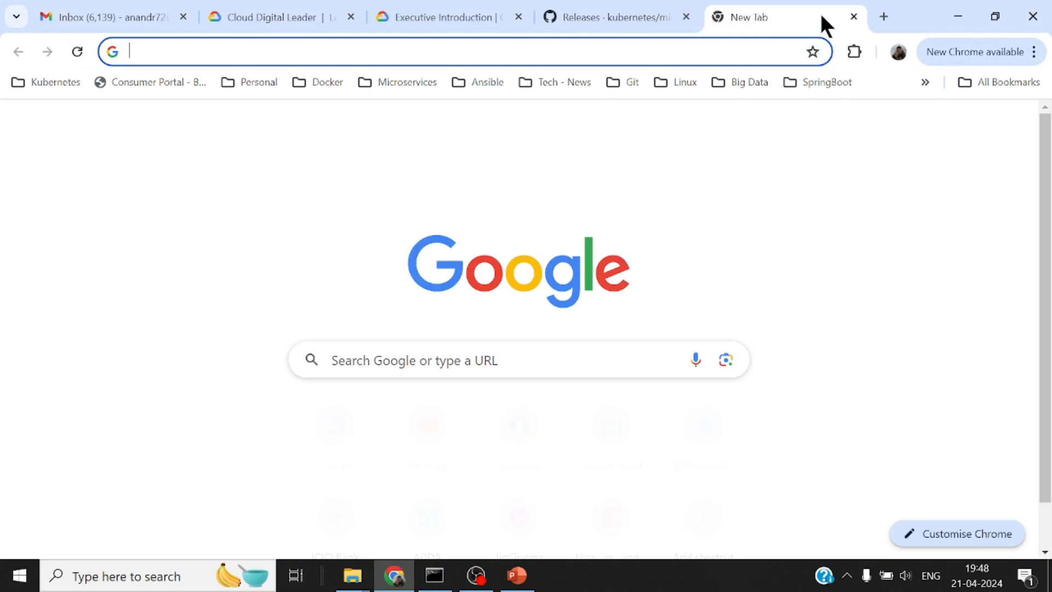
{"action": "type", "text": "kubectl+download&oq=kubectl+download&gs_lcrp=EgZjaHJvbWUyCQgAEEUYORiABDIHCAE..."}
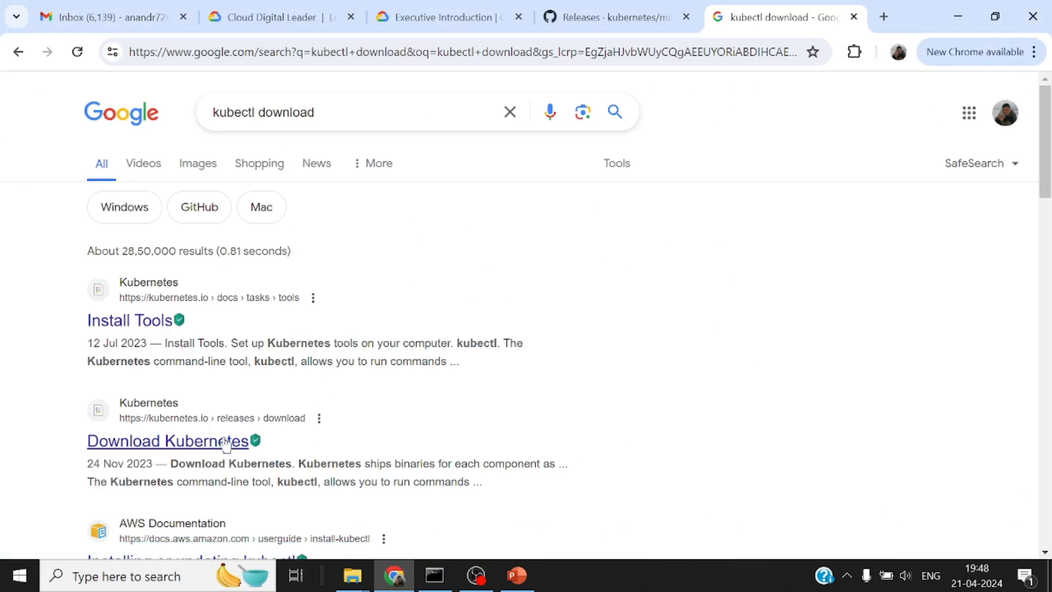
{"action": "left_click", "coordinate": [166, 440]}
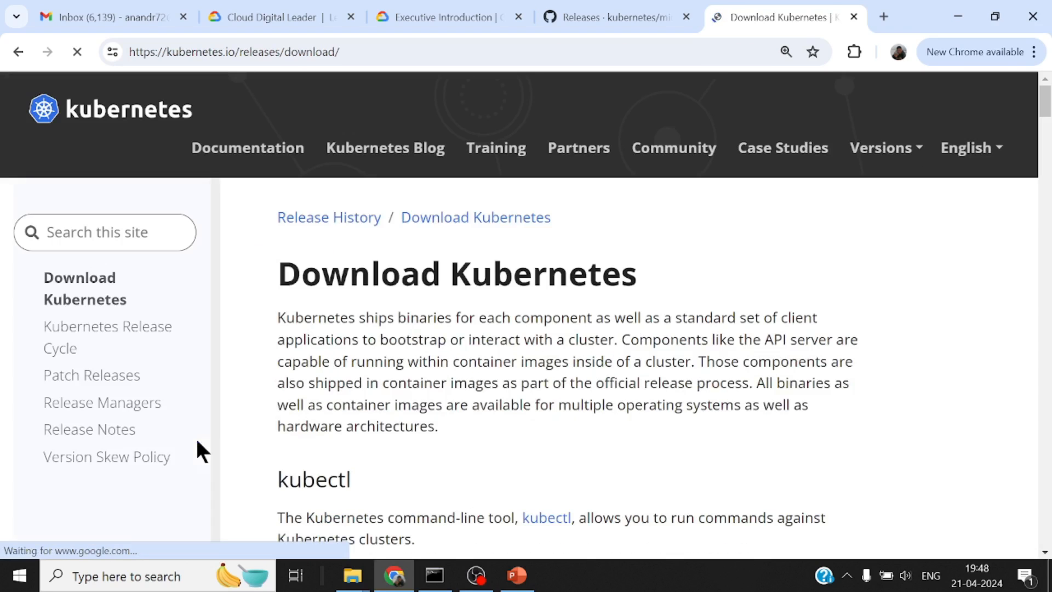
- Scroll to the Download Options table listing v1.30.0 kubectl binaries per platform
{"action": "scroll", "scroll_direction": "down", "scroll_amount": 3}
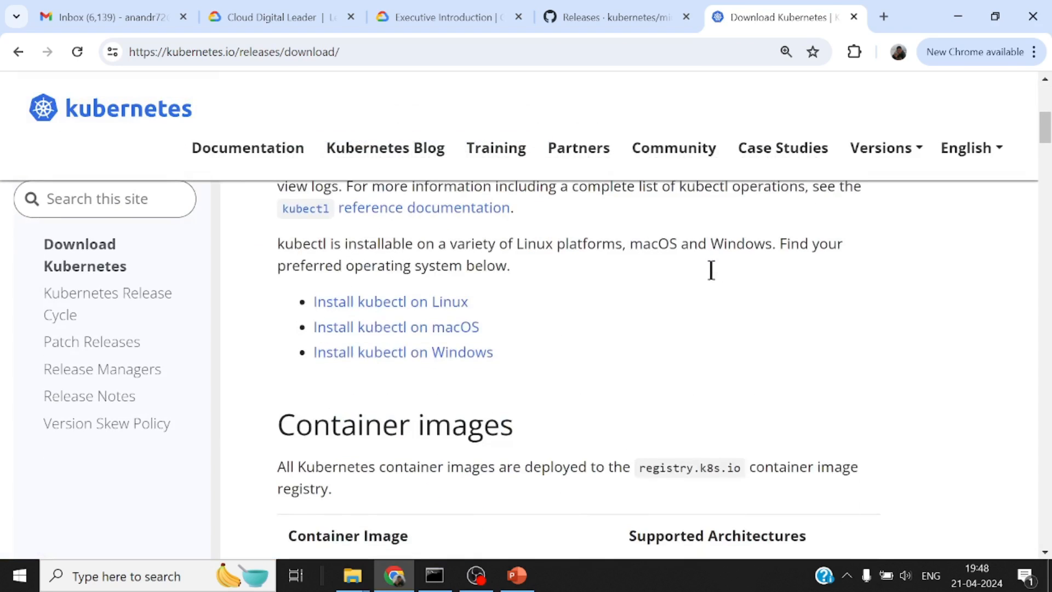
{"action": "scroll", "scroll_direction": "up", "scroll_amount": 3}
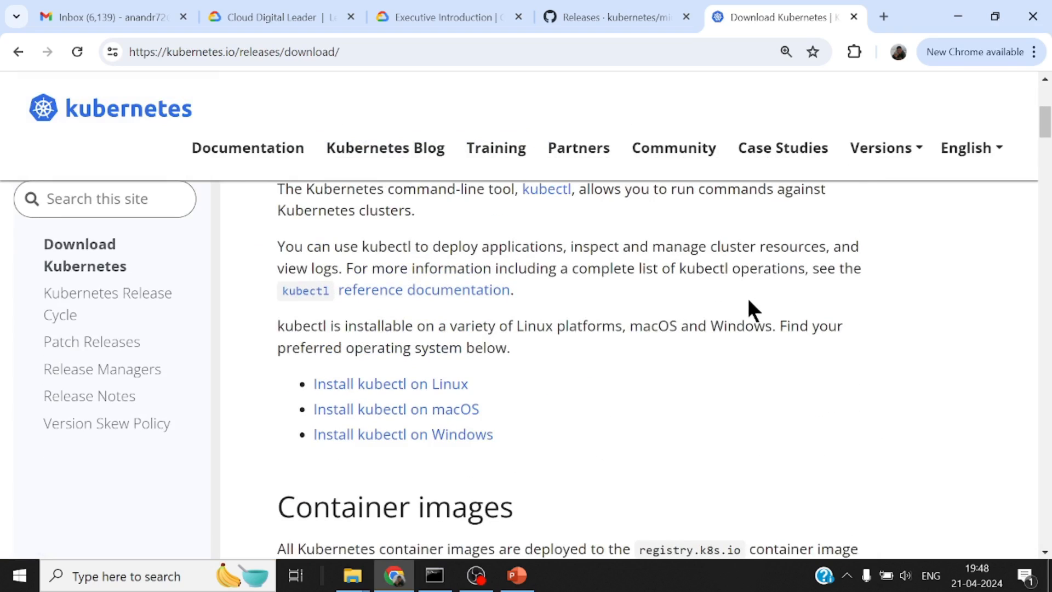
{"action": "scroll", "scroll_direction": "down", "scroll_amount": 3}
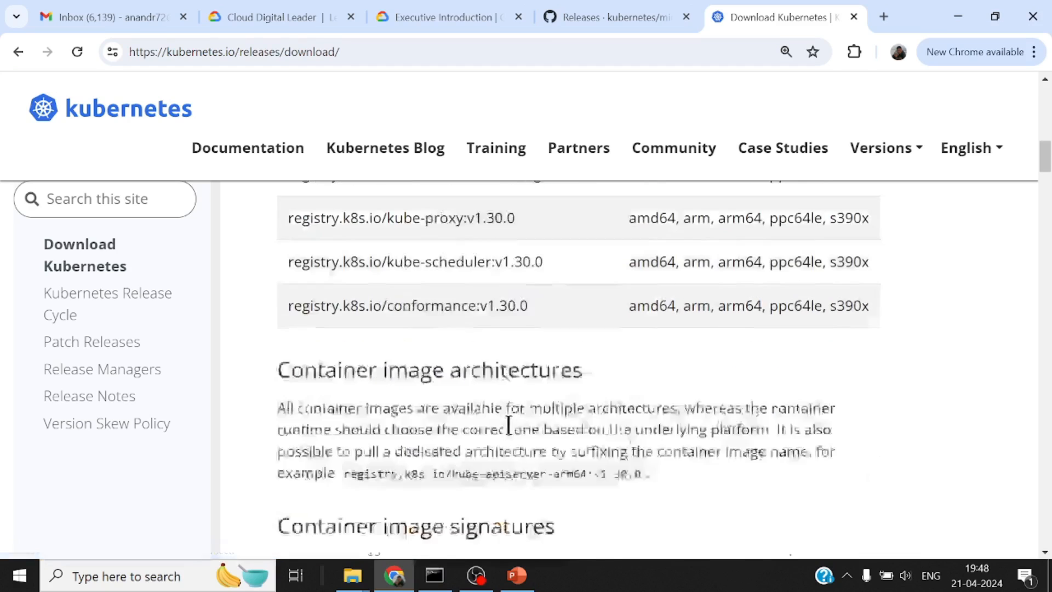
{"action": "scroll", "scroll_direction": "down", "scroll_amount": 3}
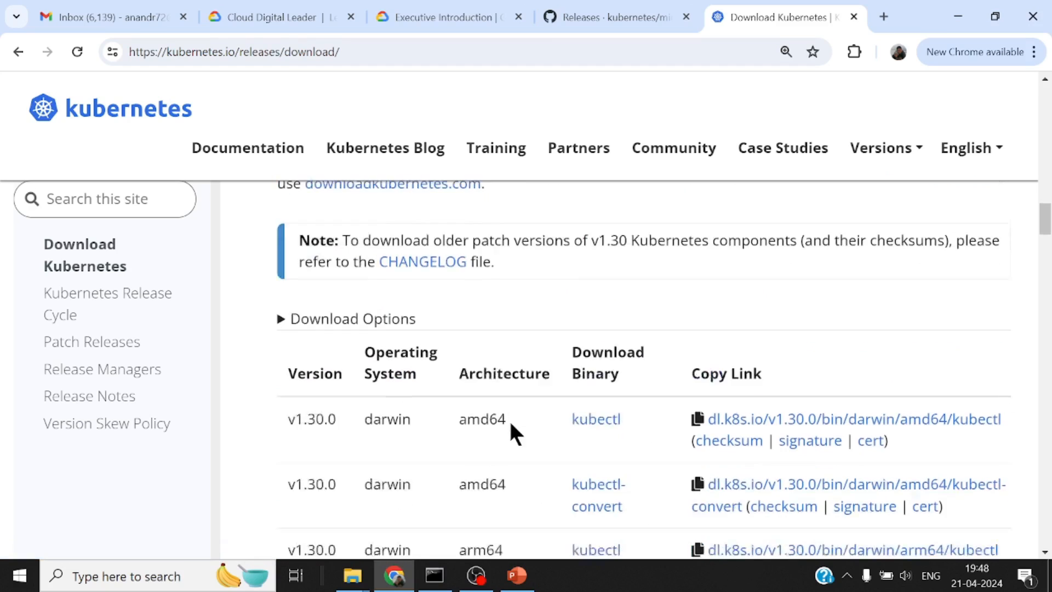
{"action": "scroll", "scroll_direction": "down", "scroll_amount": 3}
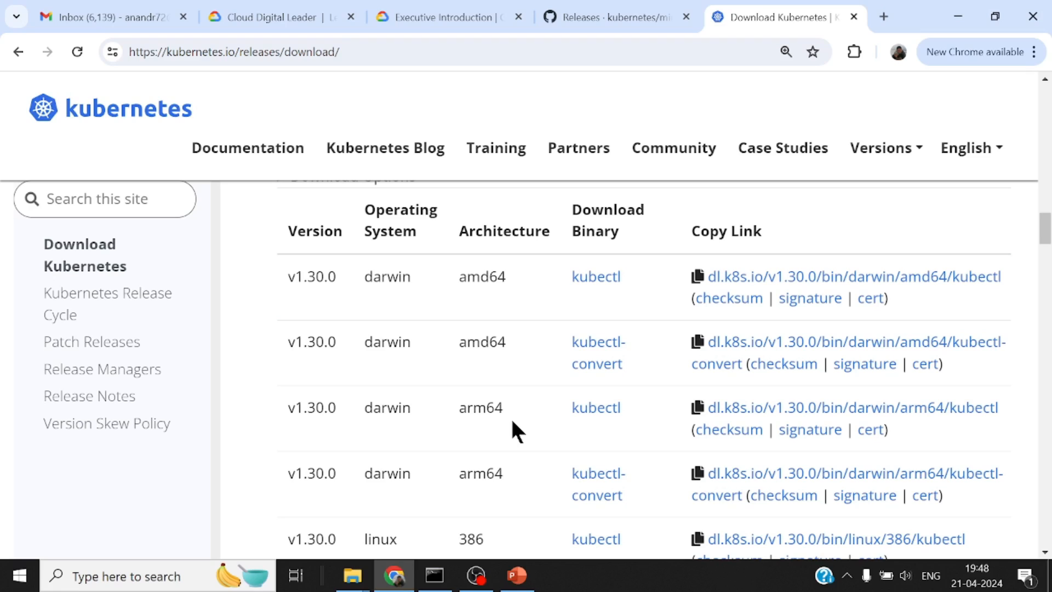
{"action": "mouse_move", "coordinate": [626, 280]}
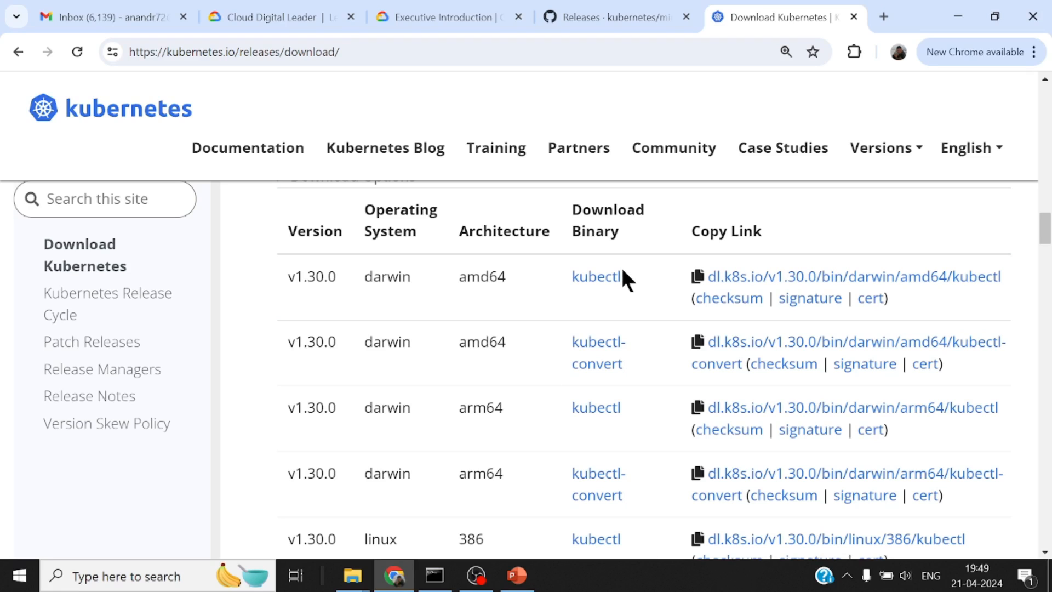
{"action": "mouse_move", "coordinate": [625, 280]}
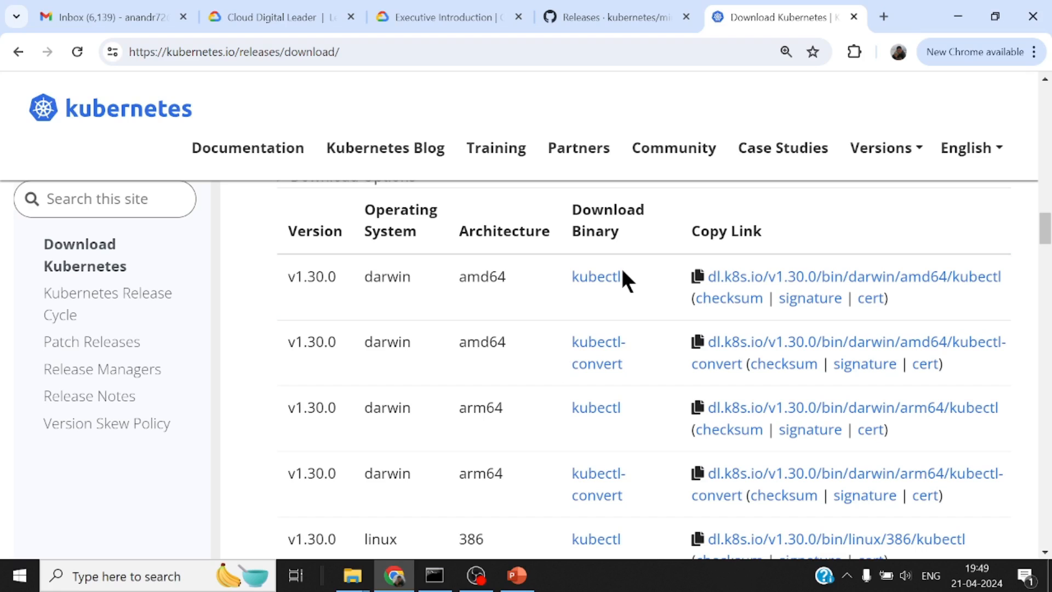
- Launch Command Prompt from the taskbar search
{"action": "type", "text": "cmd"}
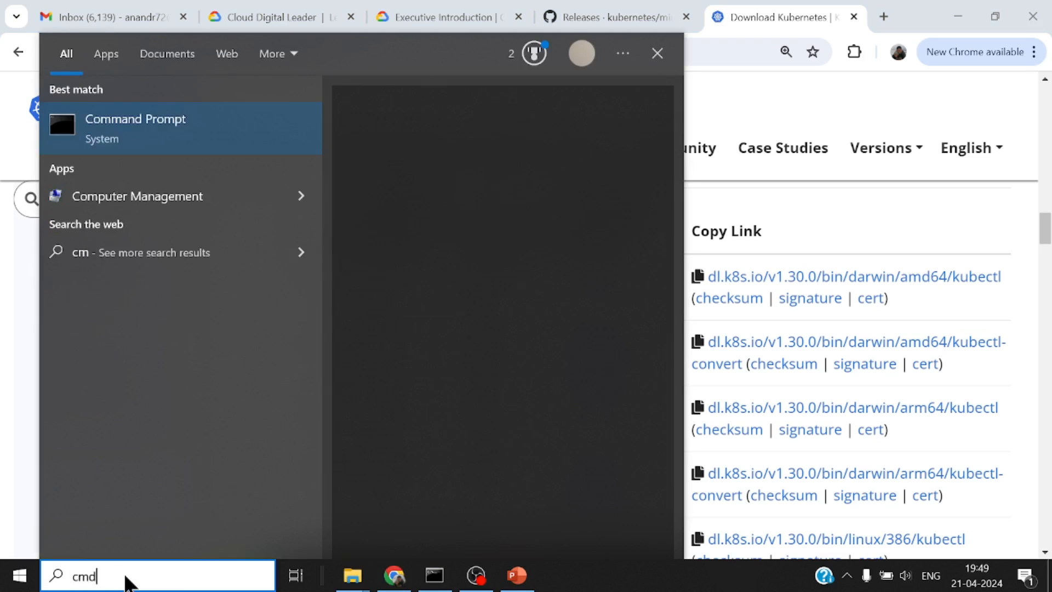
{"action": "left_click", "coordinate": [136, 128]}
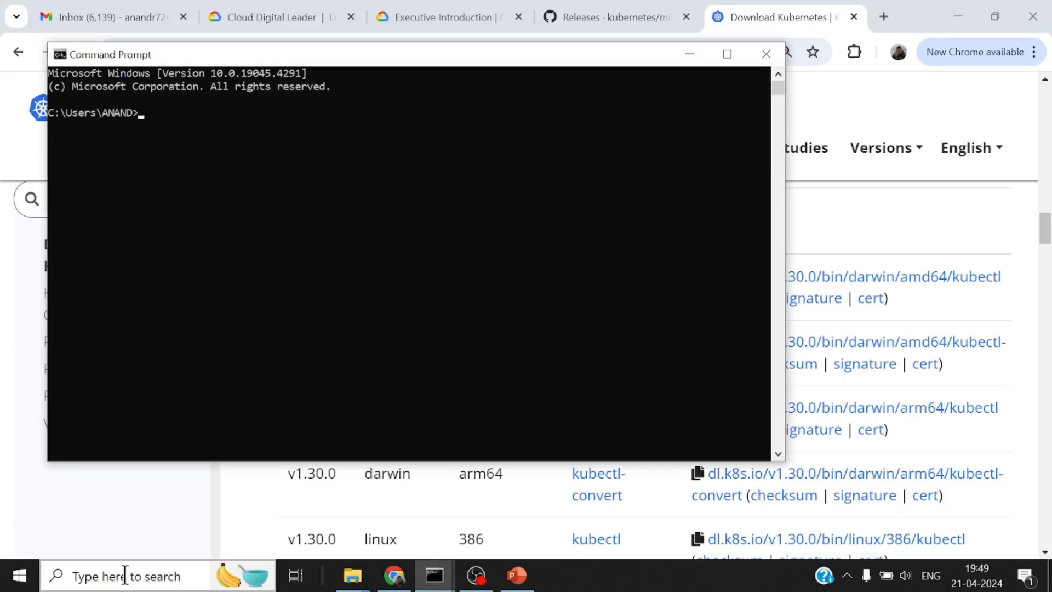
- Run kubectl version, then kubectl version --client to report client v1.28.3
{"action": "type", "text": "k"}
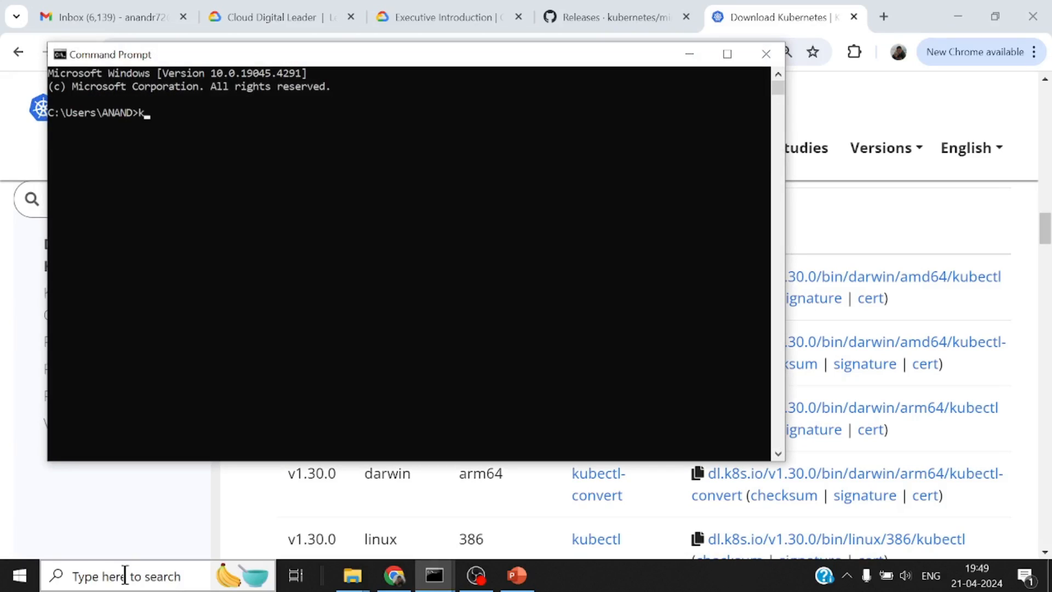
{"action": "type", "text": "ubectl"}
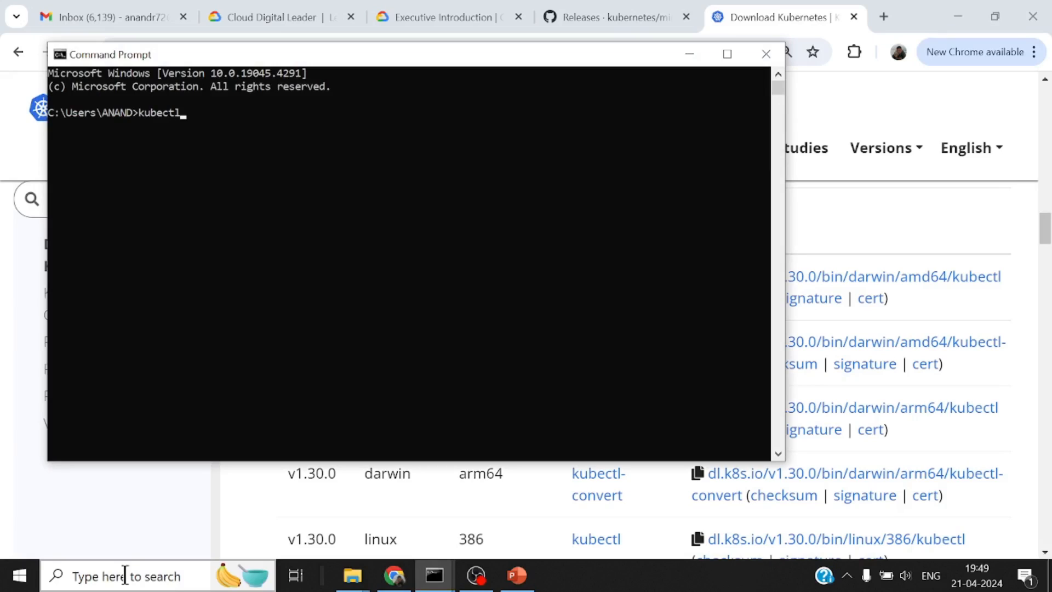
{"action": "type", "text": "version"}
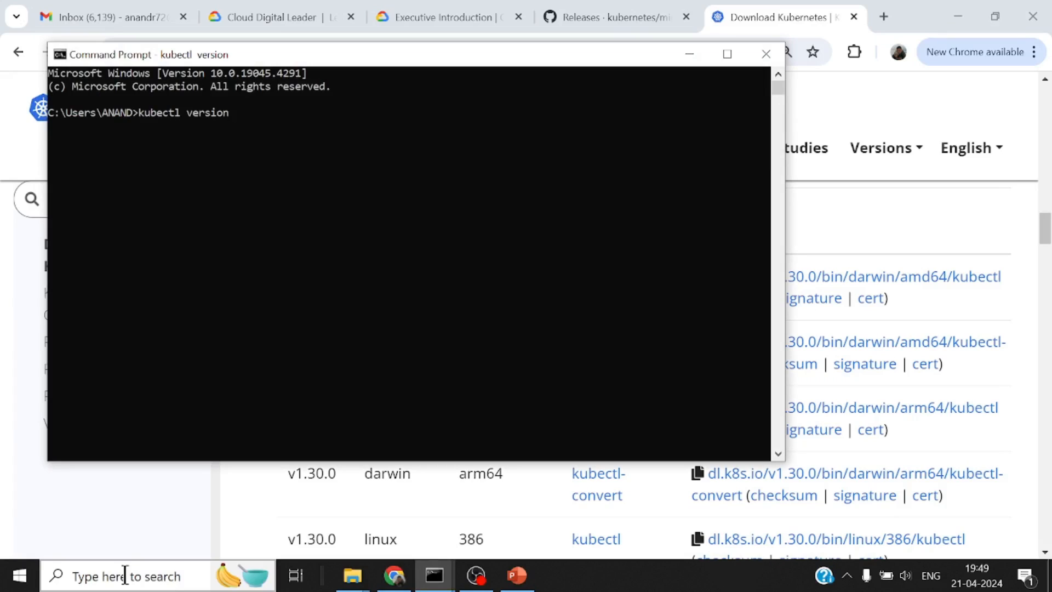
{"action": "mouse_move", "coordinate": [420, 196]}
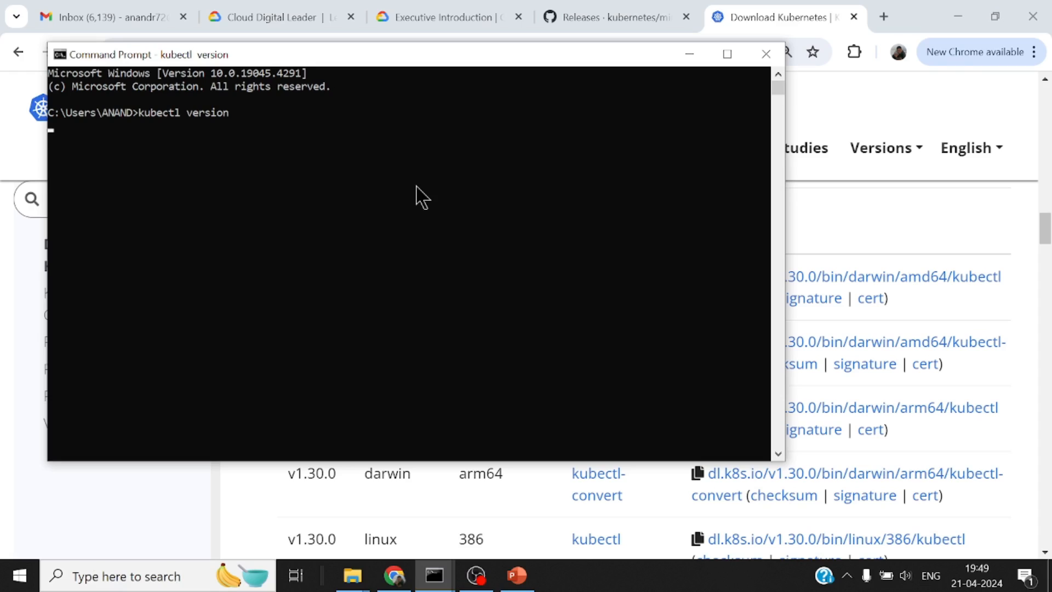
{"action": "type", "text": "kubectl version --client"}
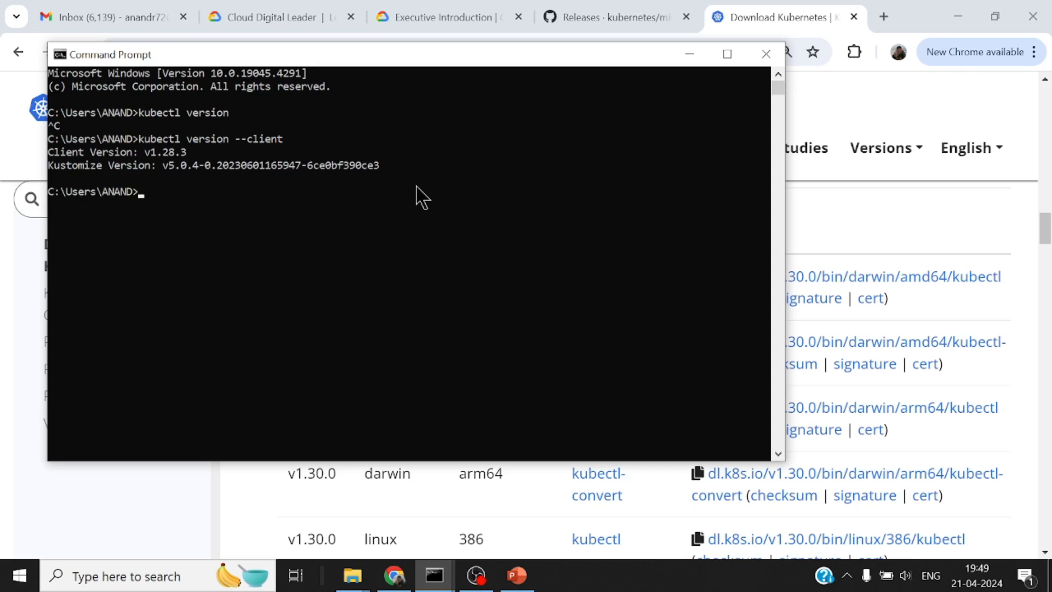
{"action": "mouse_move", "coordinate": [178, 171]}
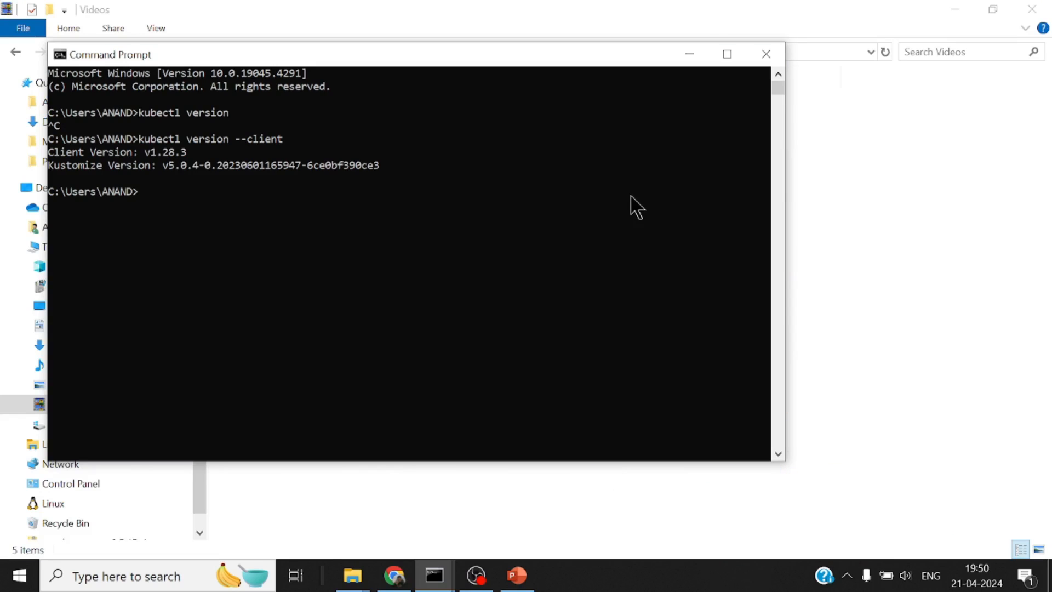
- Search 'minikube releases' in the browser and open the minikube start documentation page
{"action": "left_click", "coordinate": [394, 575]}
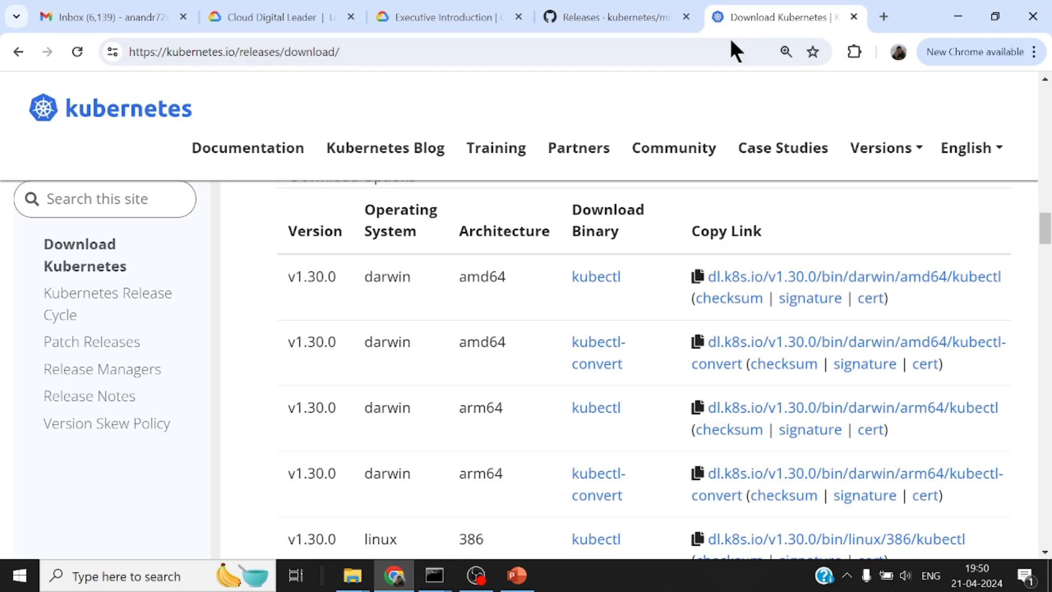
{"action": "type", "text": "minikube releases"}
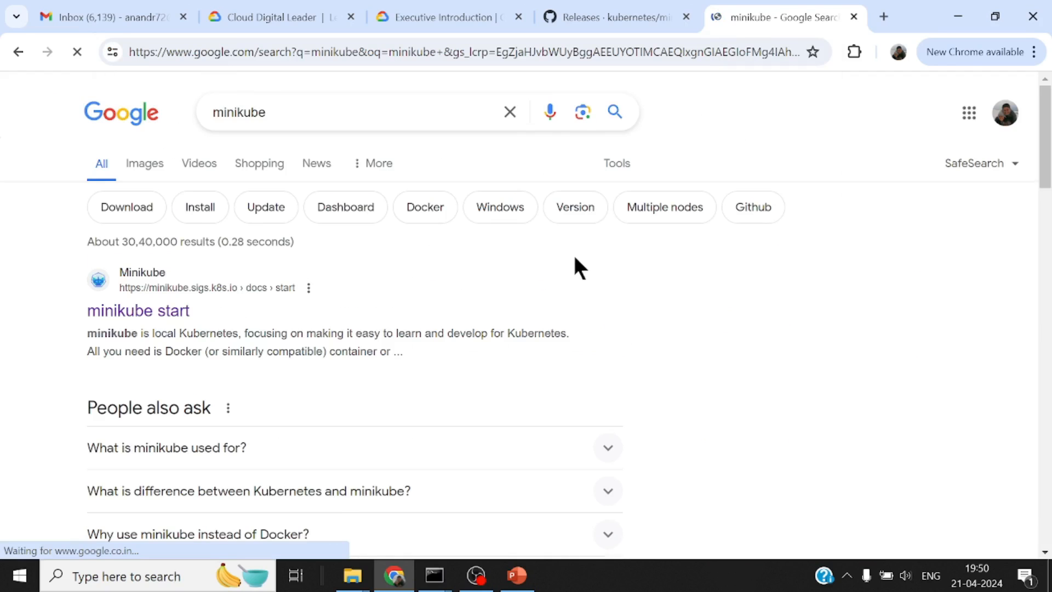
{"action": "scroll", "scroll_direction": "down", "scroll_amount": 3}
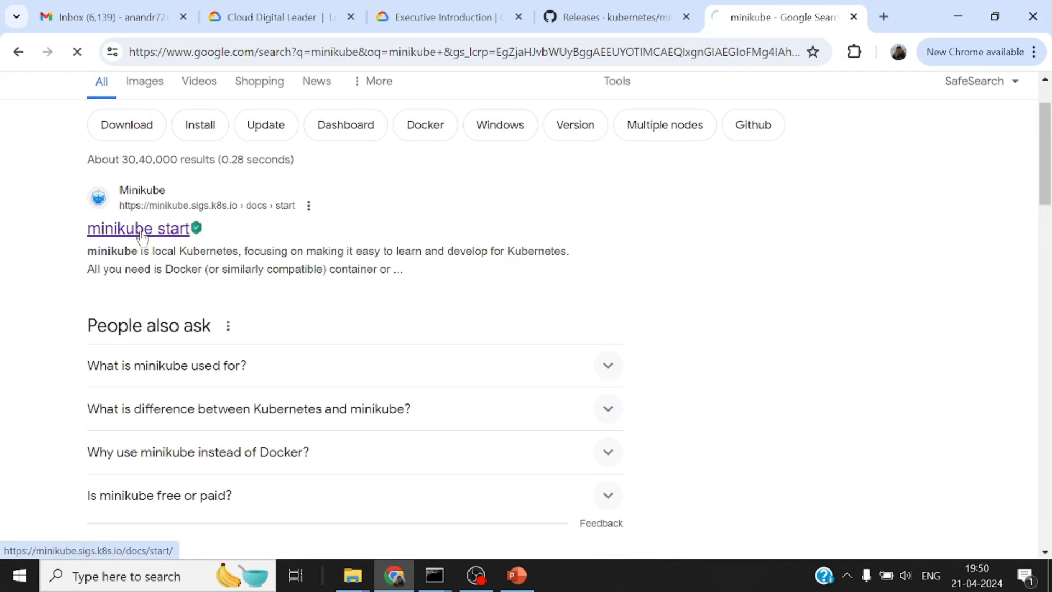
{"action": "left_click", "coordinate": [138, 227]}
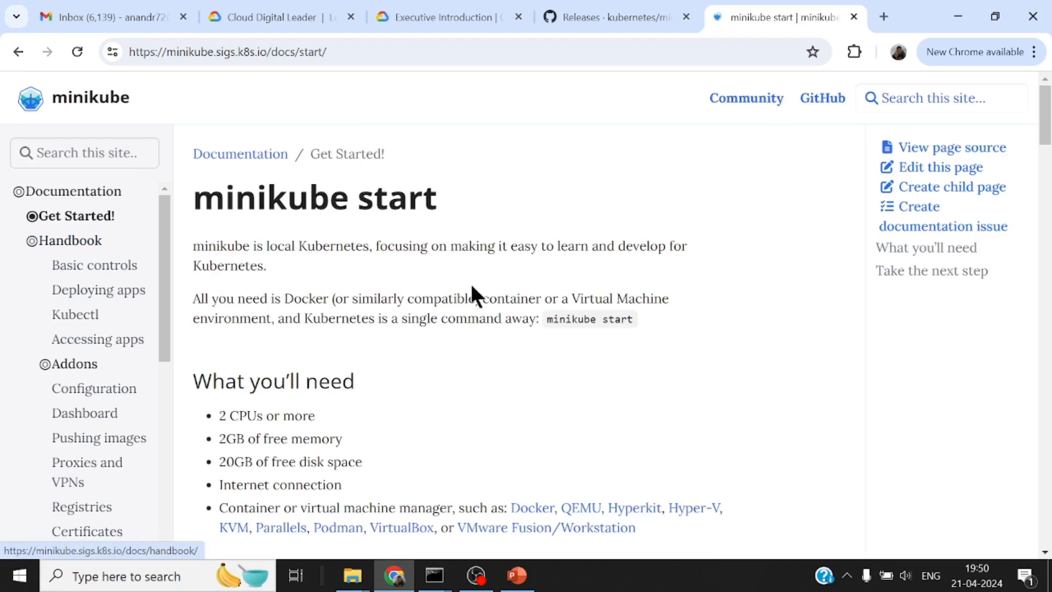
- Read the 'What you'll need' requirements, highlighting the 20GB free disk space line
{"action": "scroll", "scroll_direction": "down", "scroll_amount": 3}
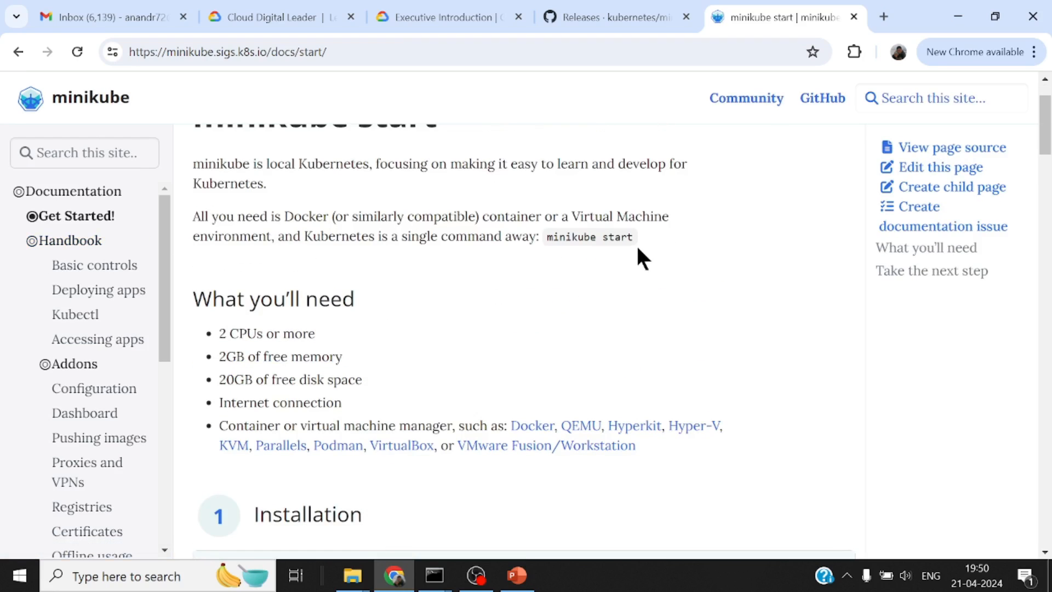
{"action": "mouse_move", "coordinate": [657, 268]}
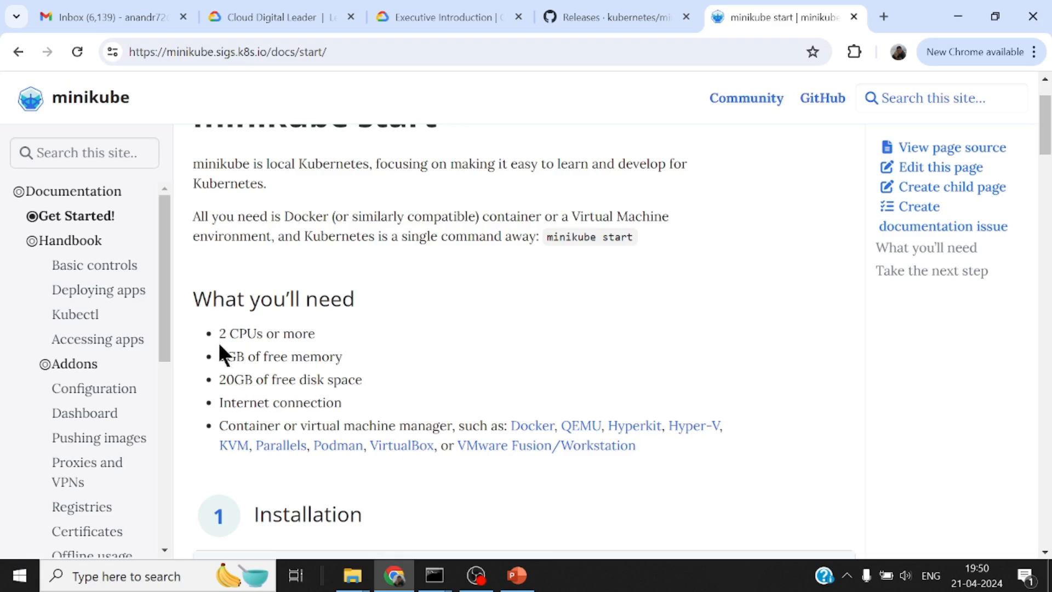
{"action": "left_click_drag", "start_coordinate": [219, 333], "coordinate": [283, 333]}
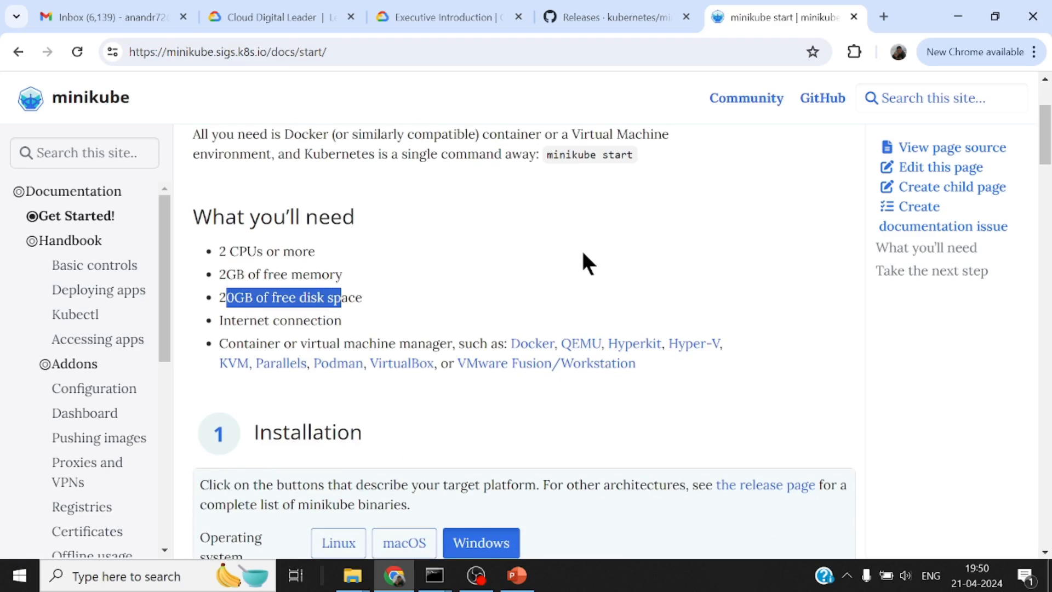
{"action": "scroll", "scroll_direction": "down", "scroll_amount": 3}
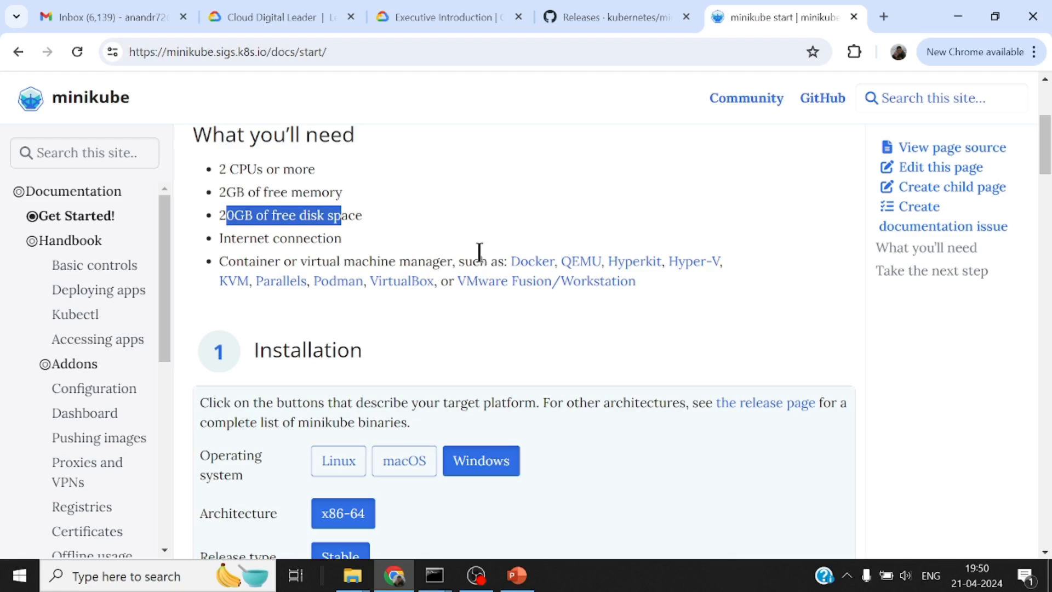
{"action": "mouse_move", "coordinate": [491, 252]}
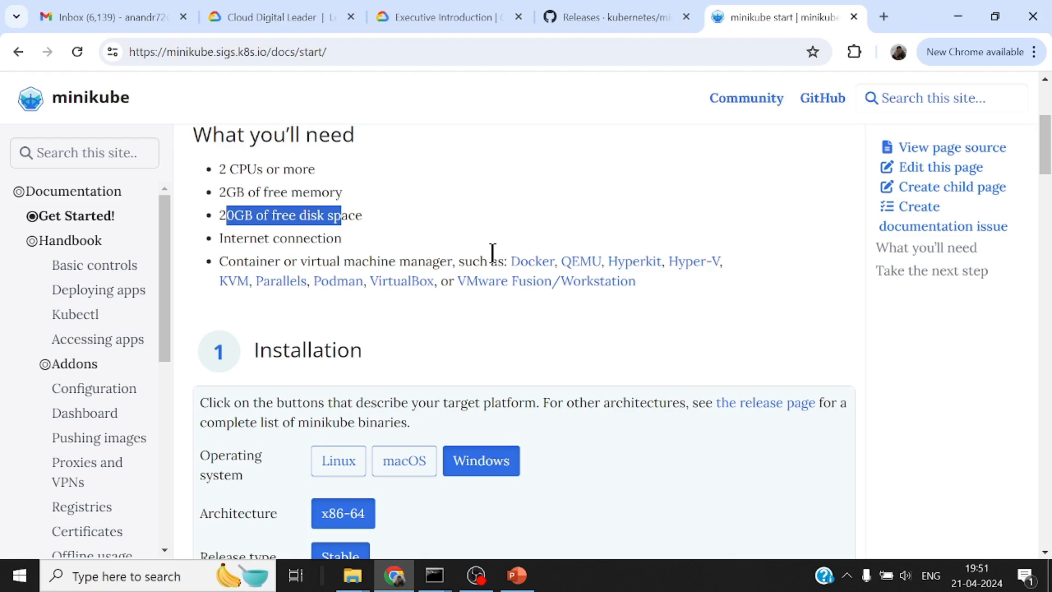
{"action": "mouse_move", "coordinate": [527, 265]}
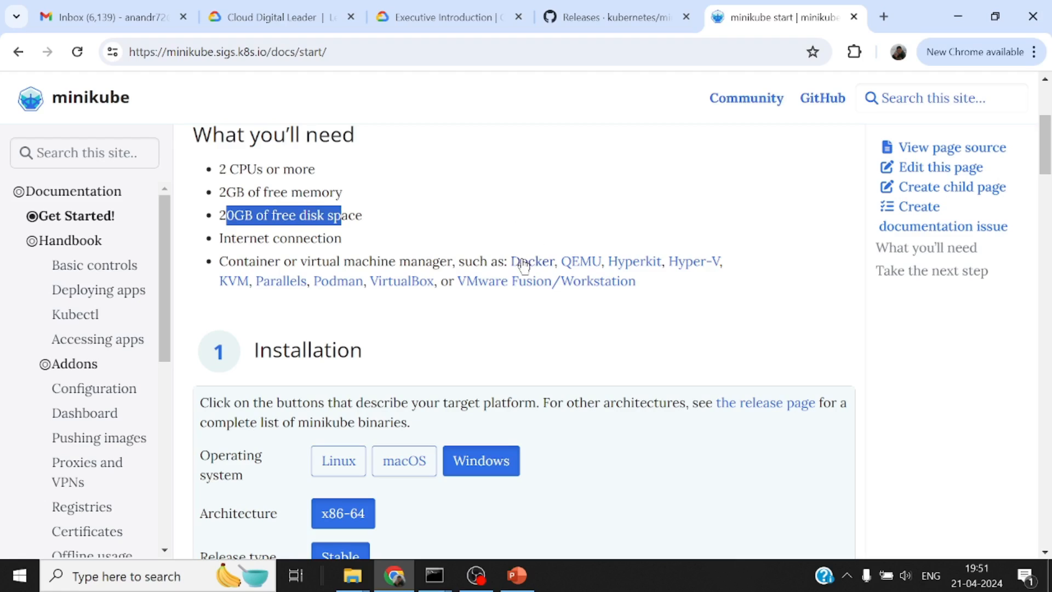
{"action": "mouse_move", "coordinate": [582, 261]}
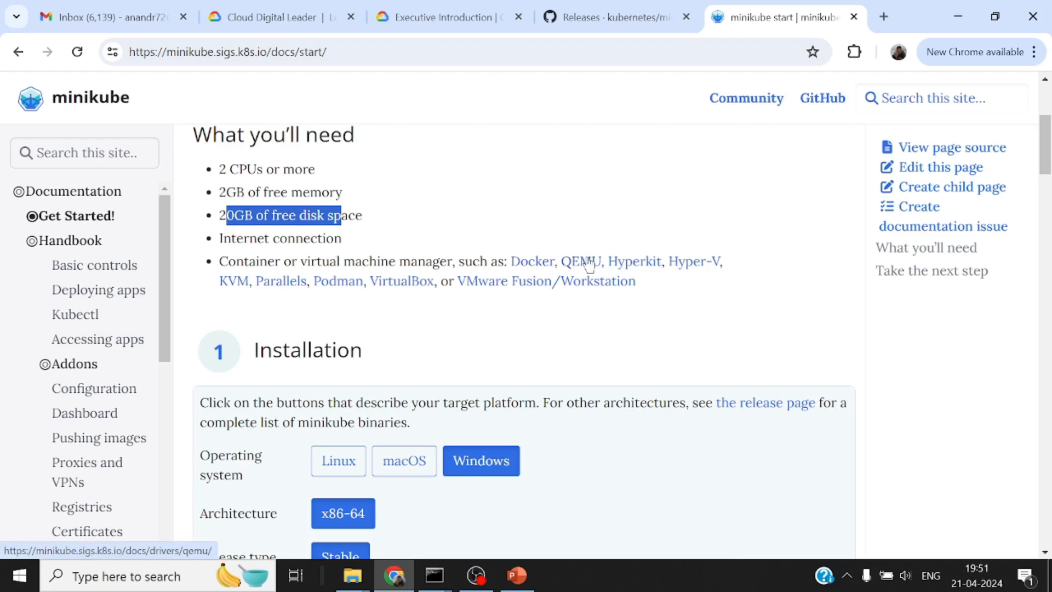
{"action": "mouse_move", "coordinate": [695, 261]}
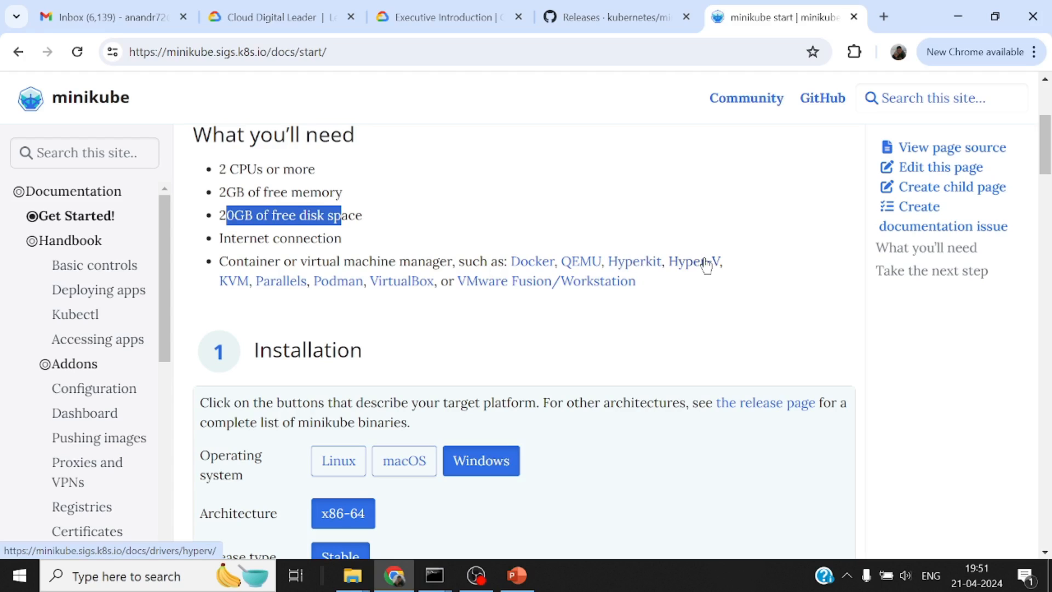
{"action": "mouse_move", "coordinate": [401, 280]}
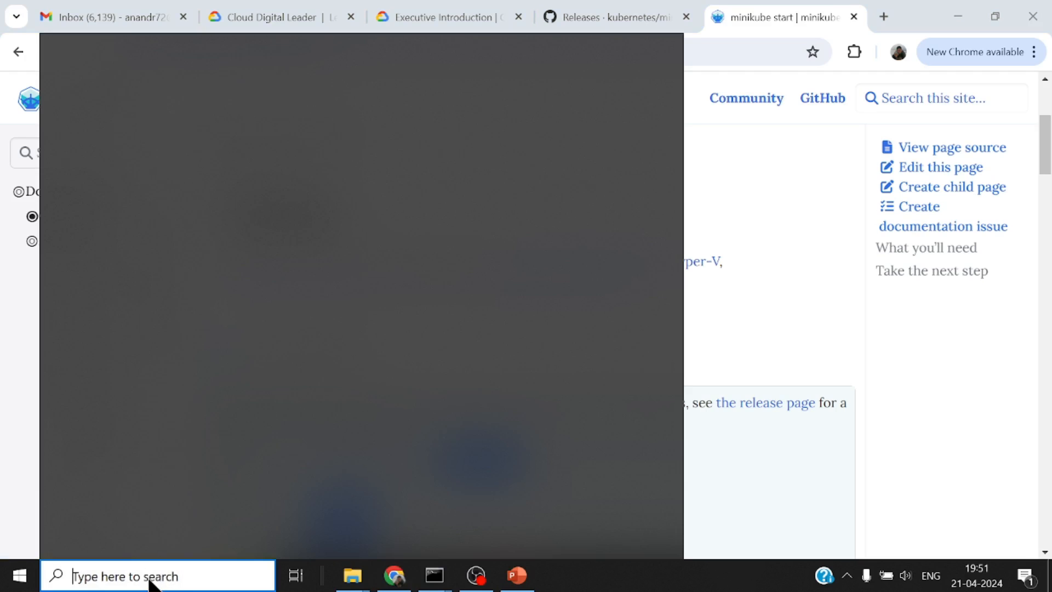
- Search installed apps for 'virtual' and confirm Oracle VM VirtualBox 6.1.40 is present
{"action": "type", "text": "add or remove programs"}
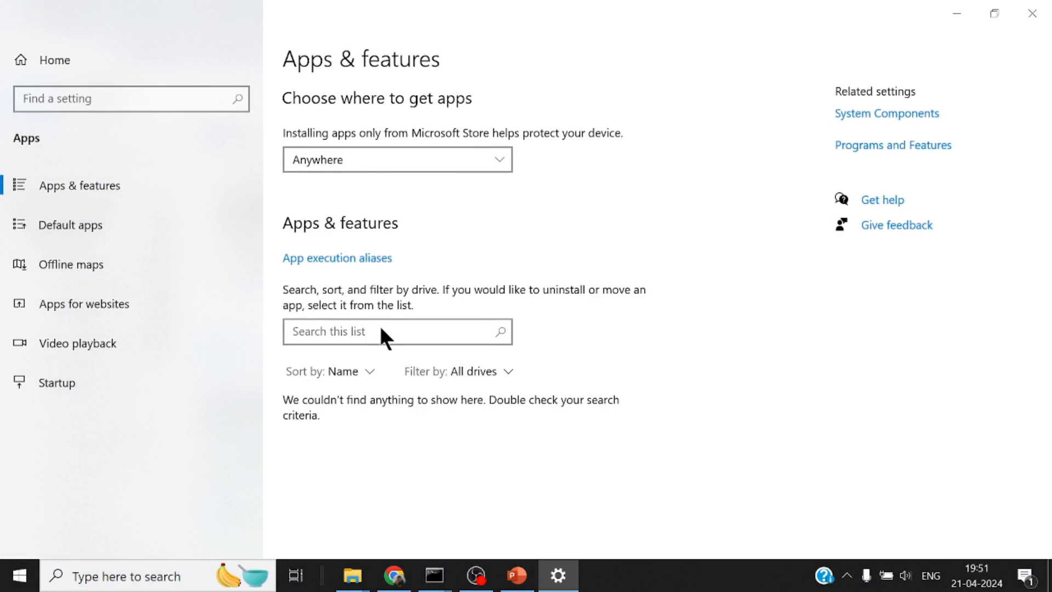
{"action": "left_click", "coordinate": [370, 331]}
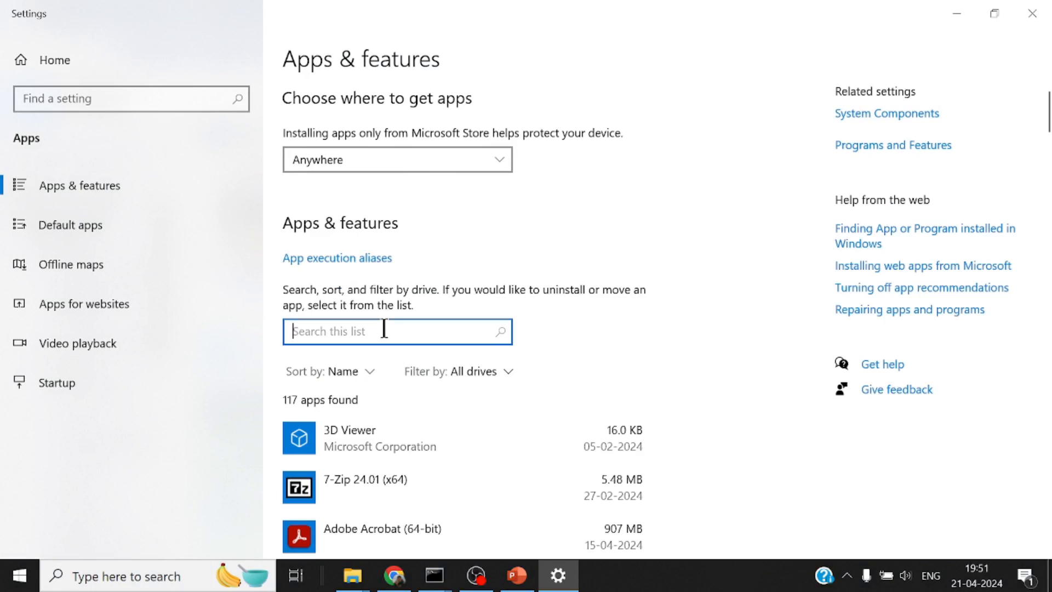
{"action": "type", "text": "virtual"}
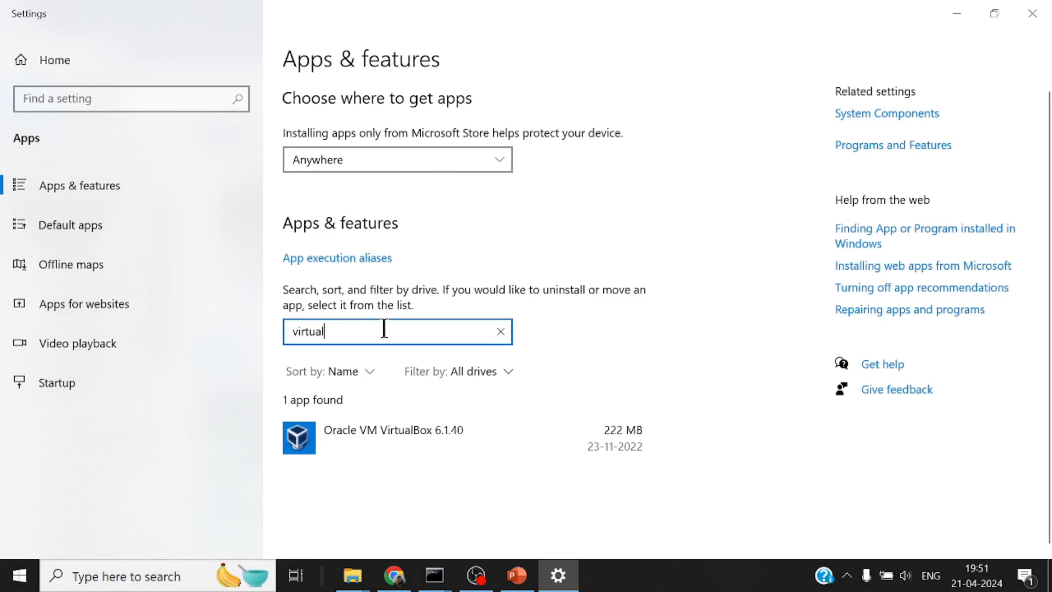
{"action": "left_click", "coordinate": [392, 430]}
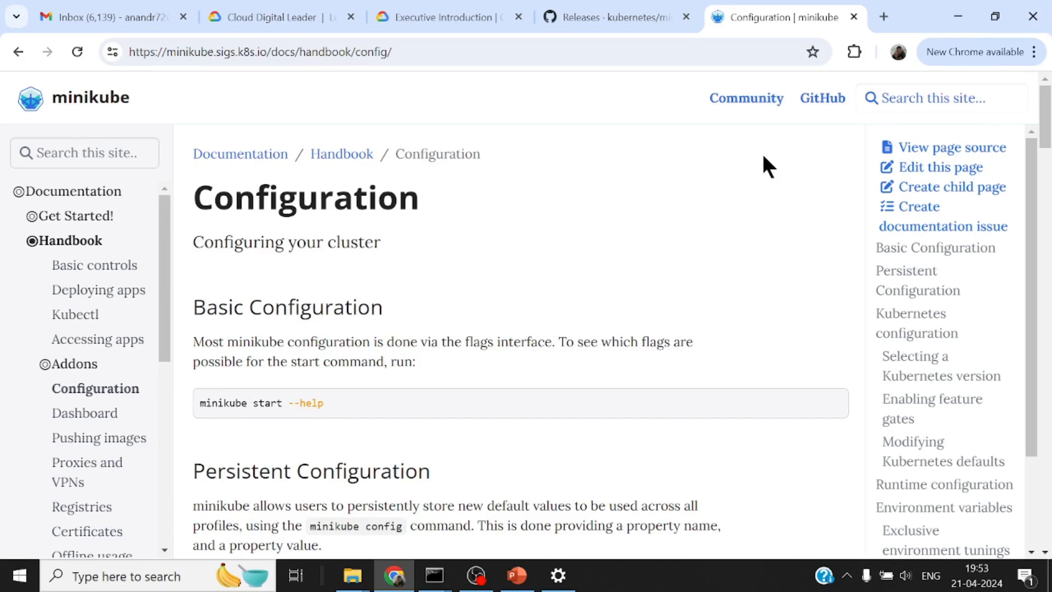
{"action": "mouse_move", "coordinate": [681, 237]}
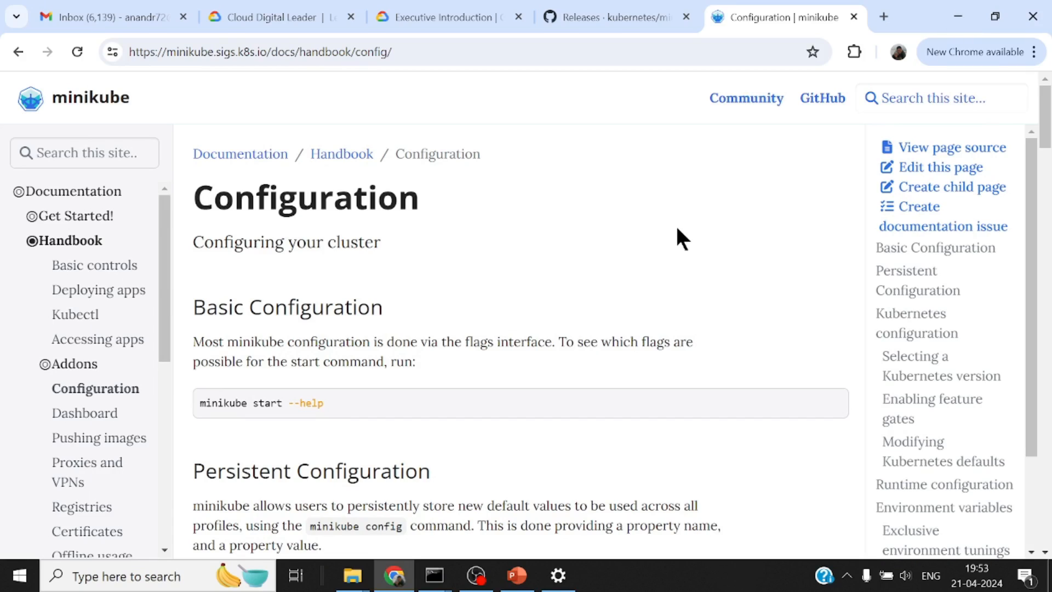
{"action": "mouse_move", "coordinate": [341, 154]}
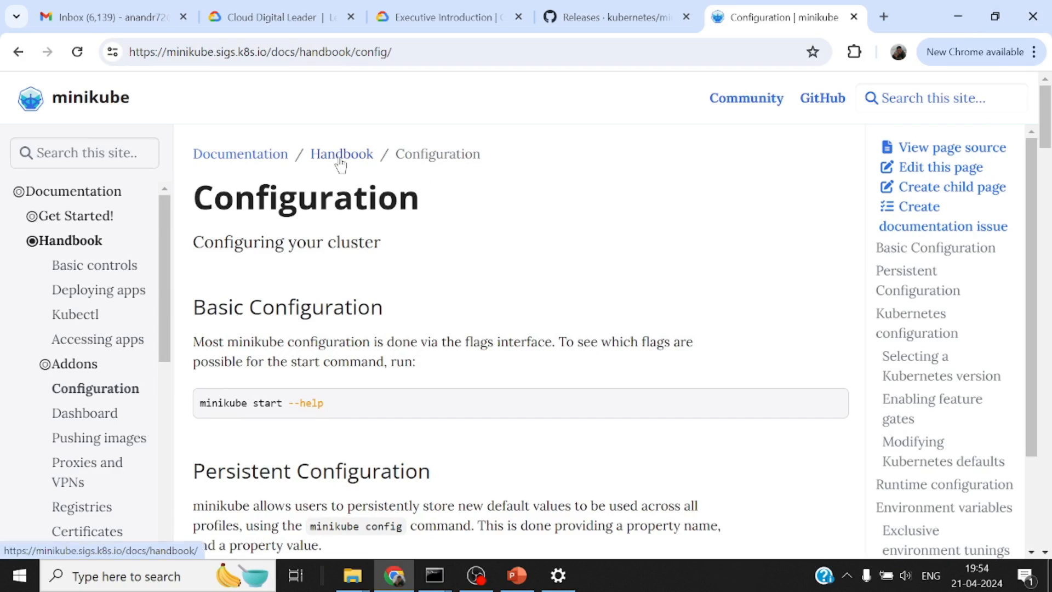
- Read the Configuration page sections, highlighting the --kubernetes-version=v1.11.10 flag example
{"action": "scroll", "scroll_direction": "down", "scroll_amount": 3}
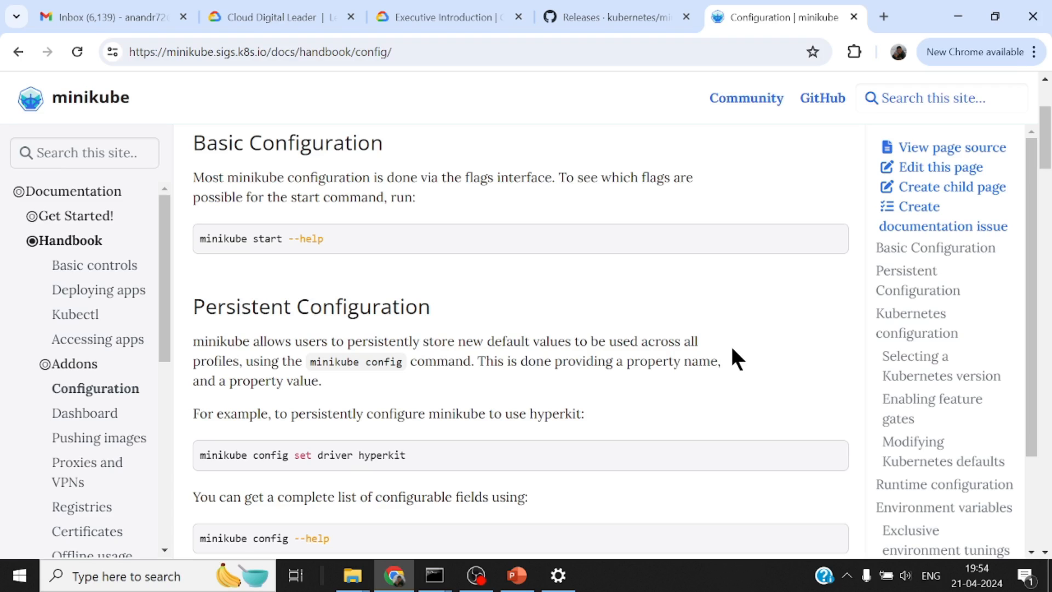
{"action": "scroll", "scroll_direction": "down", "scroll_amount": 3}
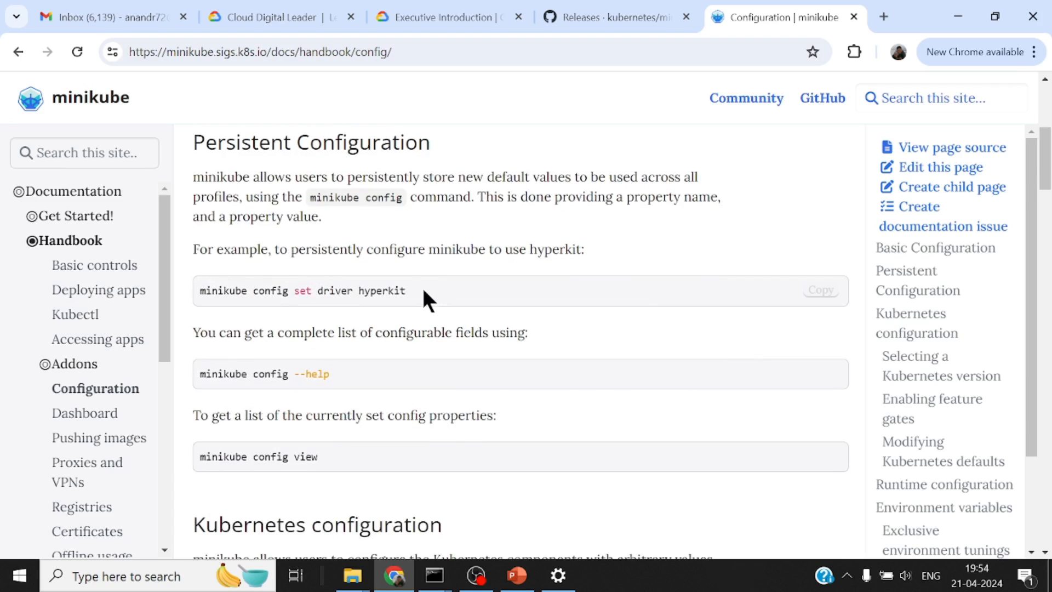
{"action": "scroll", "scroll_direction": "down", "scroll_amount": 3}
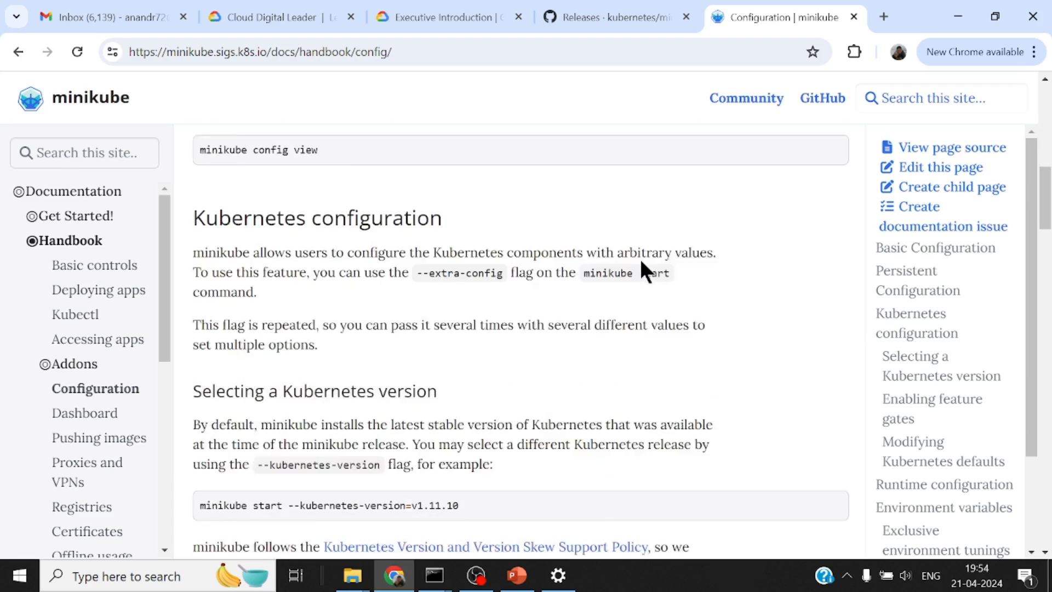
{"action": "scroll", "scroll_direction": "down", "scroll_amount": 3}
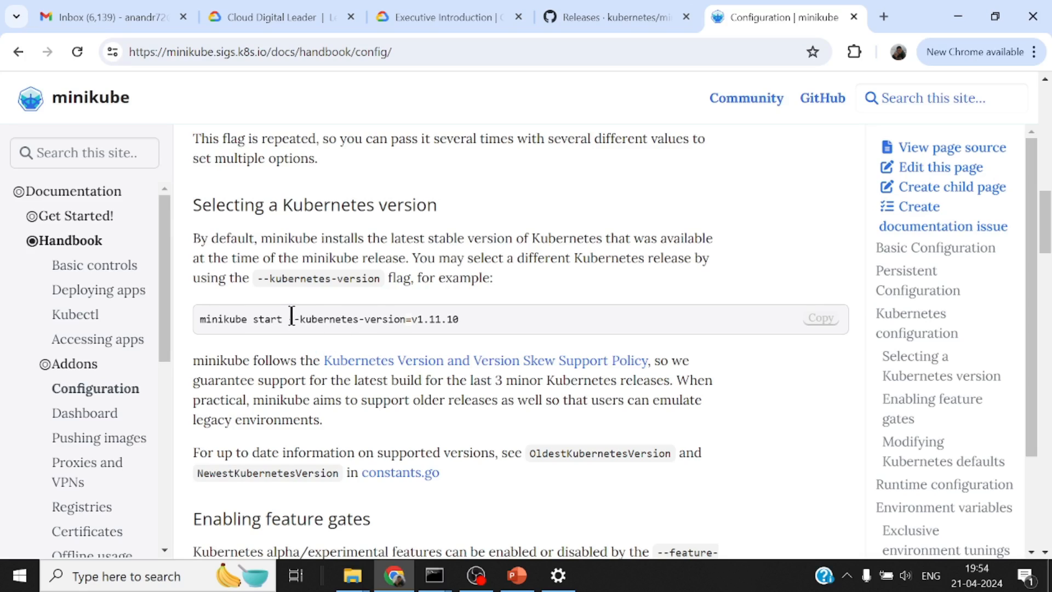
{"action": "left_click_drag", "start_coordinate": [289, 318], "coordinate": [459, 318]}
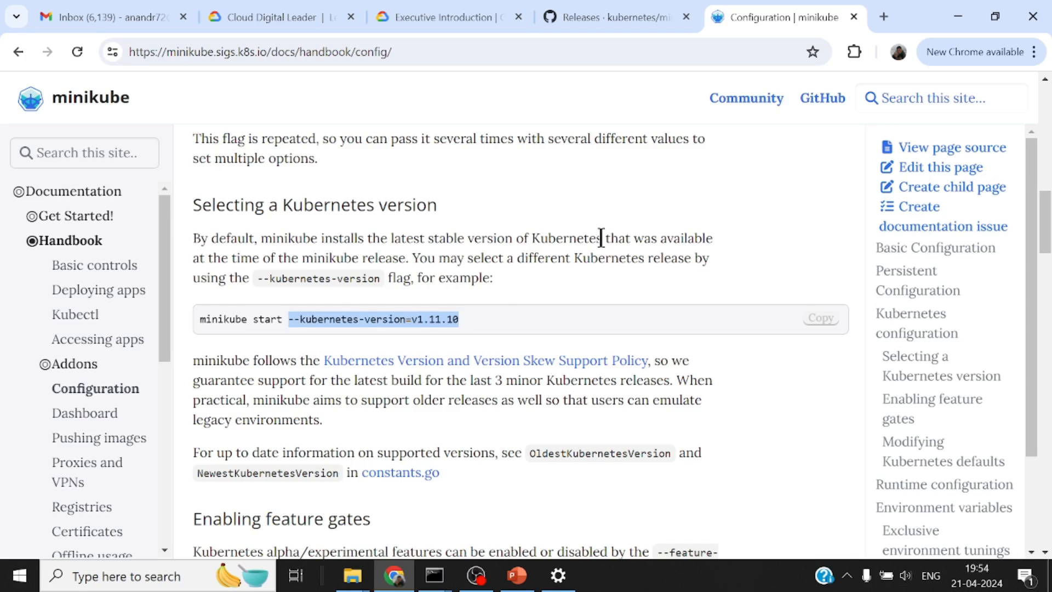
{"action": "scroll", "scroll_direction": "down", "scroll_amount": 3}
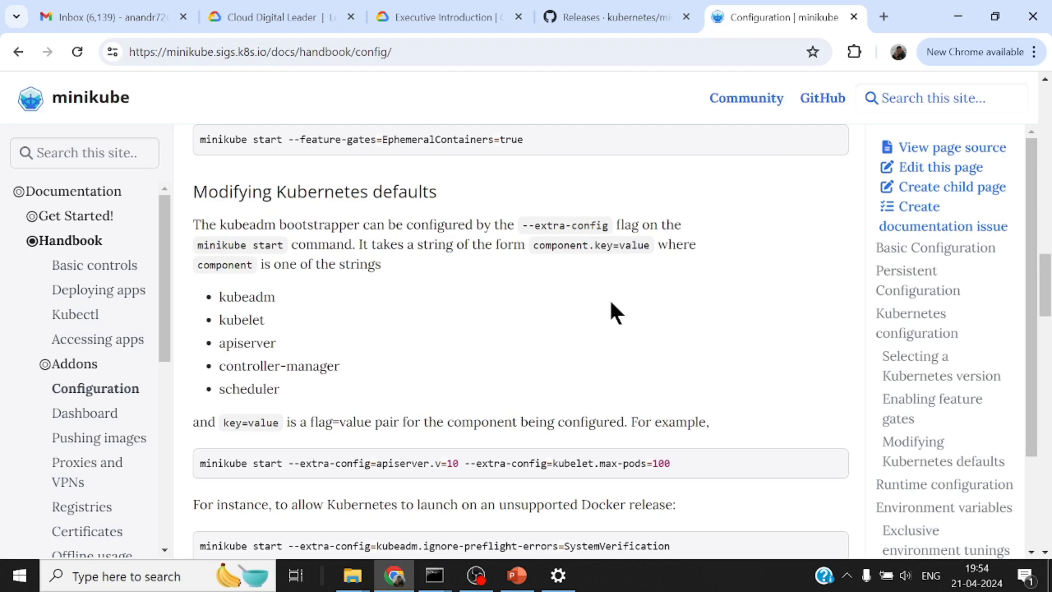
{"action": "scroll", "scroll_direction": "down", "scroll_amount": 3}
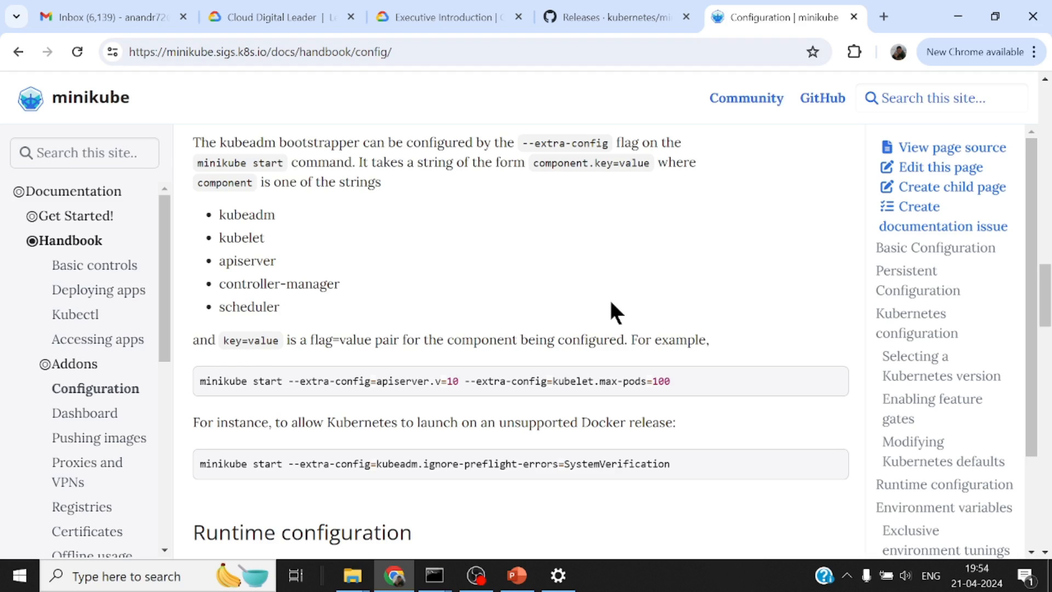
{"action": "mouse_move", "coordinate": [379, 534]}
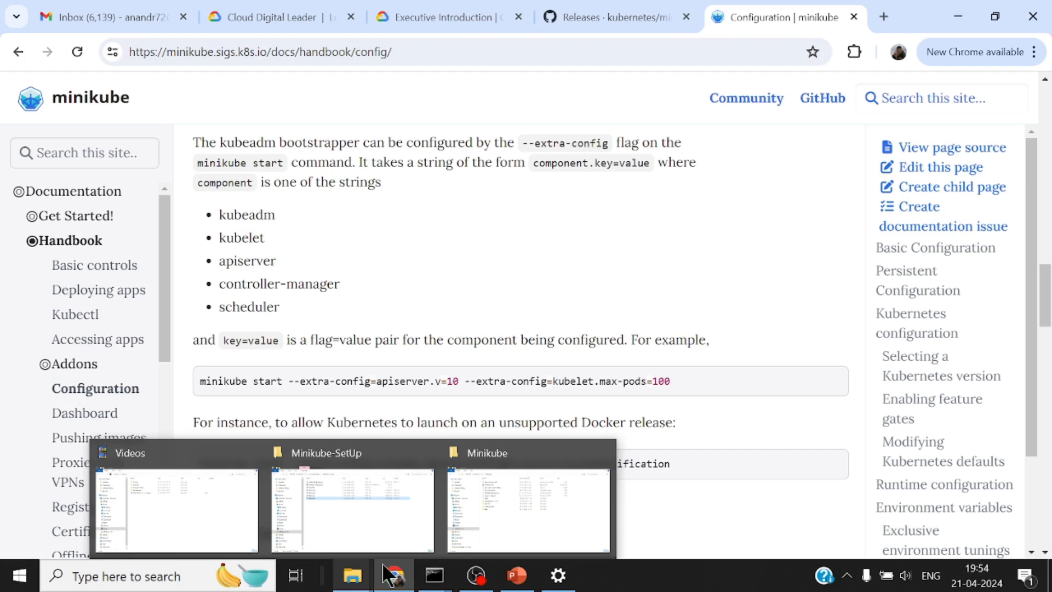
- Open start-minikube.bat from the Minikube folder in Notepad++ and highlight the --no-vtx-check flag
{"action": "left_click", "coordinate": [529, 510]}
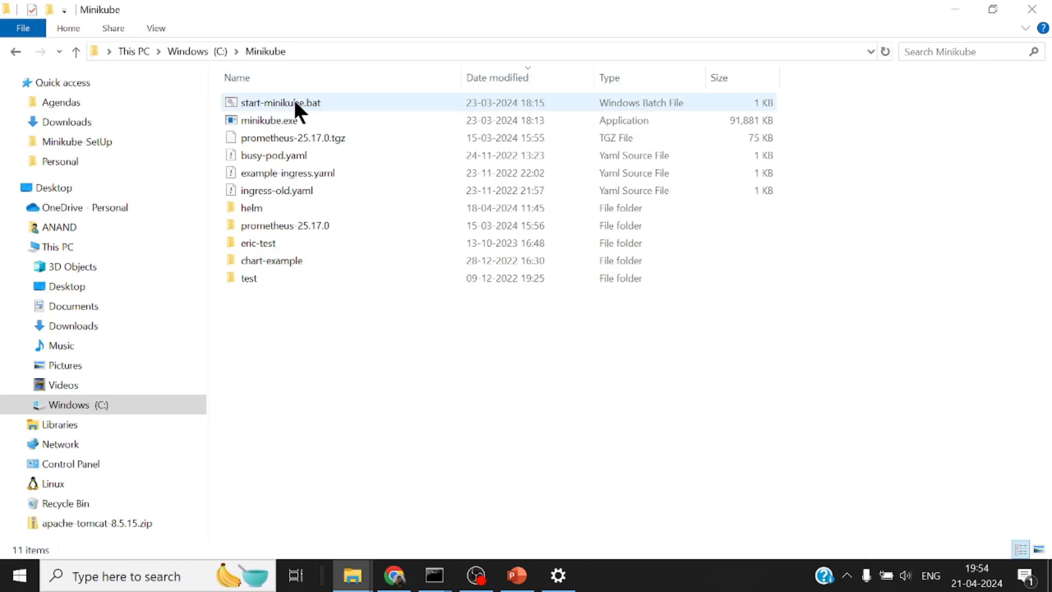
{"action": "right_click", "coordinate": [282, 101]}
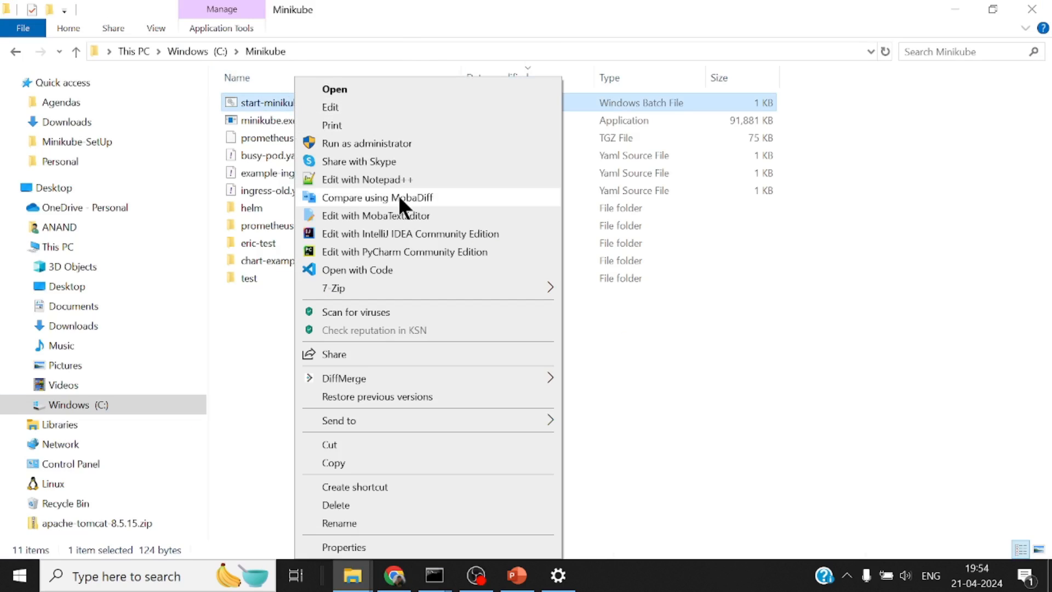
{"action": "left_click", "coordinate": [369, 179]}
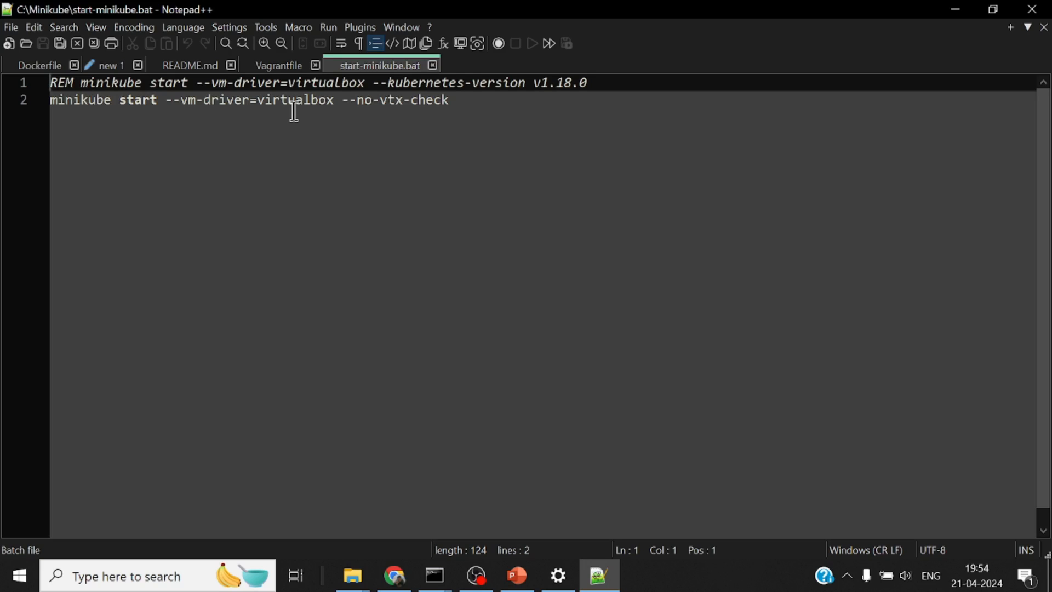
{"action": "mouse_move", "coordinate": [324, 101]}
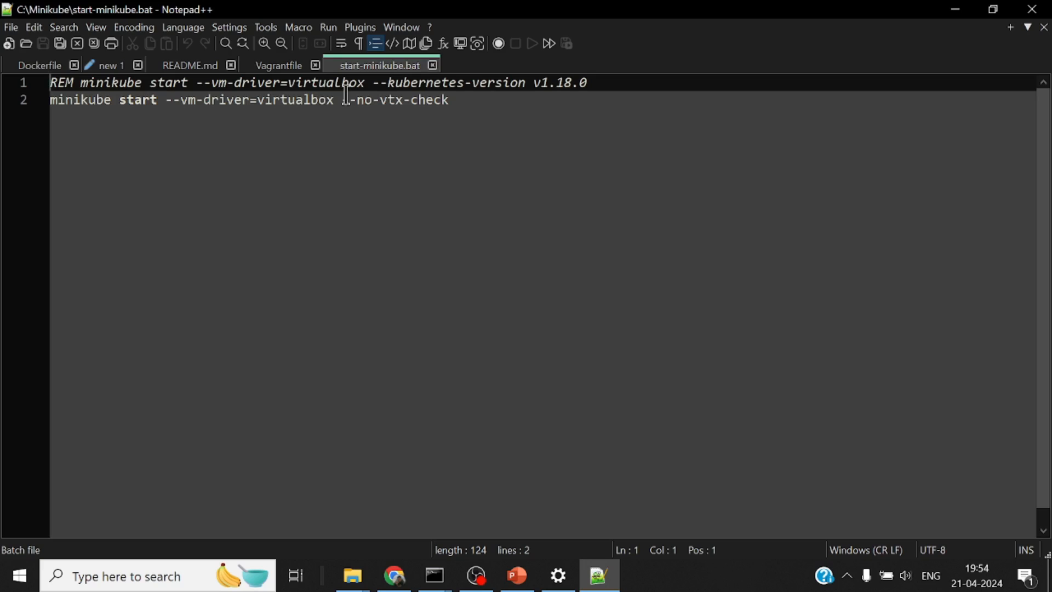
{"action": "left_click_drag", "start_coordinate": [342, 100], "coordinate": [452, 99]}
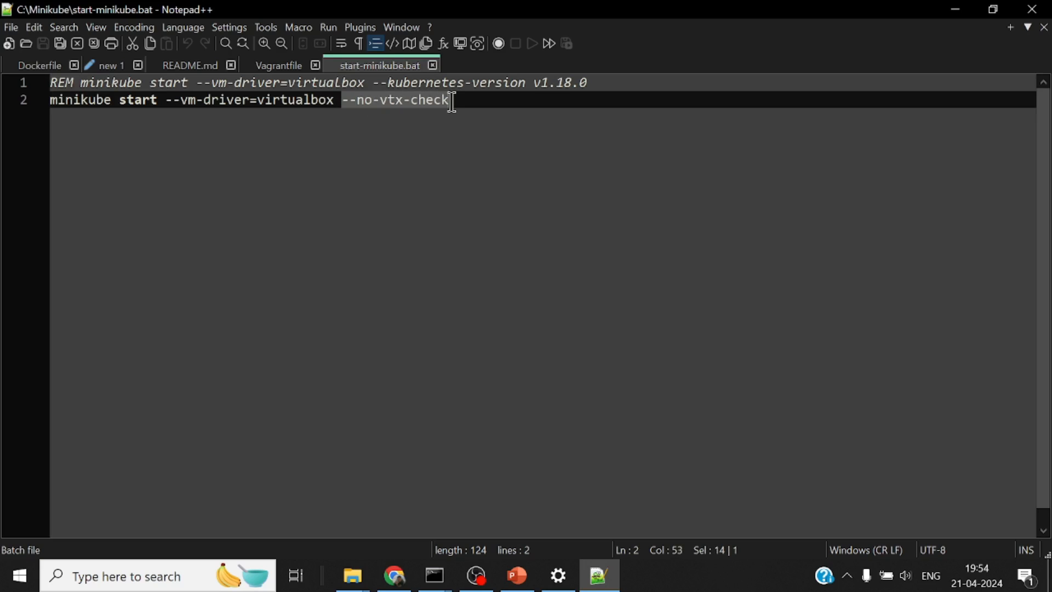
{"action": "mouse_move", "coordinate": [443, 149]}
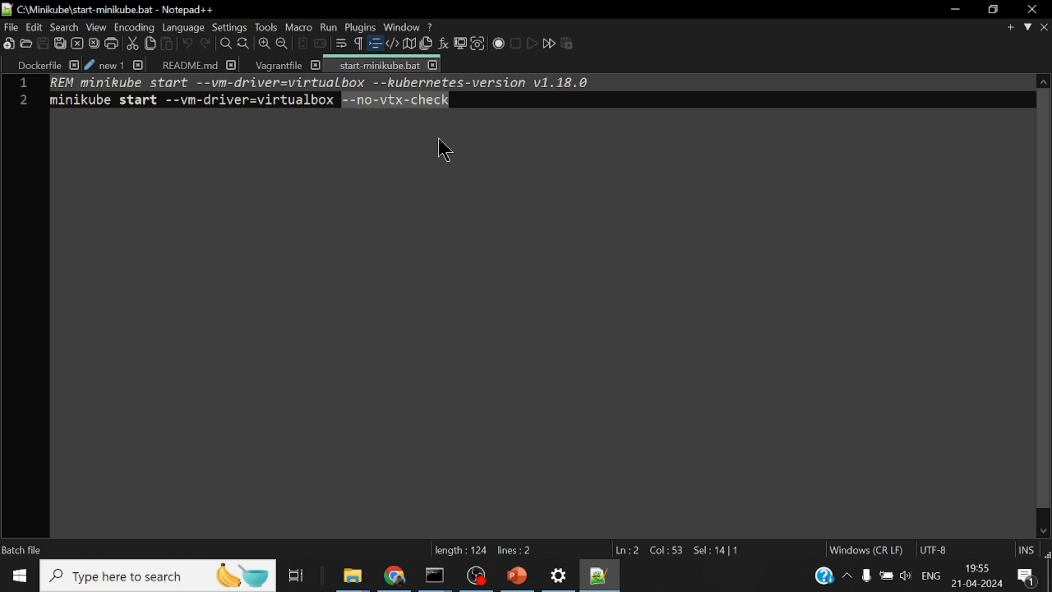
{"action": "mouse_move", "coordinate": [416, 110]}
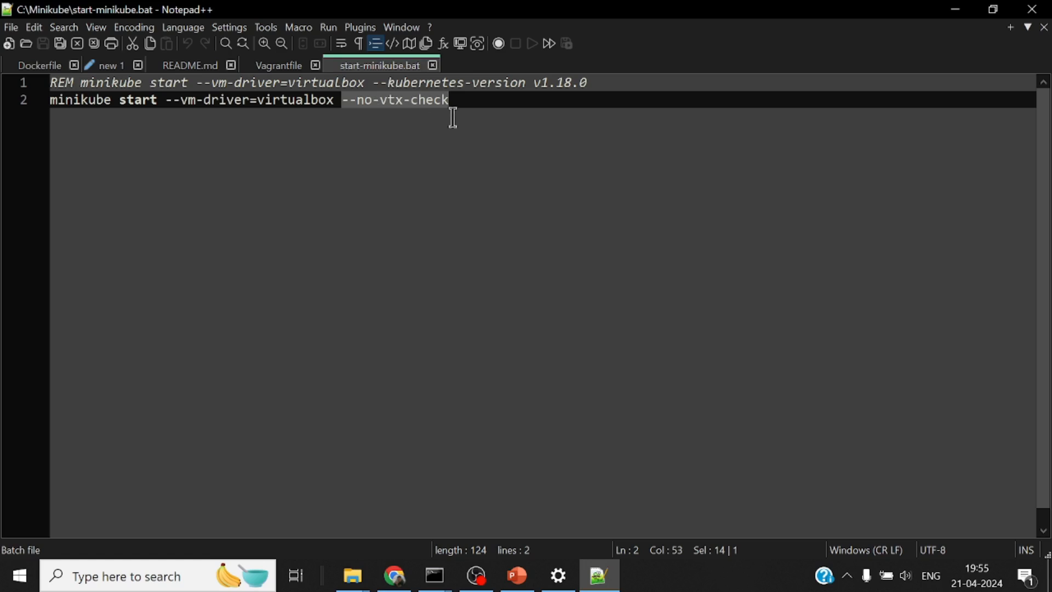
{"action": "mouse_move", "coordinate": [496, 133]}
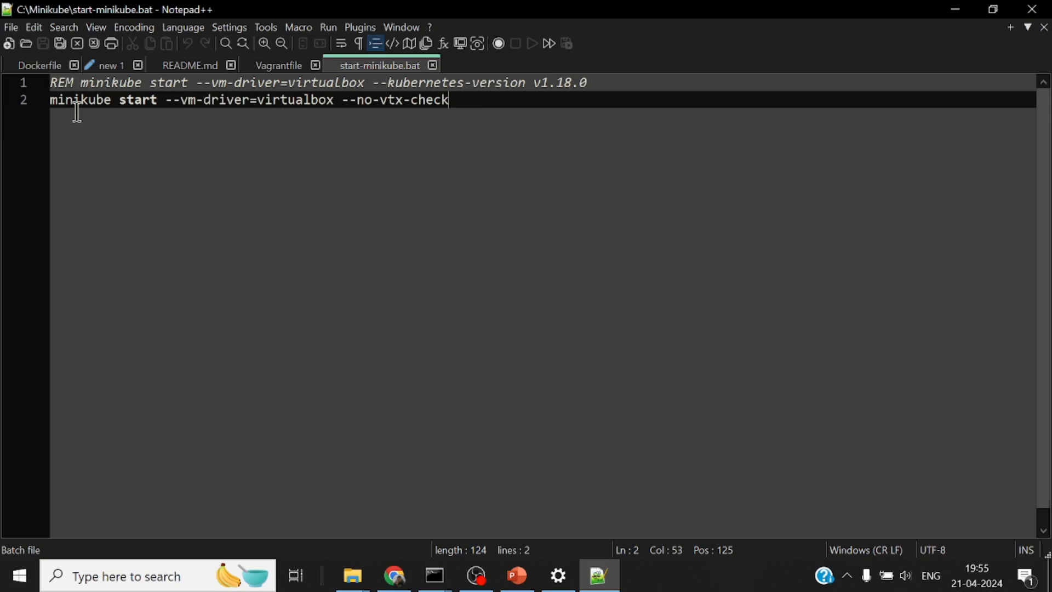
{"action": "mouse_move", "coordinate": [463, 100]}
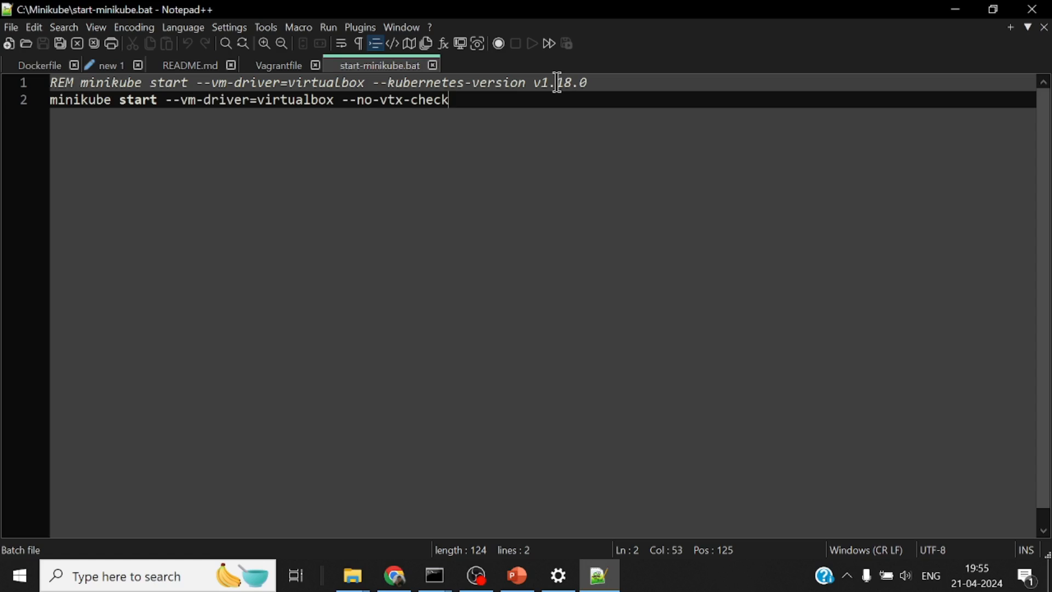
{"action": "mouse_move", "coordinate": [644, 92]}
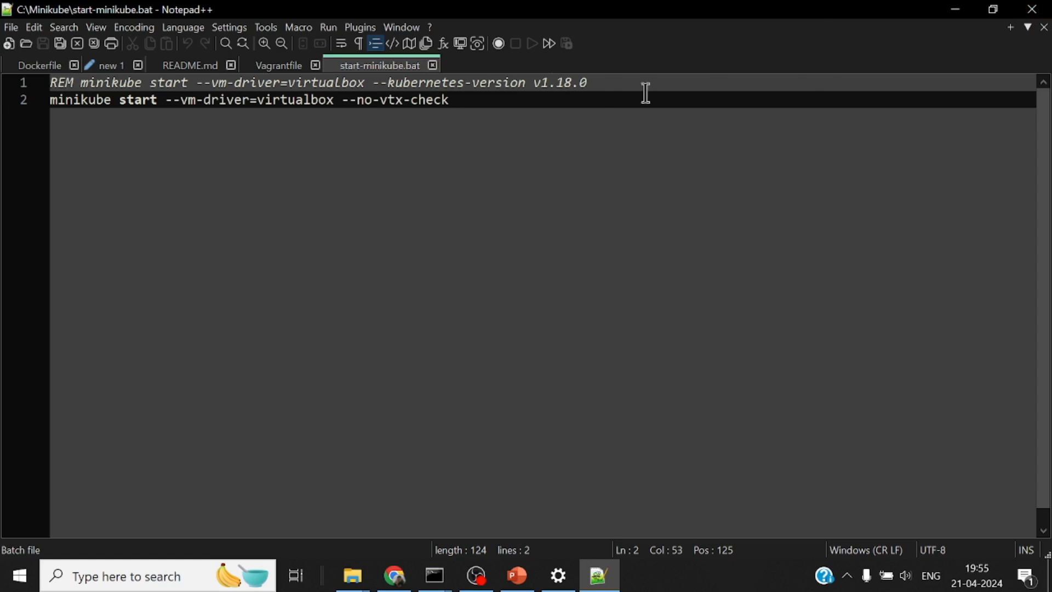
{"action": "mouse_move", "coordinate": [585, 101]}
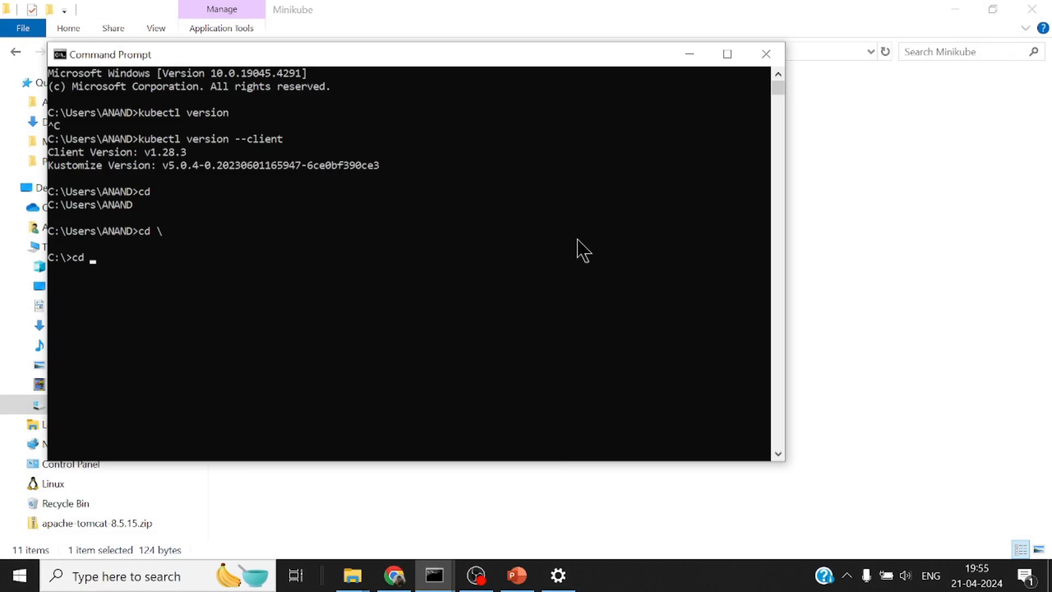
- Clear the Command Prompt screen before deleting and restarting the minikube cluster
{"action": "type", "text": "clea"}
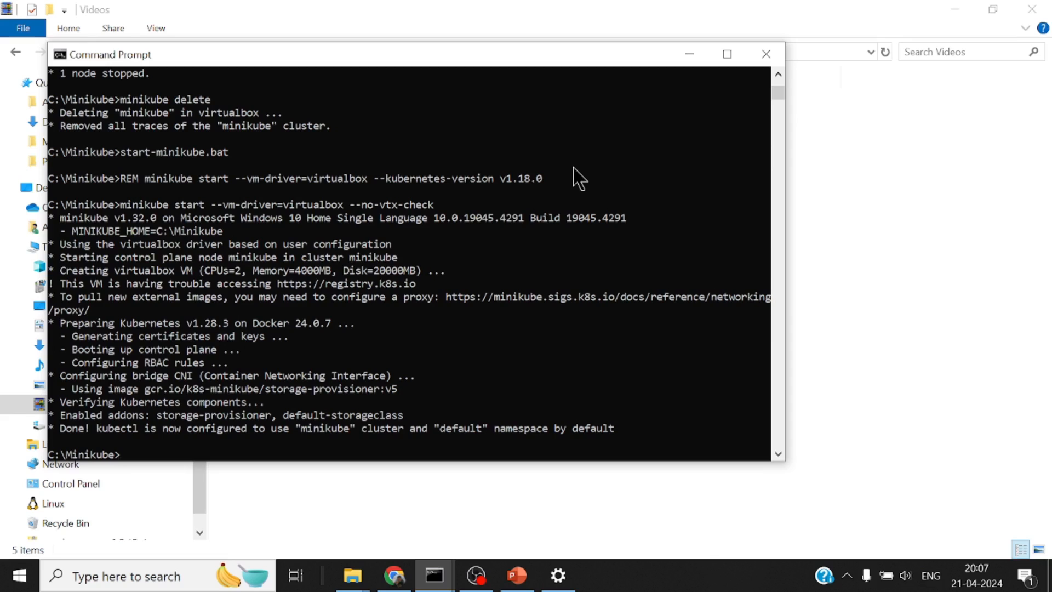
{"action": "mouse_move", "coordinate": [158, 312]}
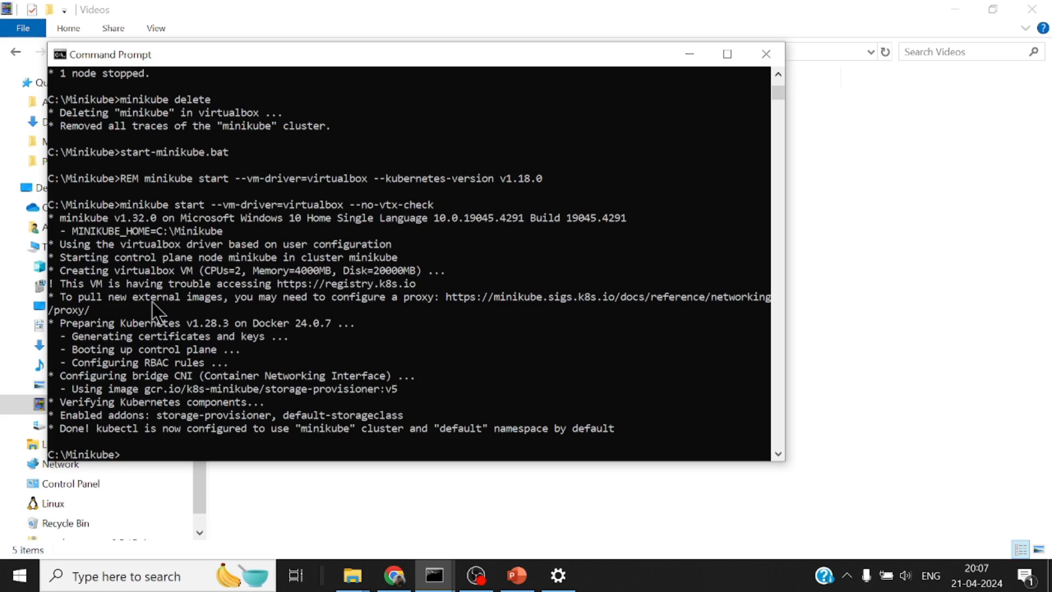
{"action": "mouse_move", "coordinate": [224, 332]}
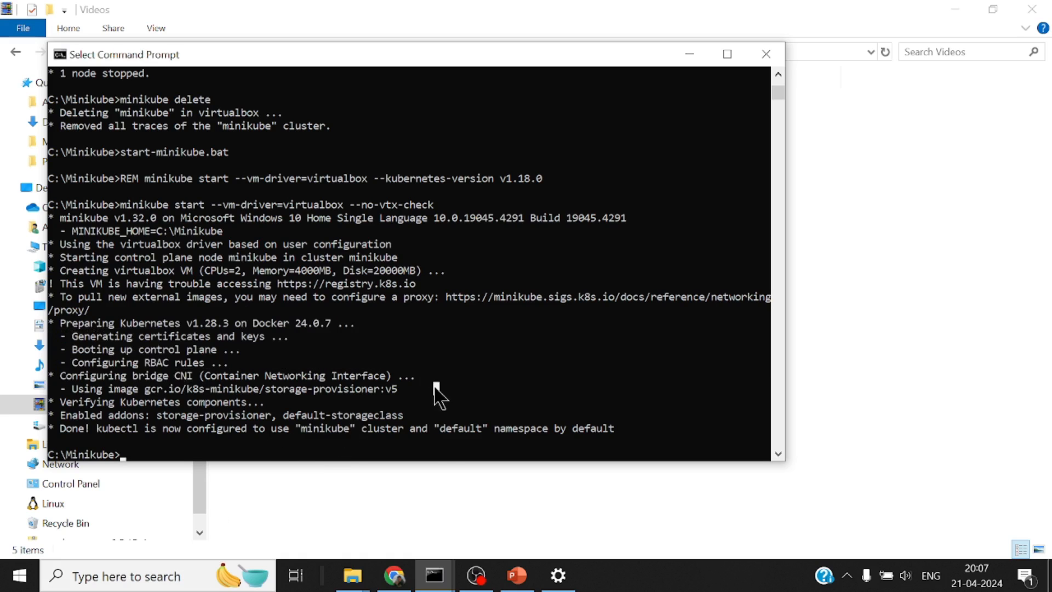
- Show the minikube Troubleshooting page's debug logs section and pick out the -v=2 verbosity level
{"action": "left_click", "coordinate": [394, 575]}
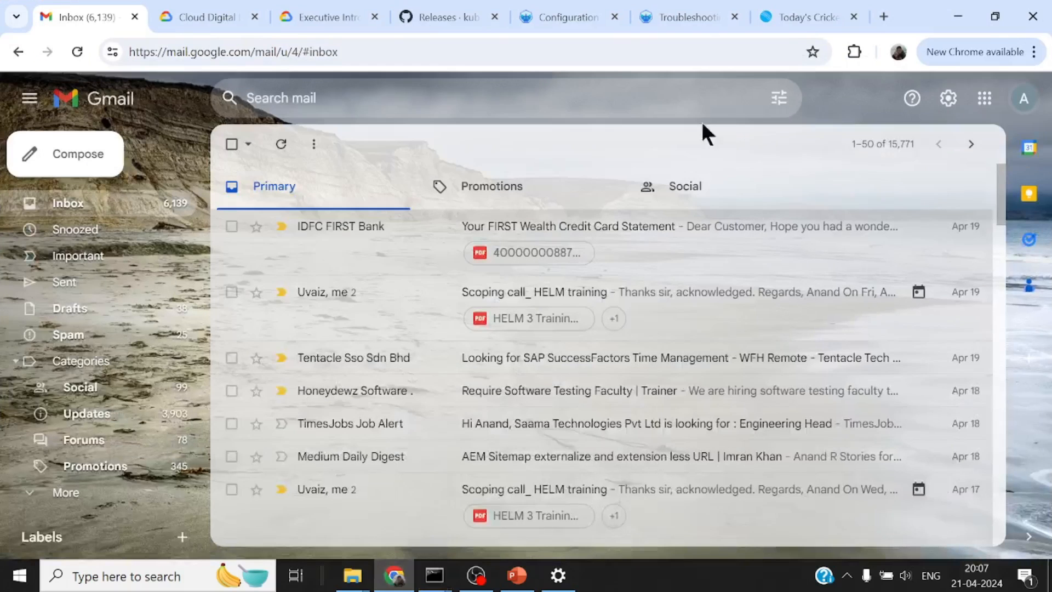
{"action": "left_click", "coordinate": [677, 17]}
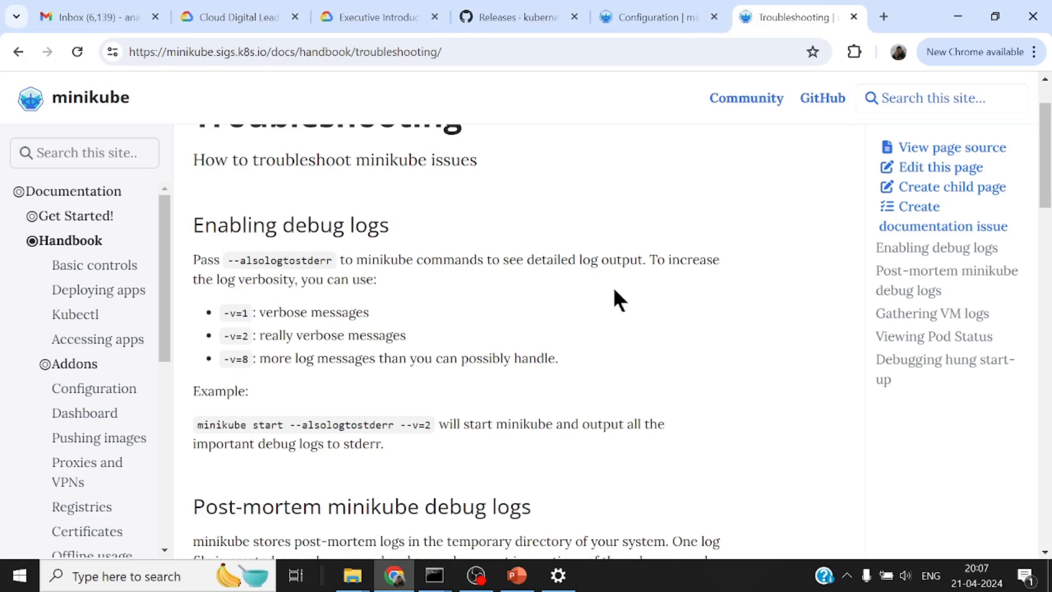
{"action": "mouse_move", "coordinate": [342, 347]}
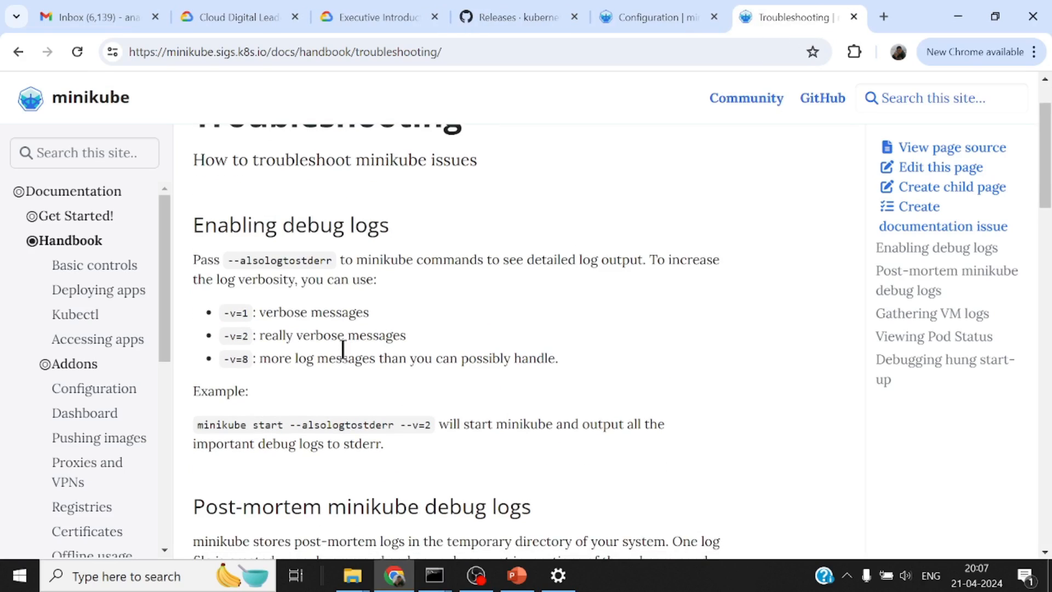
{"action": "mouse_move", "coordinate": [289, 316]}
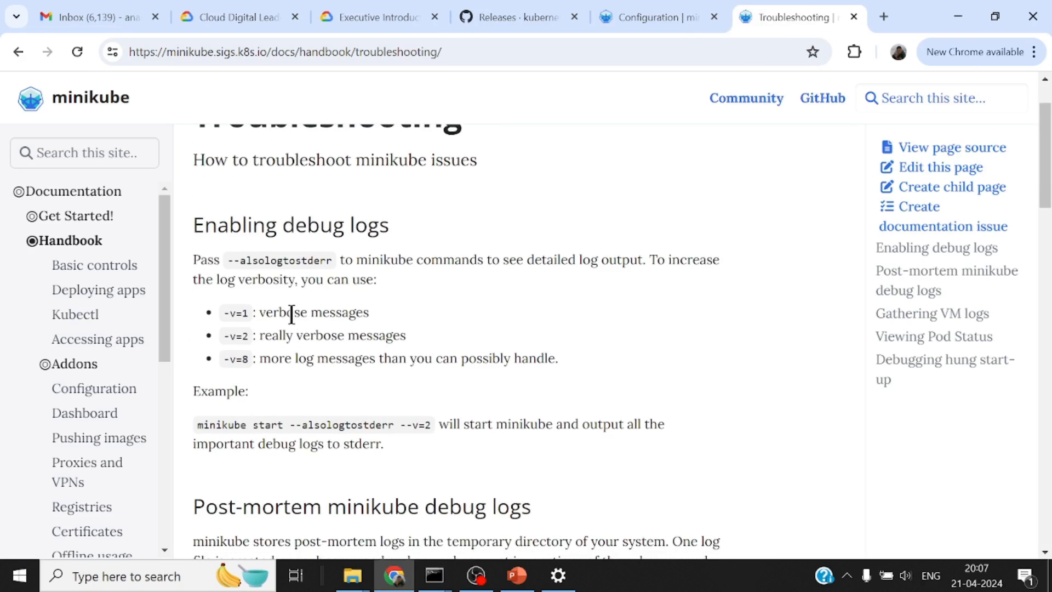
{"action": "mouse_move", "coordinate": [317, 385]}
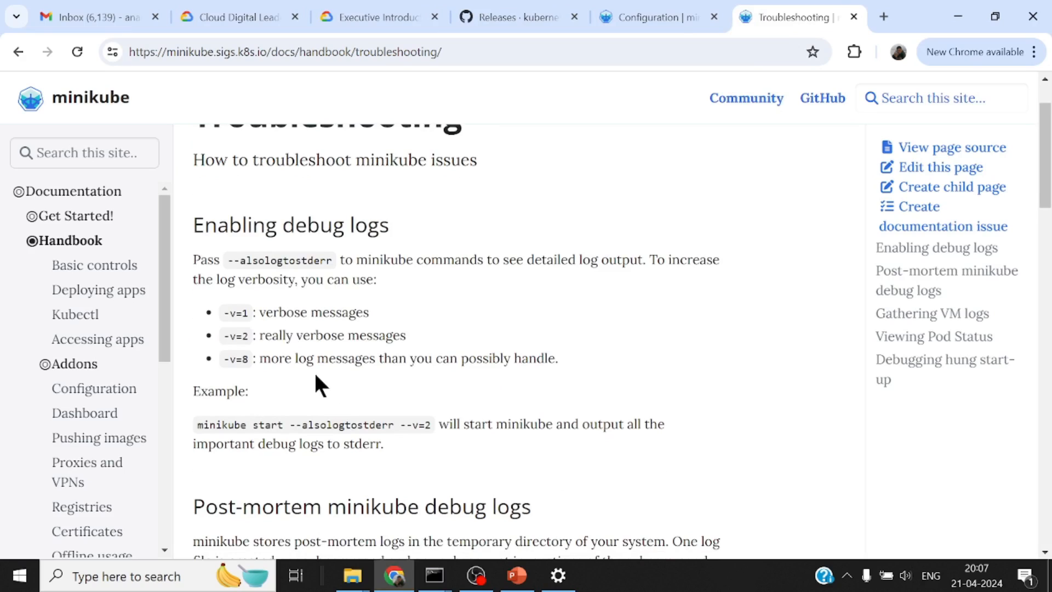
{"action": "double_click", "coordinate": [235, 335]}
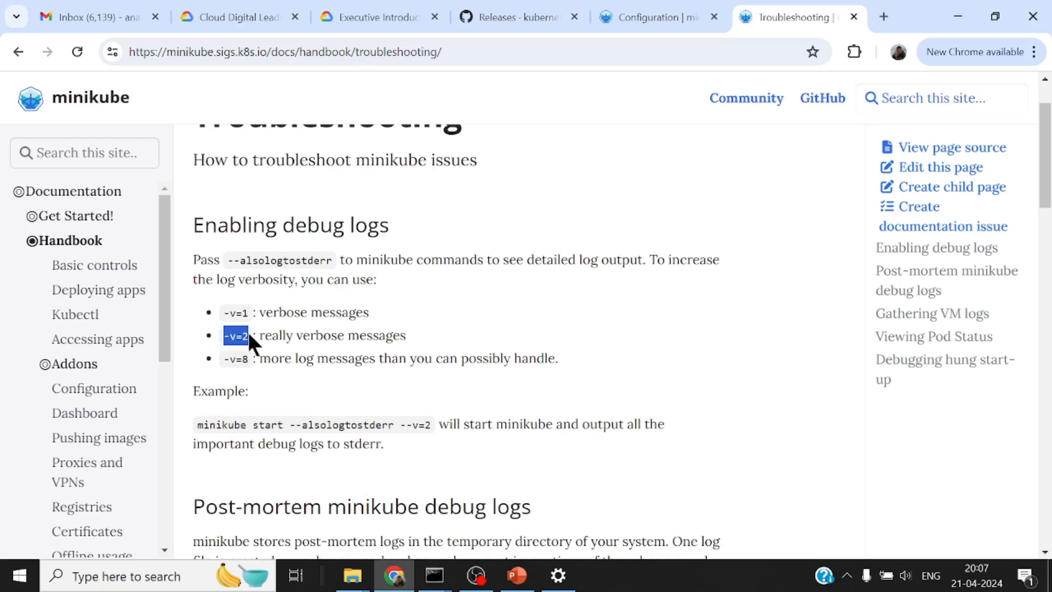
{"action": "mouse_move", "coordinate": [267, 412]}
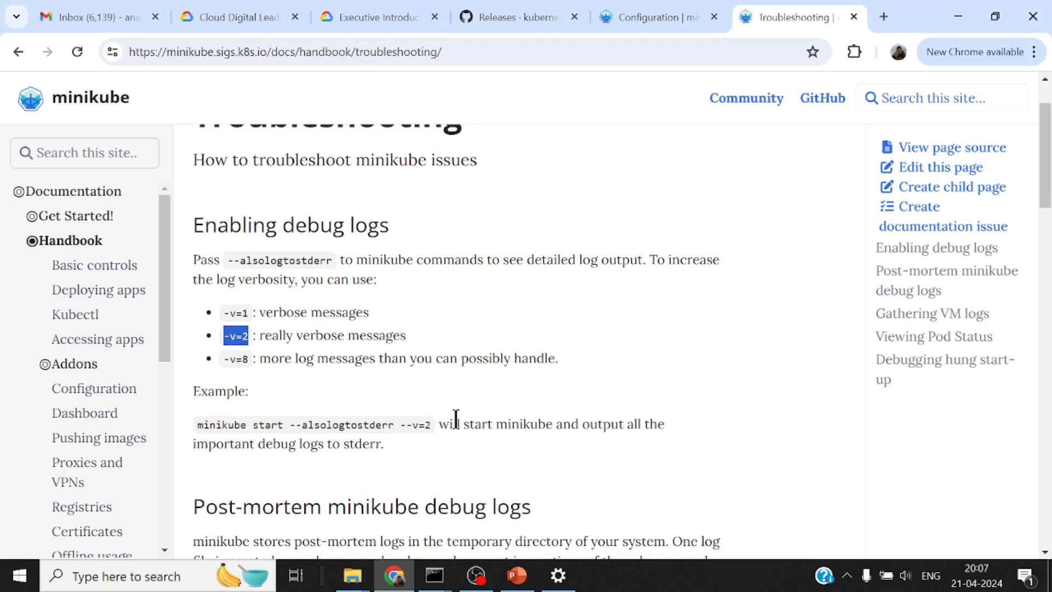
{"action": "left_click", "coordinate": [126, 575]}
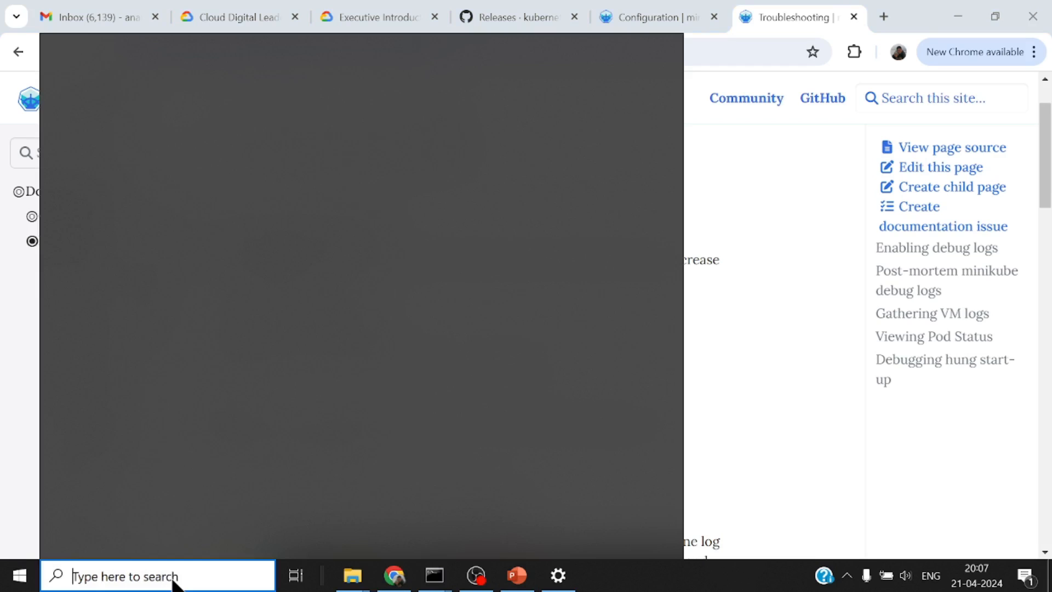
- Search 'virtu' to open VirtualBox Manager and scroll the minikube VM's VBox.log
{"action": "type", "text": "virtu"}
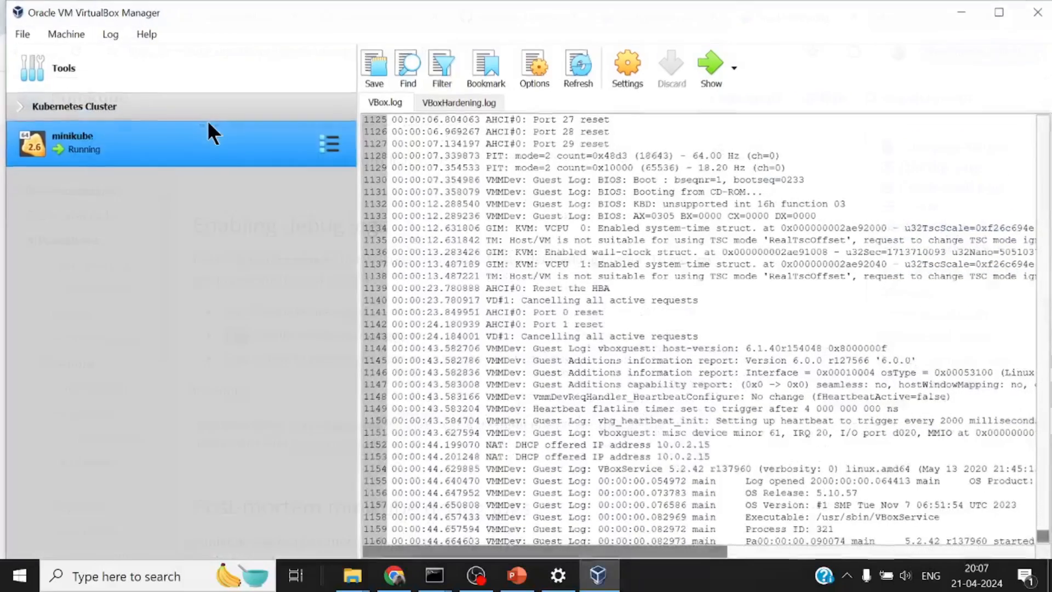
{"action": "mouse_move", "coordinate": [117, 174]}
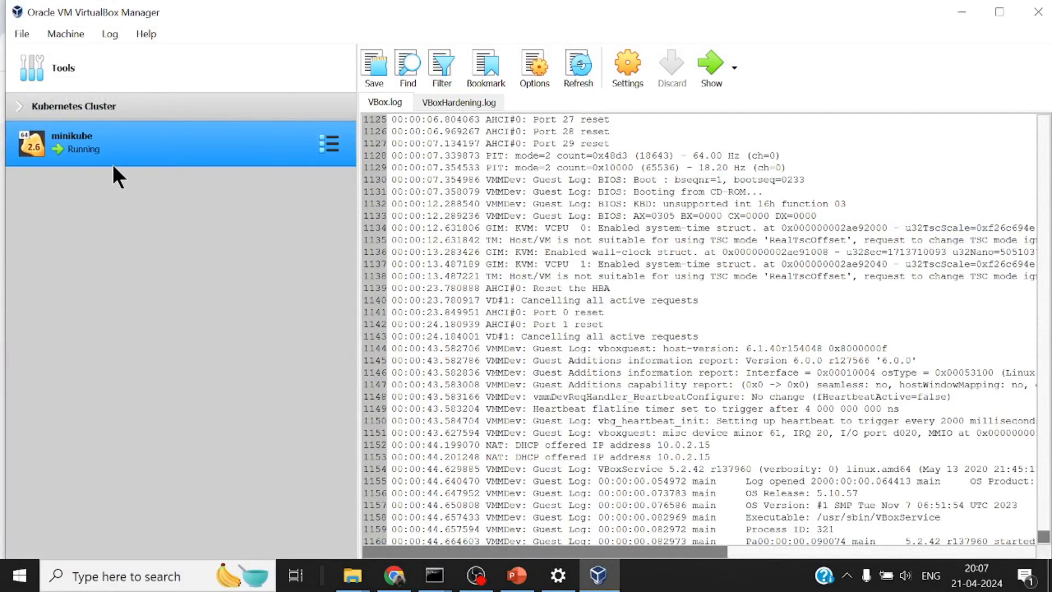
{"action": "mouse_move", "coordinate": [118, 175]}
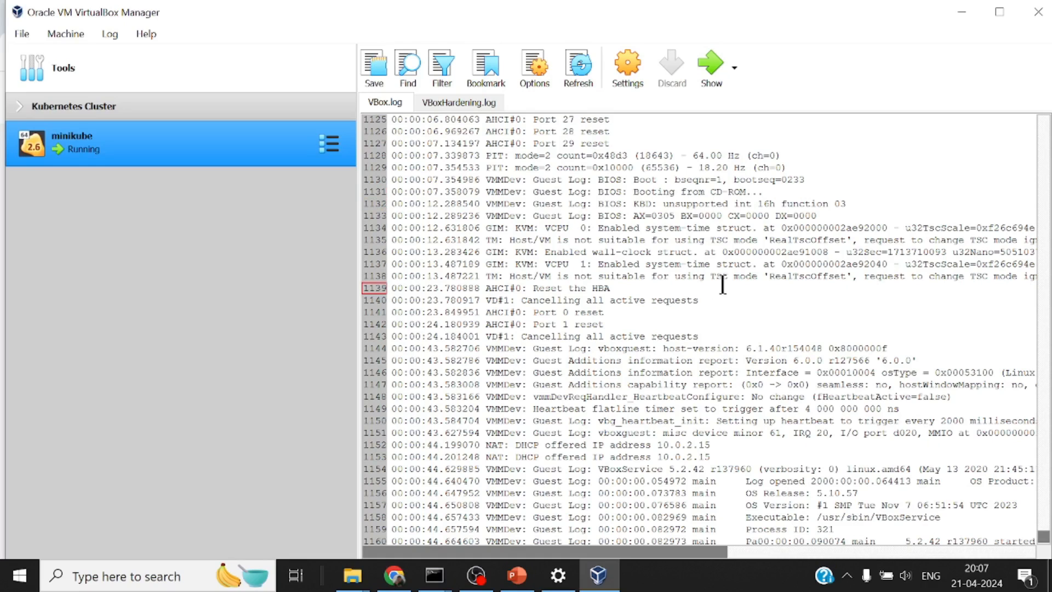
{"action": "scroll", "scroll_direction": "down", "scroll_amount": 3}
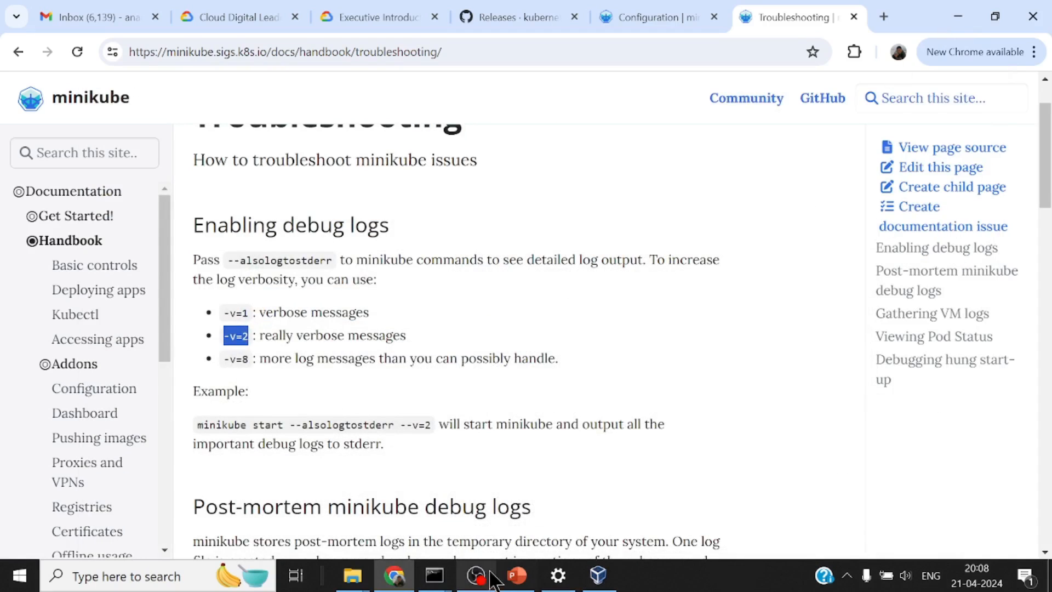
- Run k get nodes and minikube status to confirm the node is Ready and components Running
{"action": "left_click", "coordinate": [434, 575]}
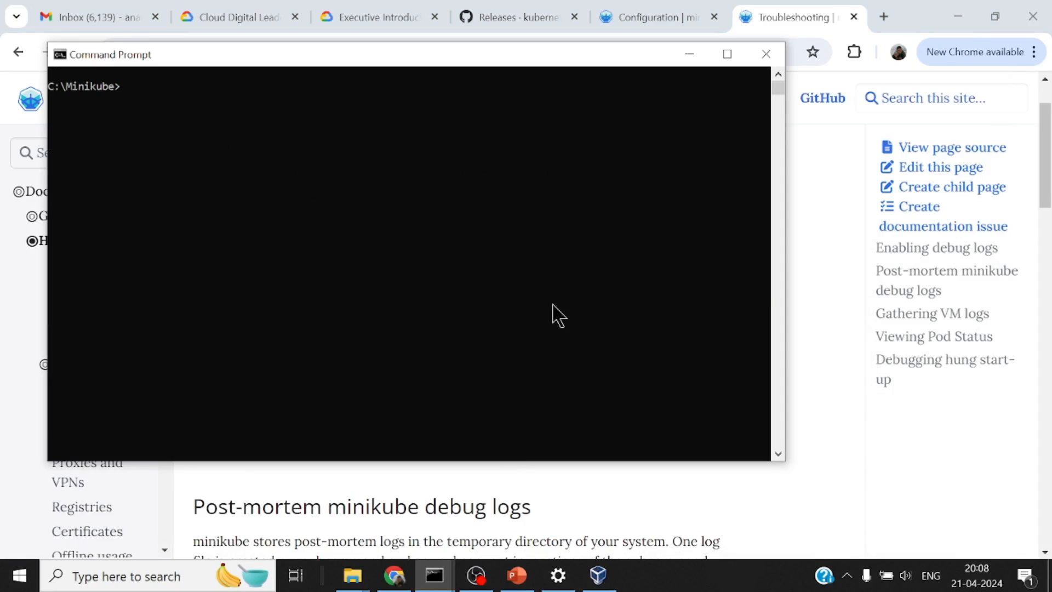
{"action": "type", "text": "k"}
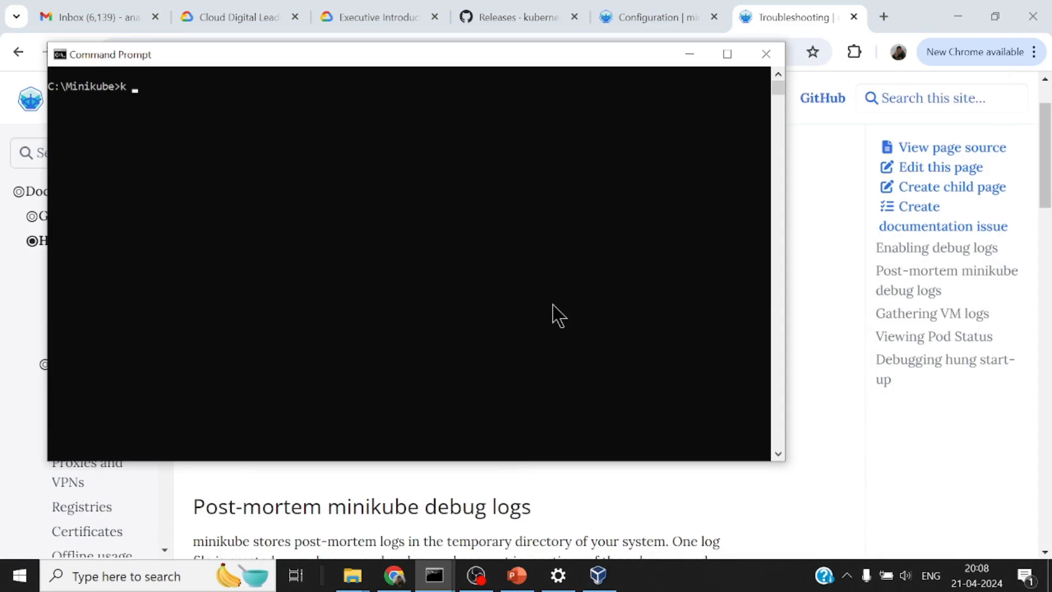
{"action": "type", "text": "get nodes"}
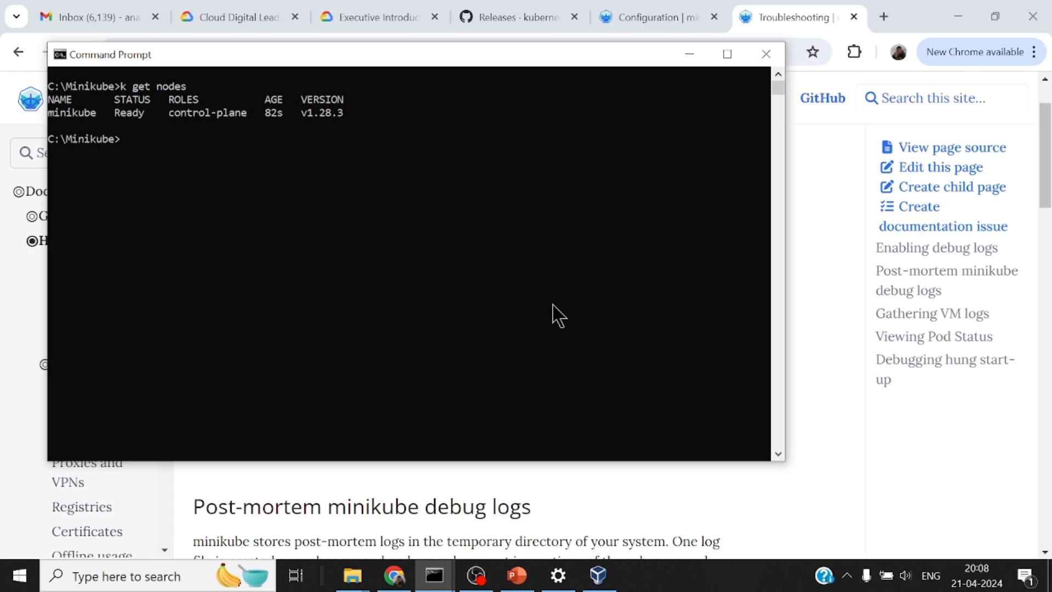
{"action": "type", "text": "mi"}
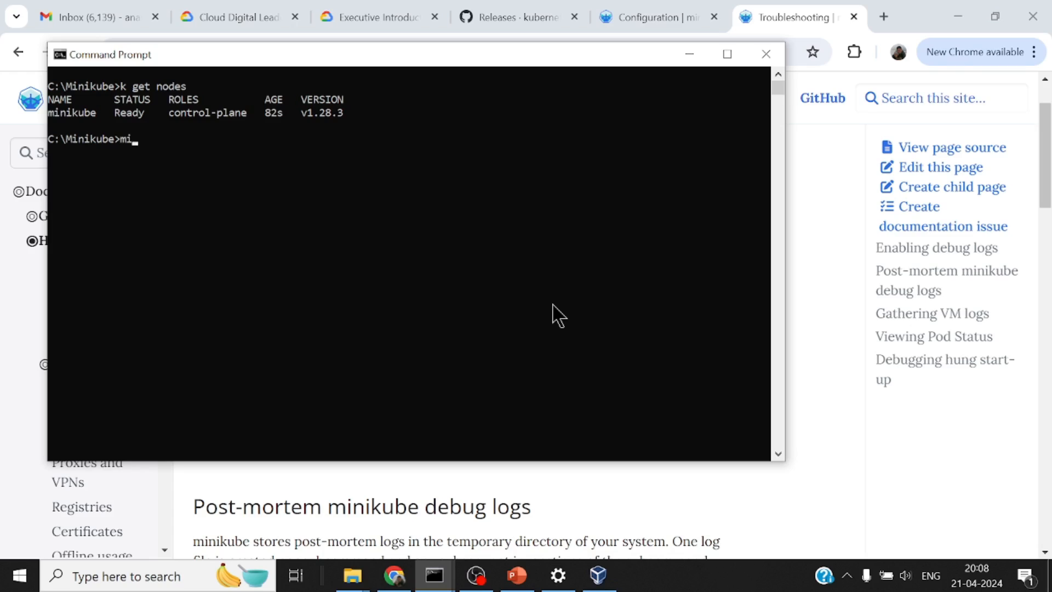
{"action": "type", "text": "nikube status"}
{"action": "type", "text": "k get po -A"}
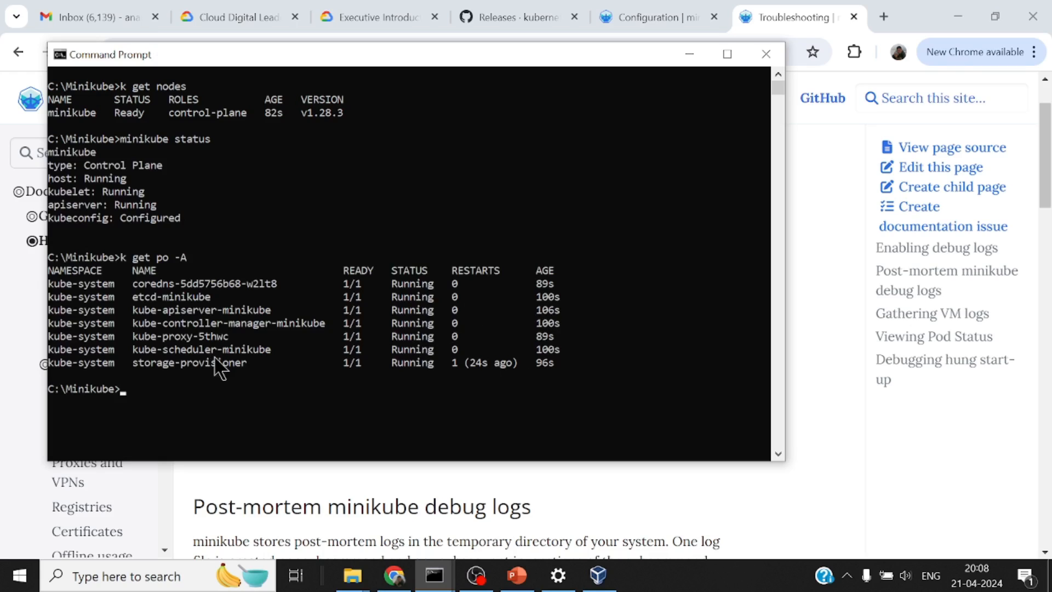
{"action": "mouse_move", "coordinate": [201, 360]}
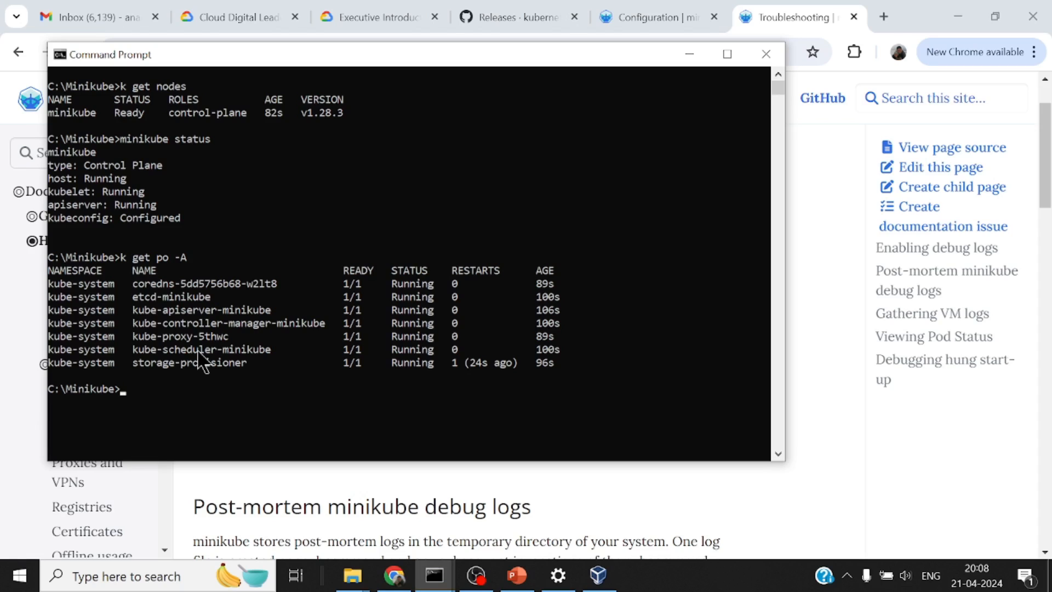
- Begin k run my-pod --image busybox --command -- sh -c, erasing the sleep text typed too early
{"action": "type", "text": "k"}
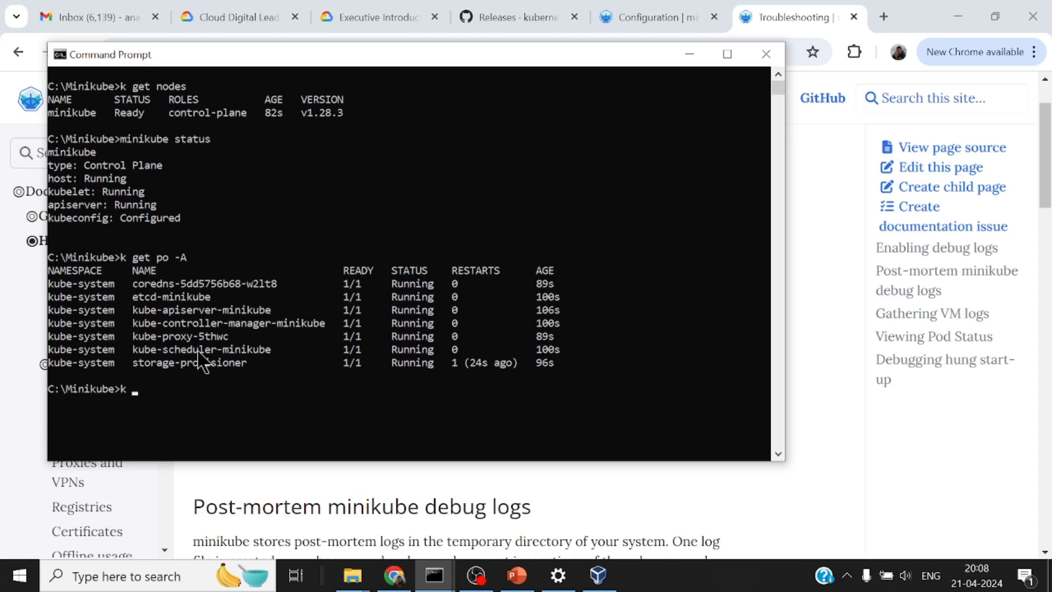
{"action": "type", "text": "run my"}
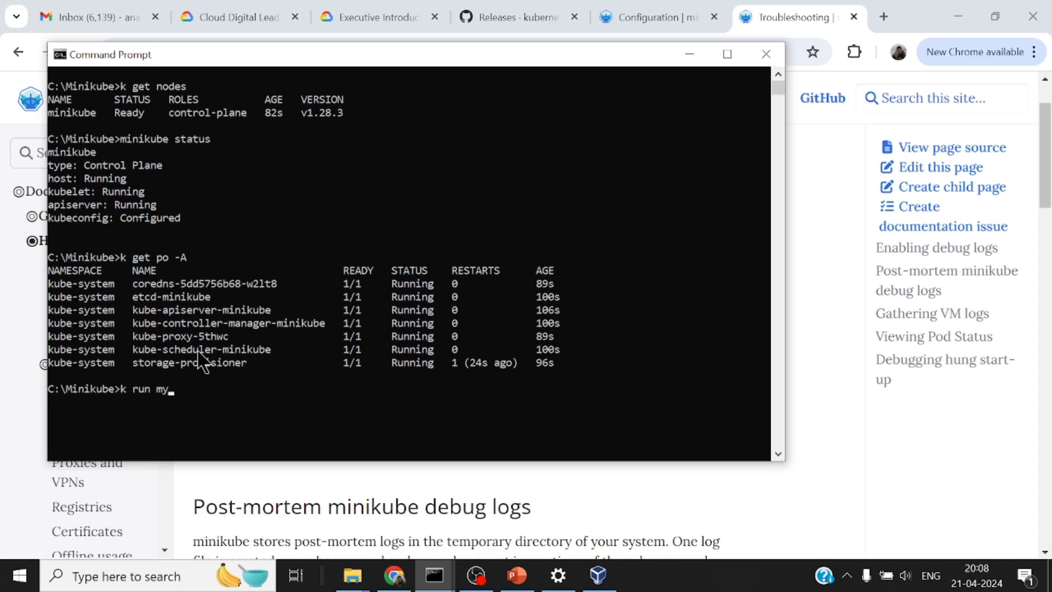
{"action": "type", "text": "-pod --"}
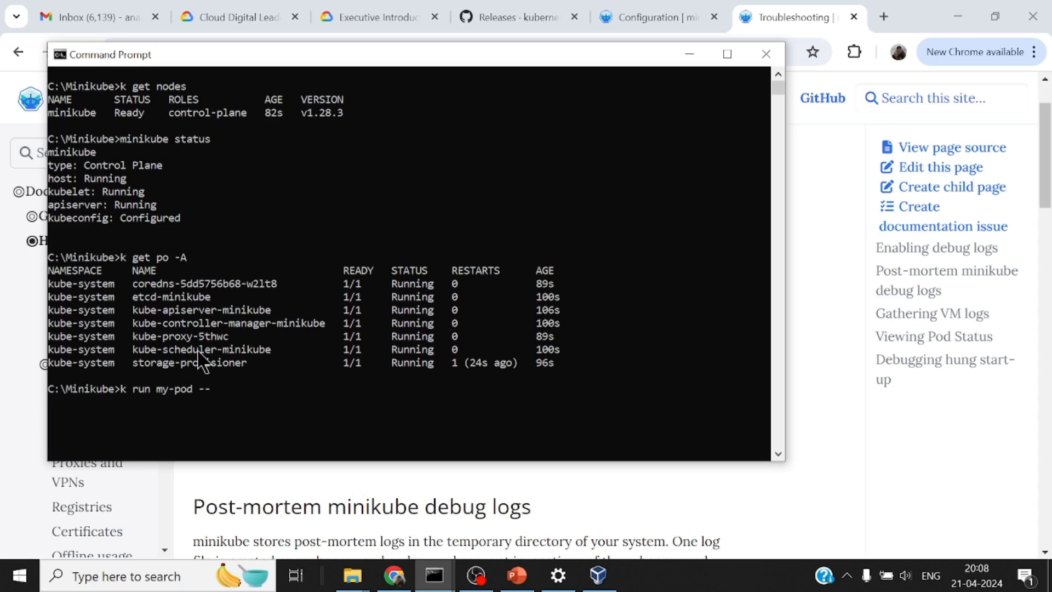
{"action": "type", "text": "image busybox --co"}
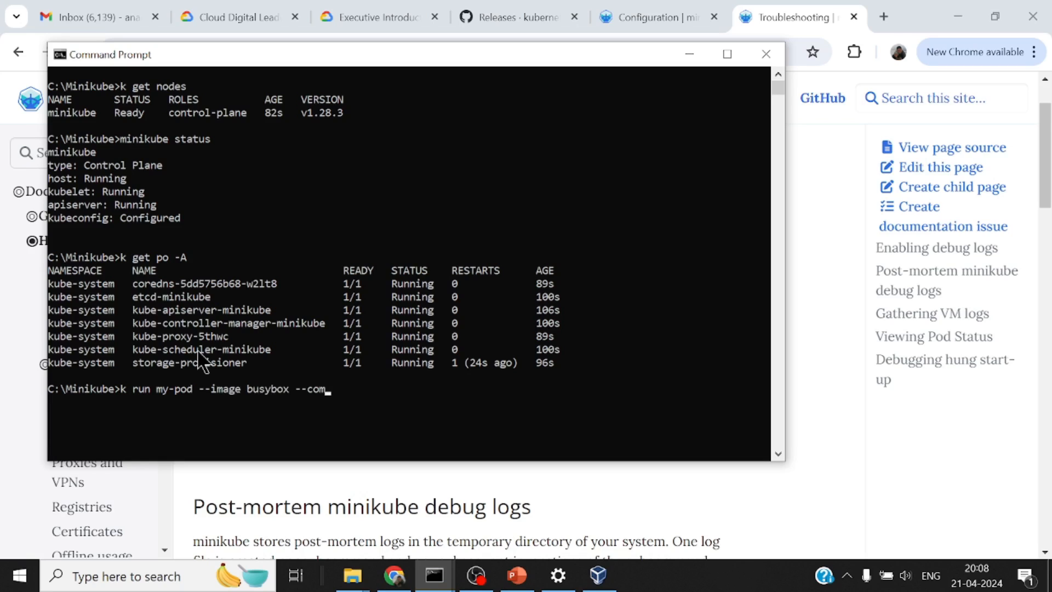
{"action": "type", "text": "mand --"}
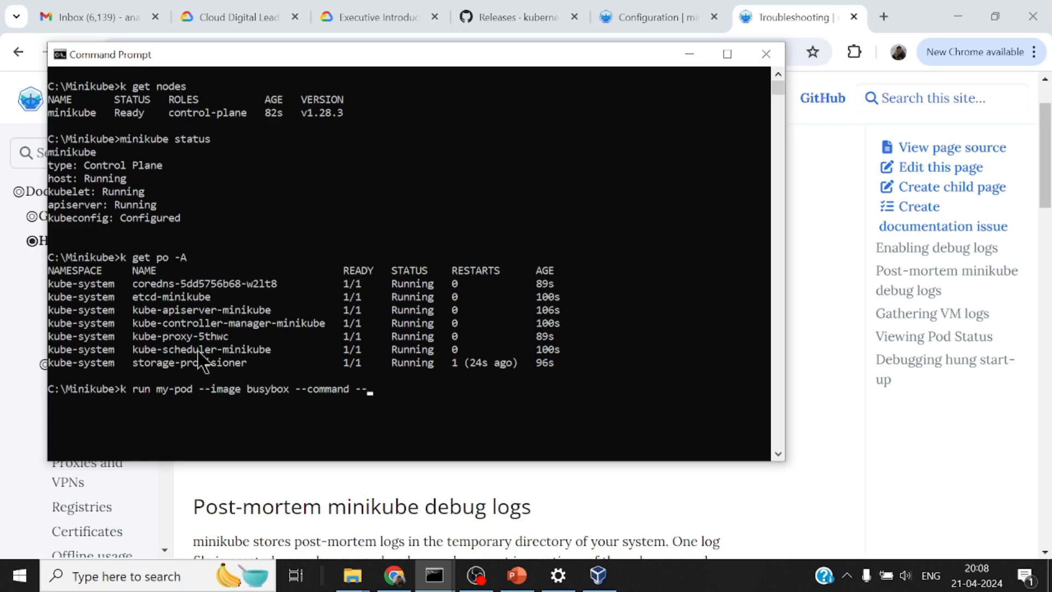
{"action": "type", "text": "sh -c"}
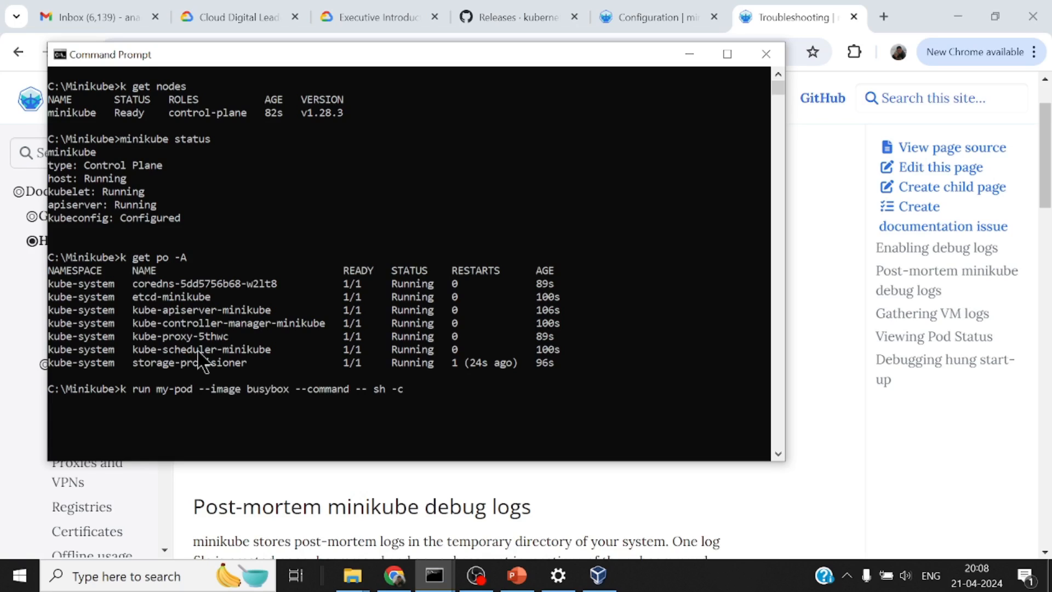
{"action": "type", "text": "\"sleep 1"}
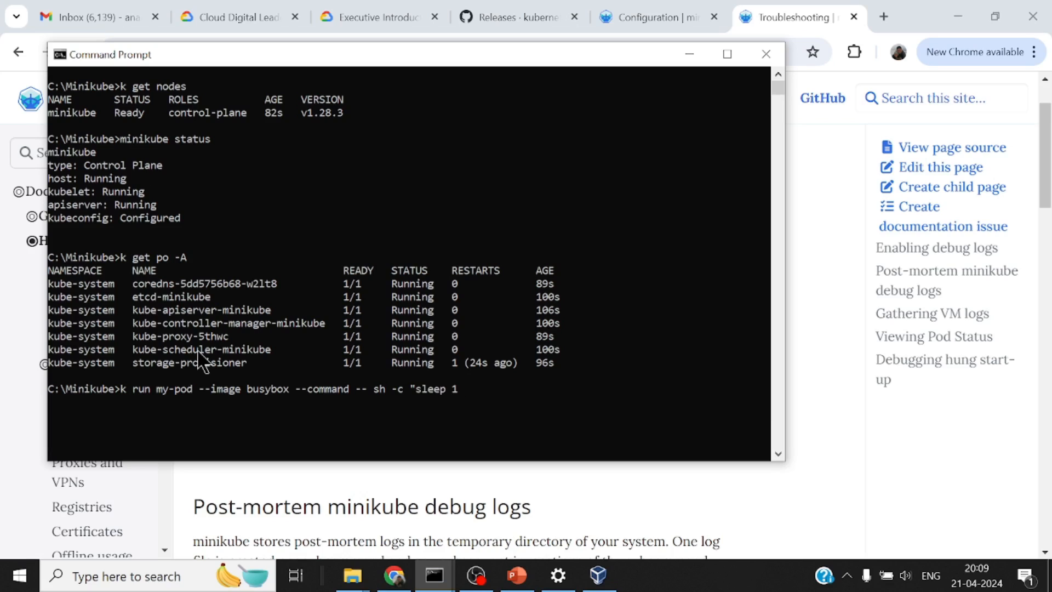
{"action": "key", "text": "Backspace"}
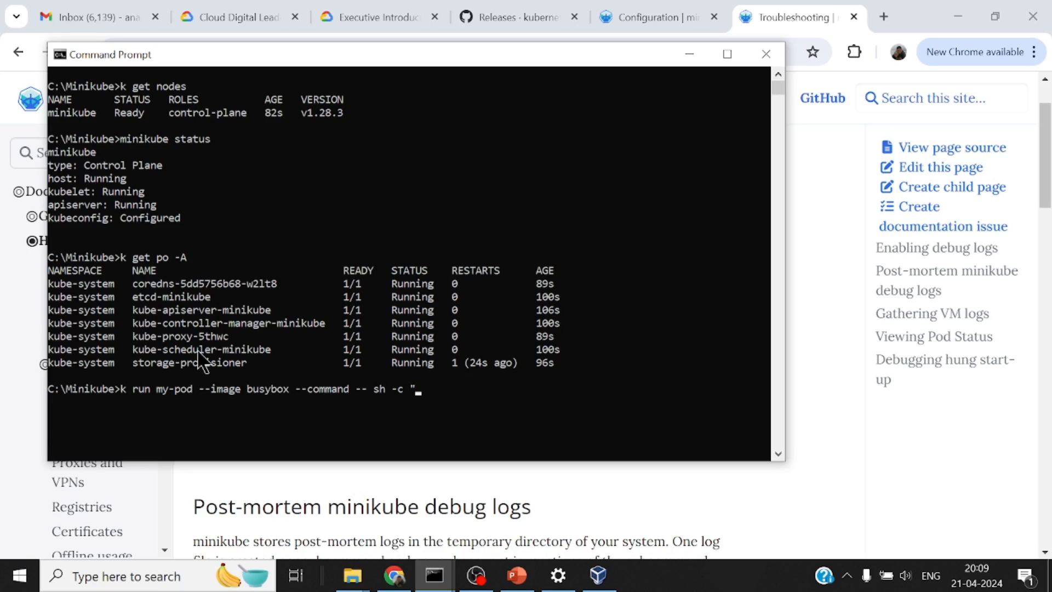
- Finish with "echo 'hello world';sleep 1d", create my-pod, then run k get po
{"action": "type", "text": "echo"}
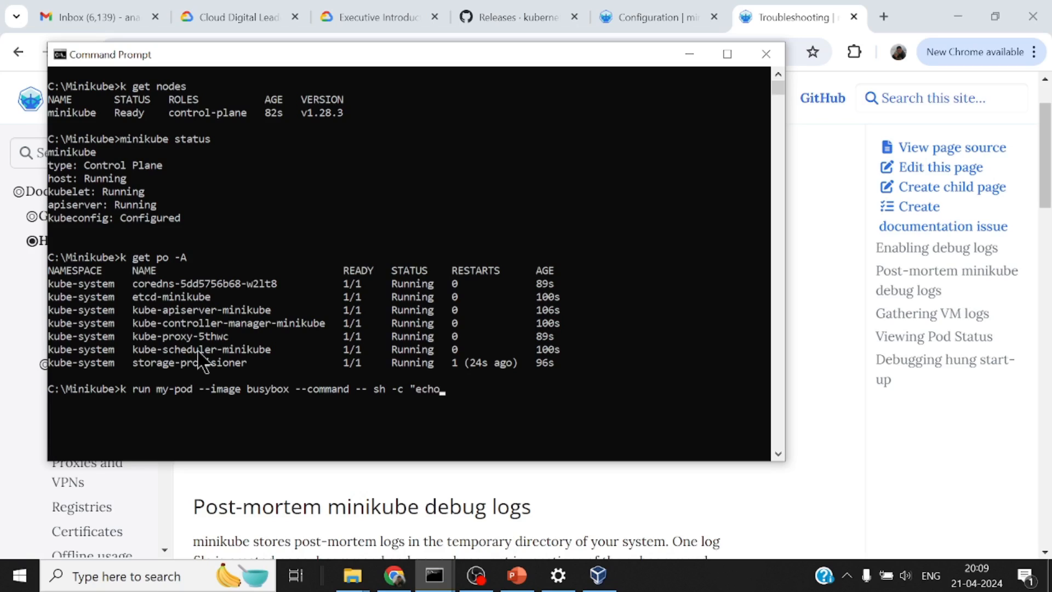
{"action": "type", "text": "'hello wor"}
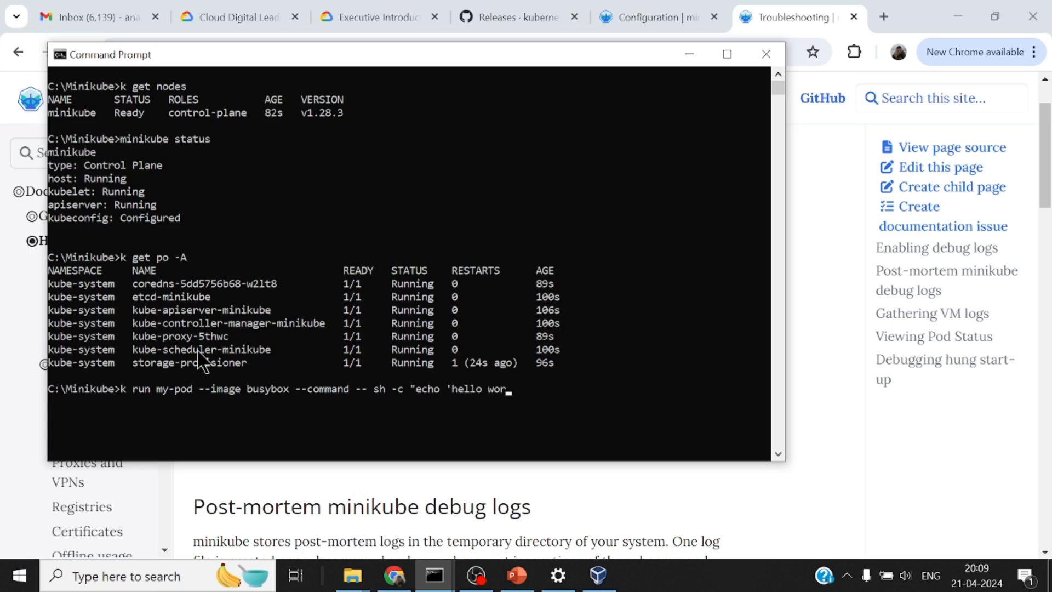
{"action": "type", "text": "ld';s"}
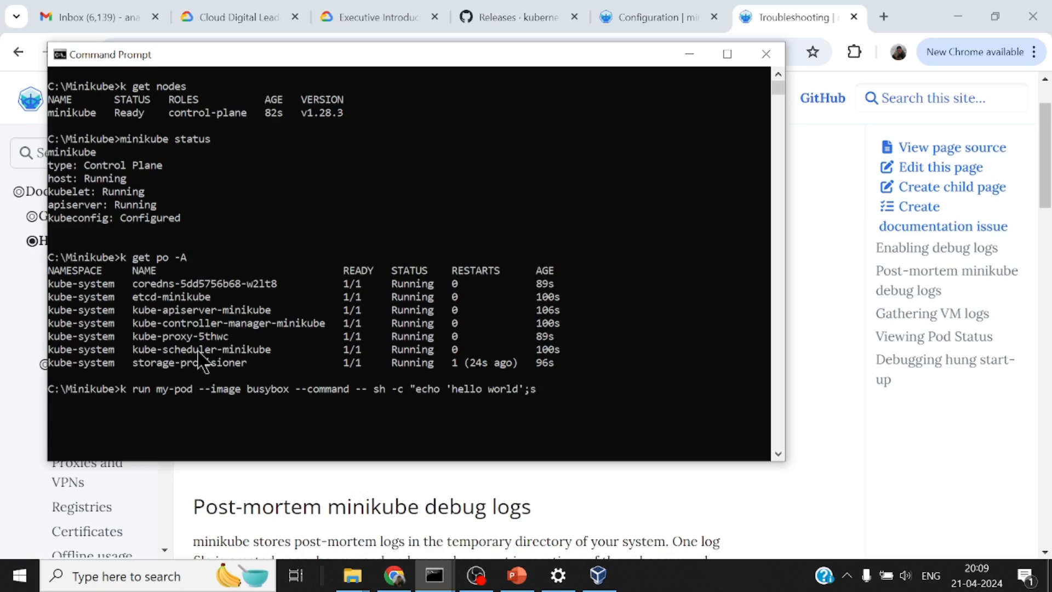
{"action": "type", "text": "leep 1"}
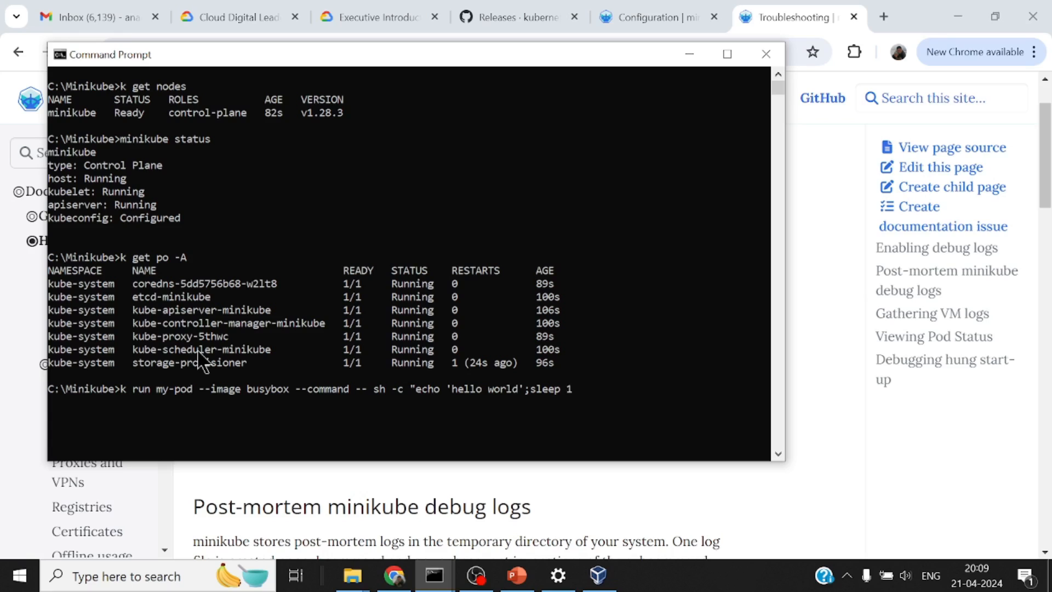
{"action": "type", "text": "d\""}
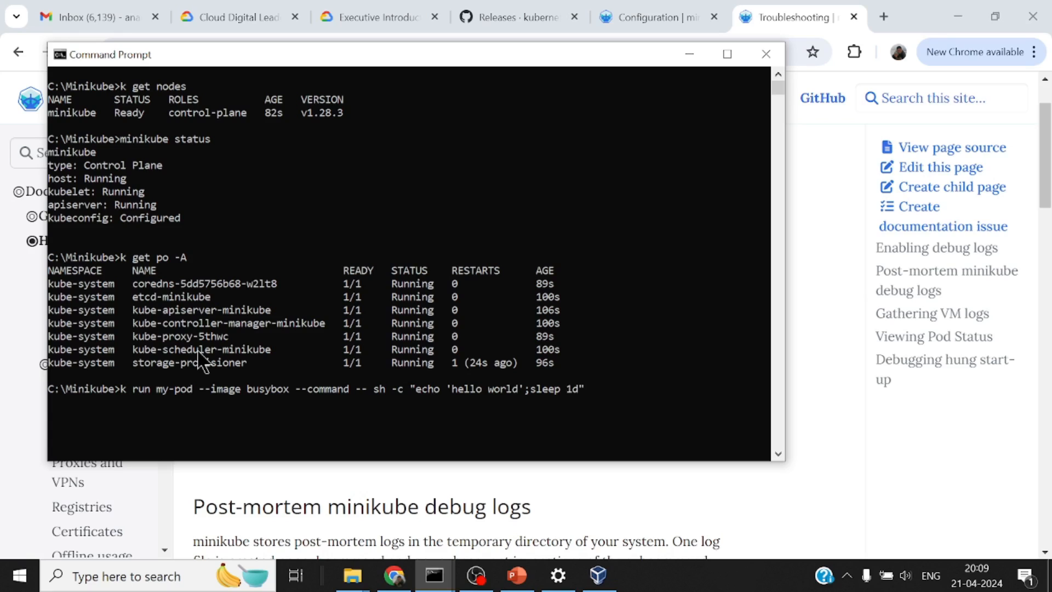
{"action": "key", "text": "enter"}
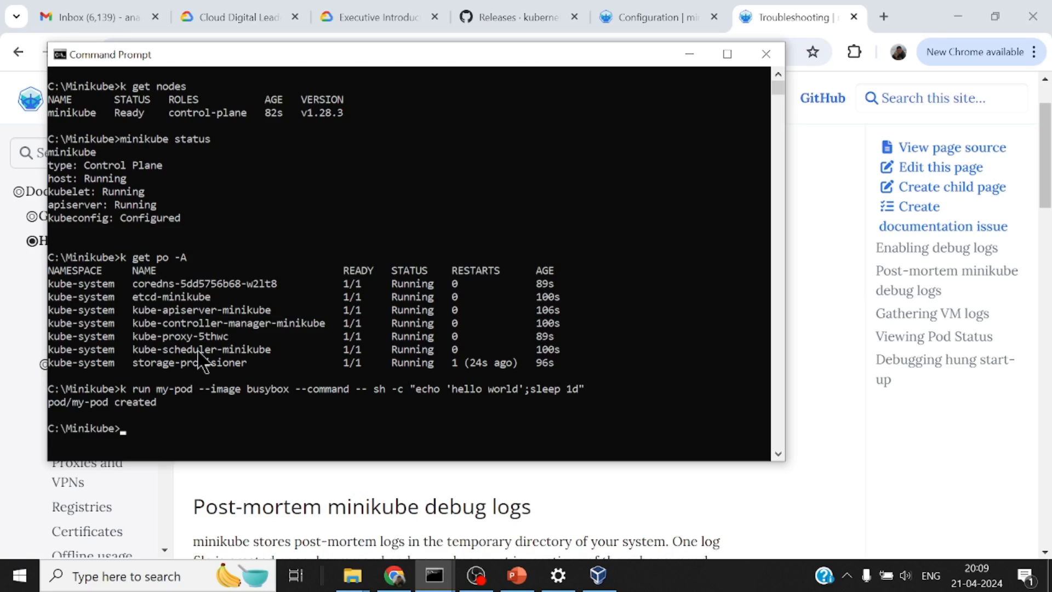
{"action": "type", "text": "k get po"}
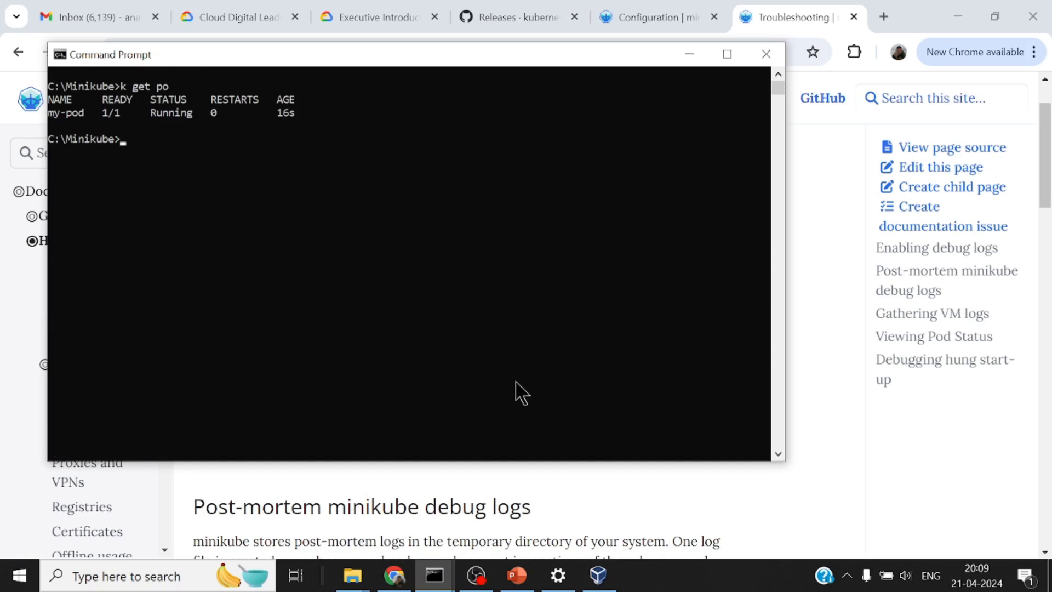
- Show my-pod's logs, which print hello world, then begin the next minikube command
{"action": "type", "text": "k logs my-pod"}
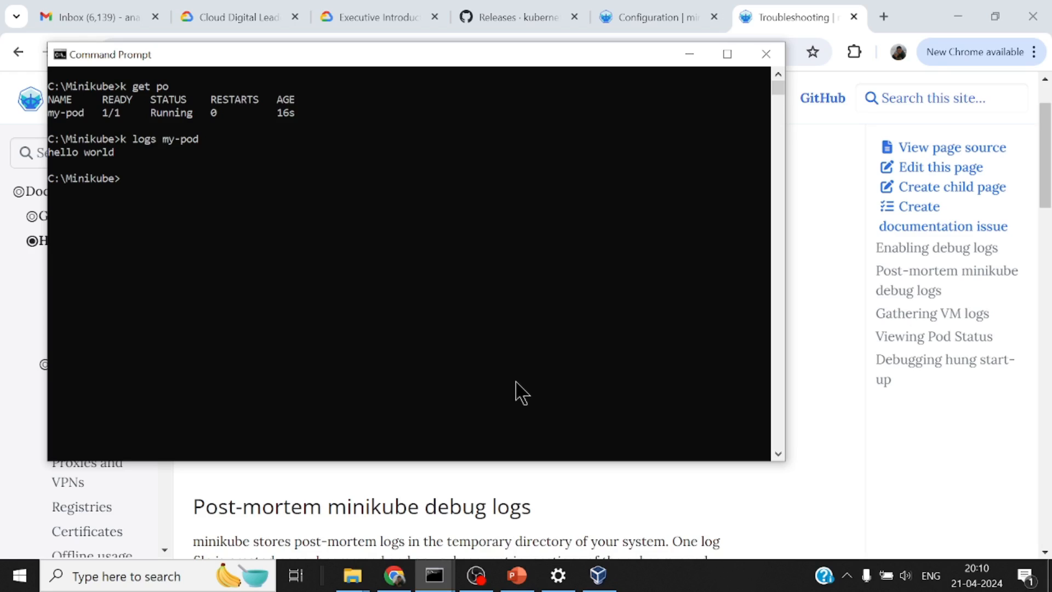
{"action": "type", "text": "minikube"}
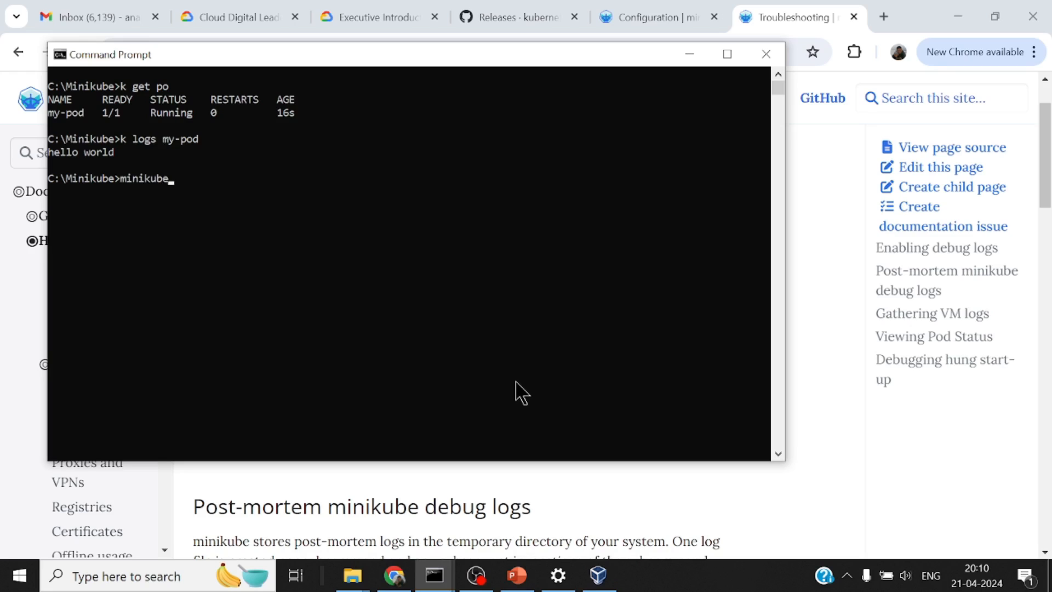
- List minikube addons; only default-storageclass and storage-provisioner show as enabled
{"action": "type", "text": "addons l"}
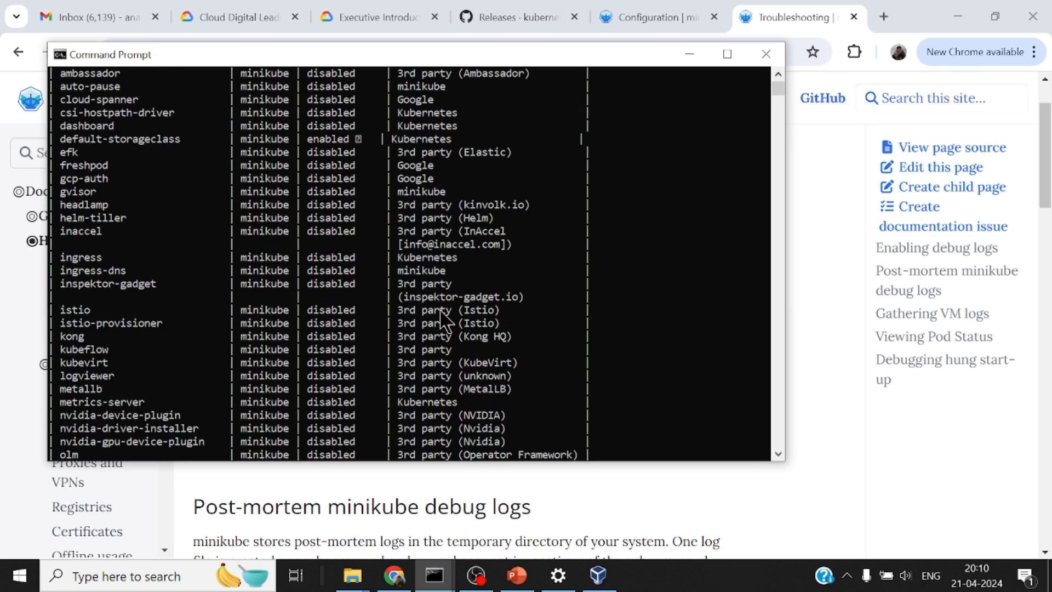
{"action": "scroll", "scroll_direction": "down", "scroll_amount": 3}
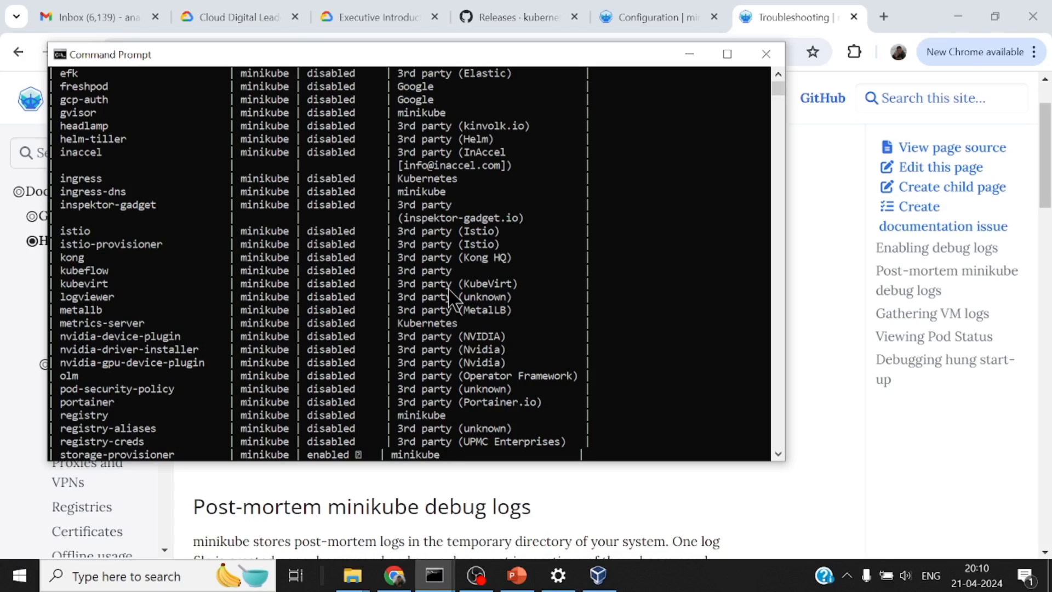
{"action": "scroll", "scroll_direction": "down", "scroll_amount": 3}
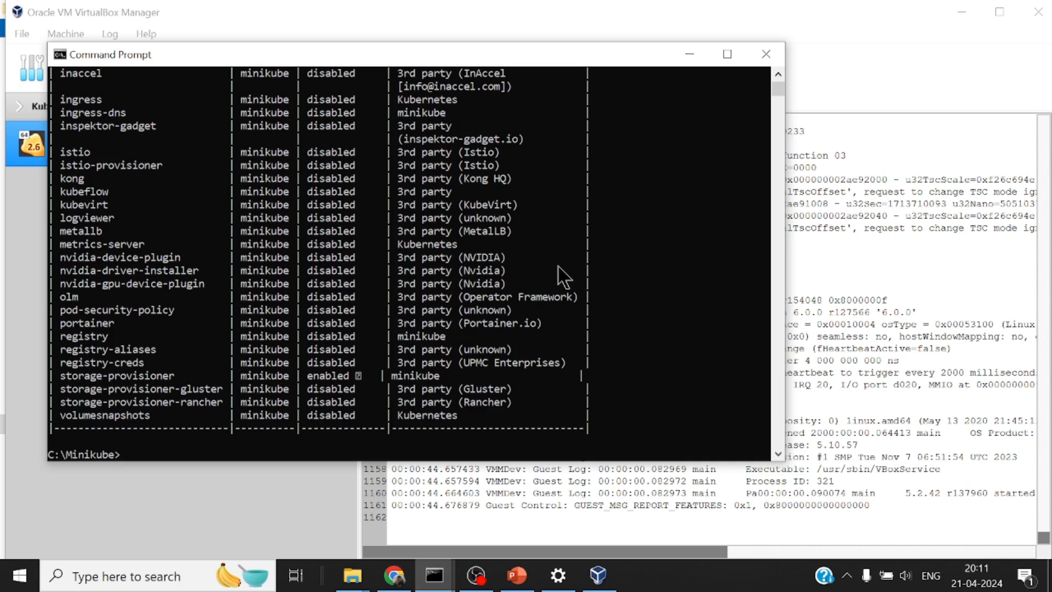
- Clear the console, stop the minikube node, then delete the minikube cluster
{"action": "type", "text": "clear"}
{"action": "type", "text": "minikube stop"}
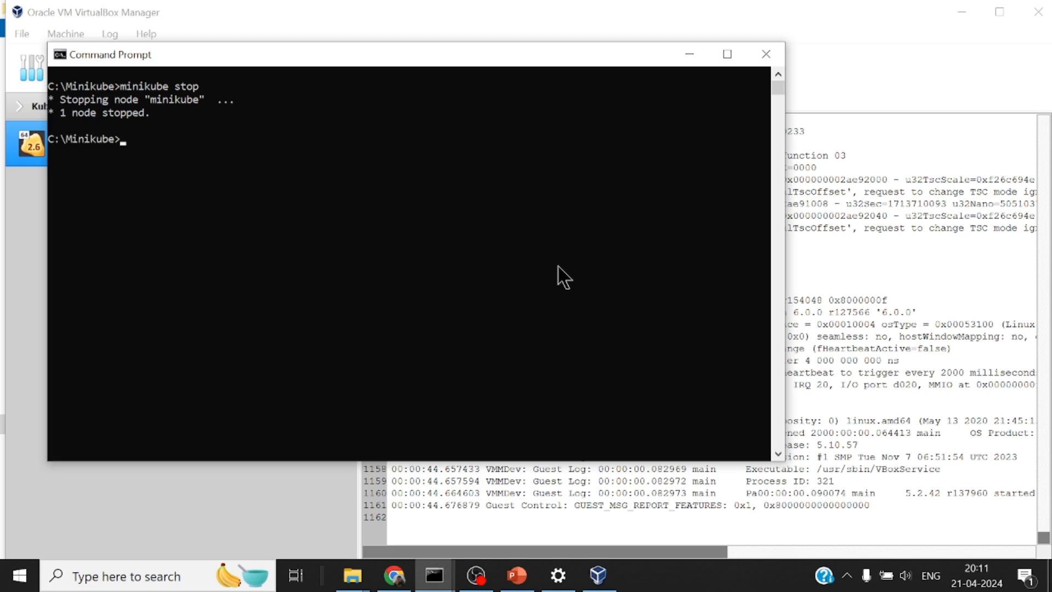
{"action": "type", "text": "m"}
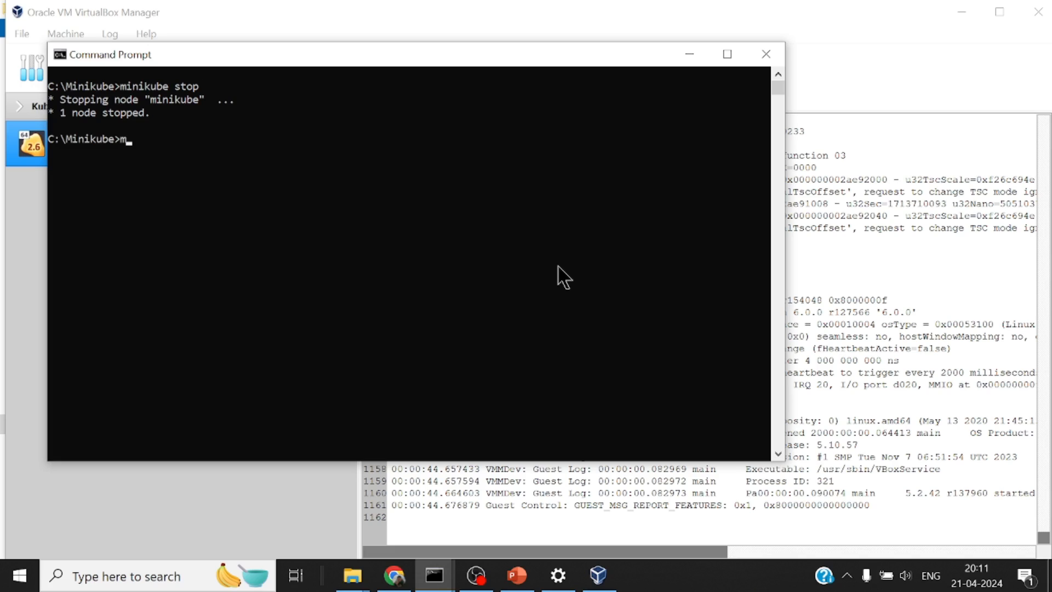
{"action": "type", "text": "minikube delete"}
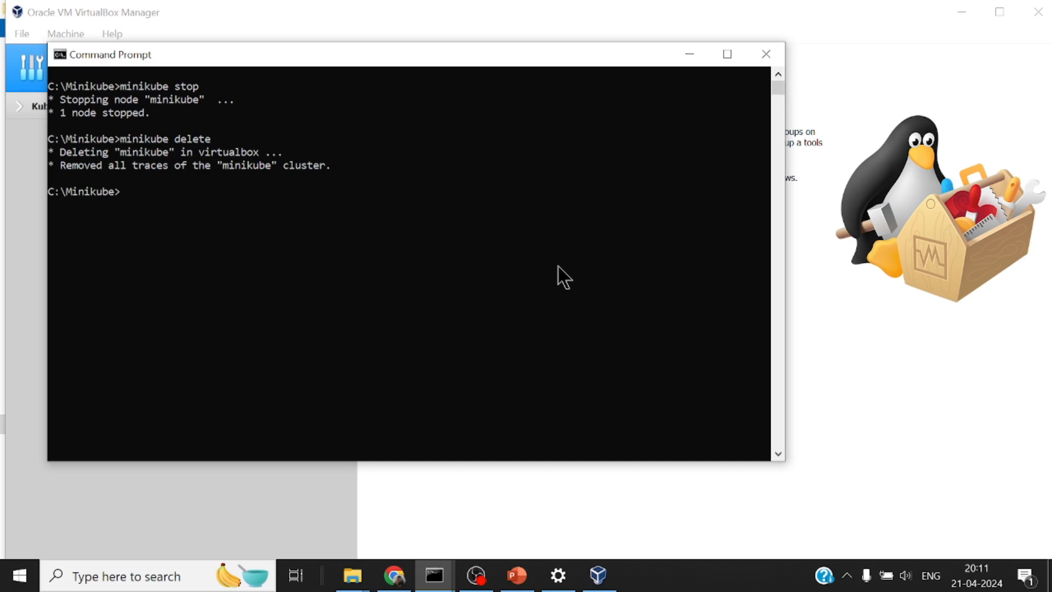
{"action": "mouse_move", "coordinate": [351, 575]}
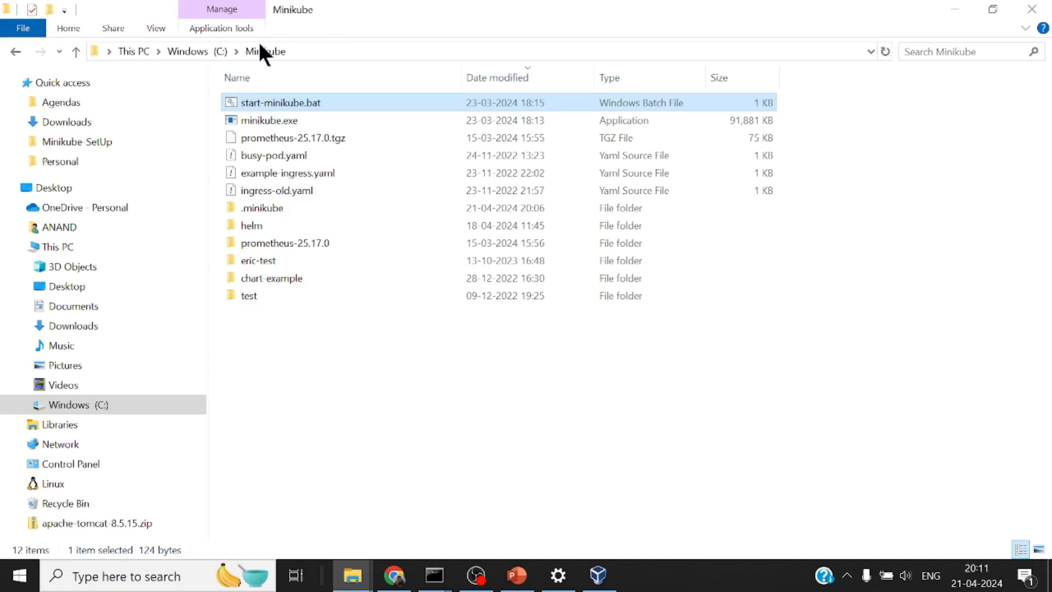
{"action": "mouse_move", "coordinate": [277, 207]}
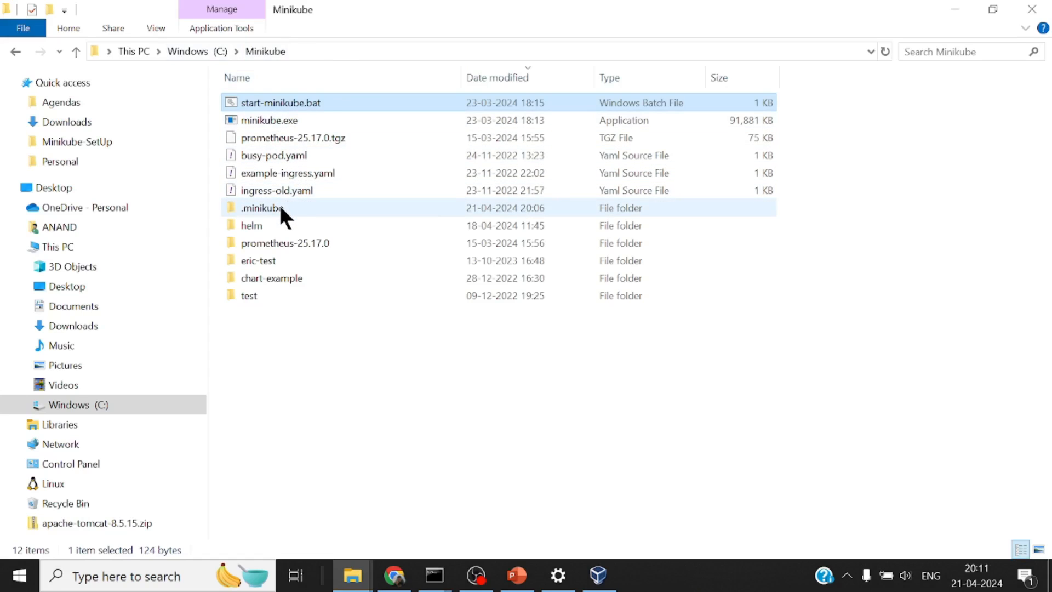
- Inspect and delete the .minikube folder under C:\Minikube
{"action": "double_click", "coordinate": [262, 208]}
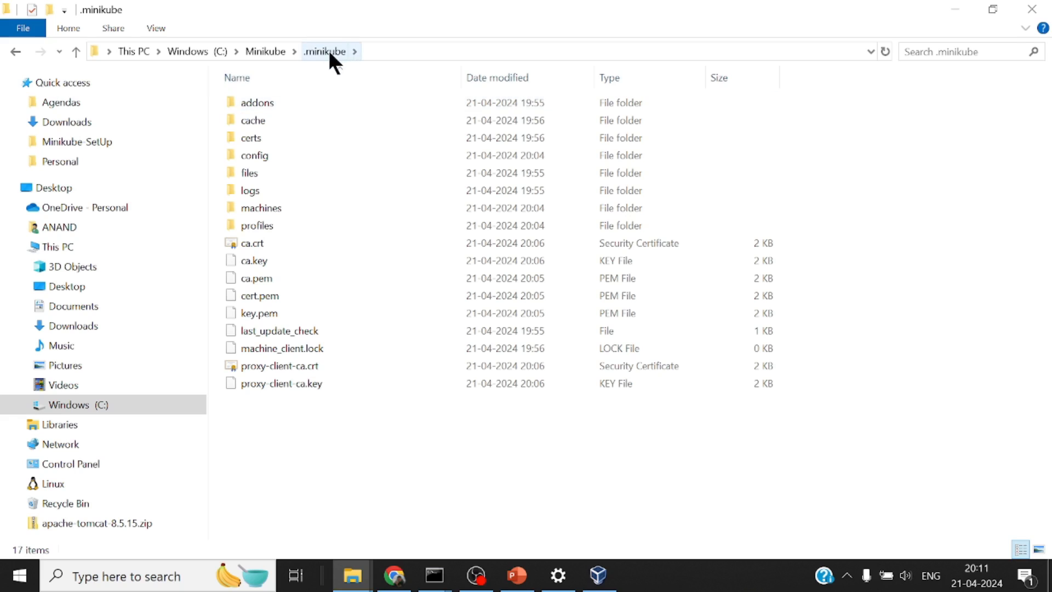
{"action": "left_click", "coordinate": [265, 52]}
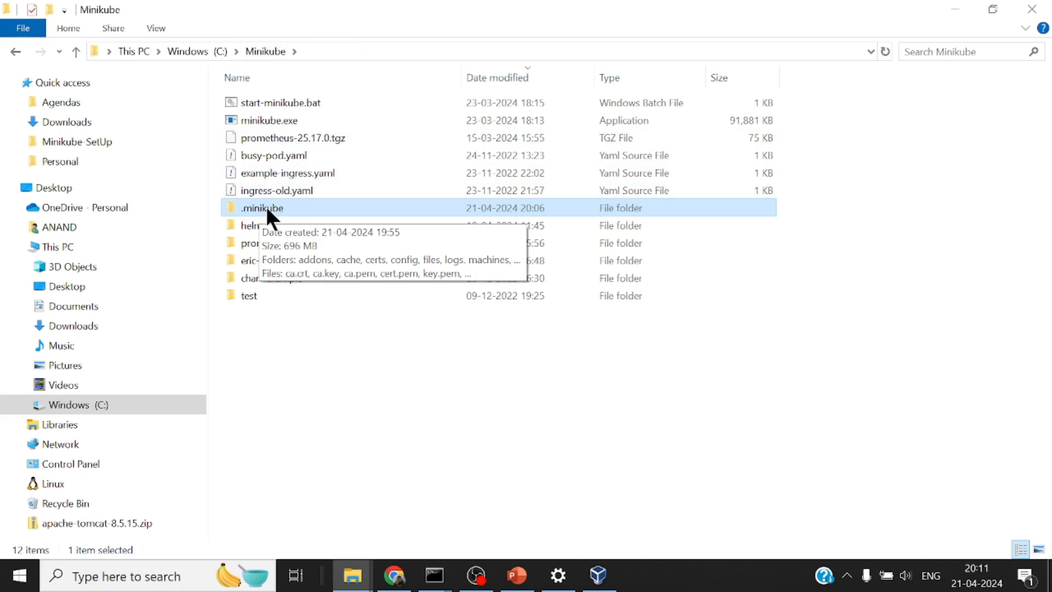
{"action": "right_click", "coordinate": [262, 207]}
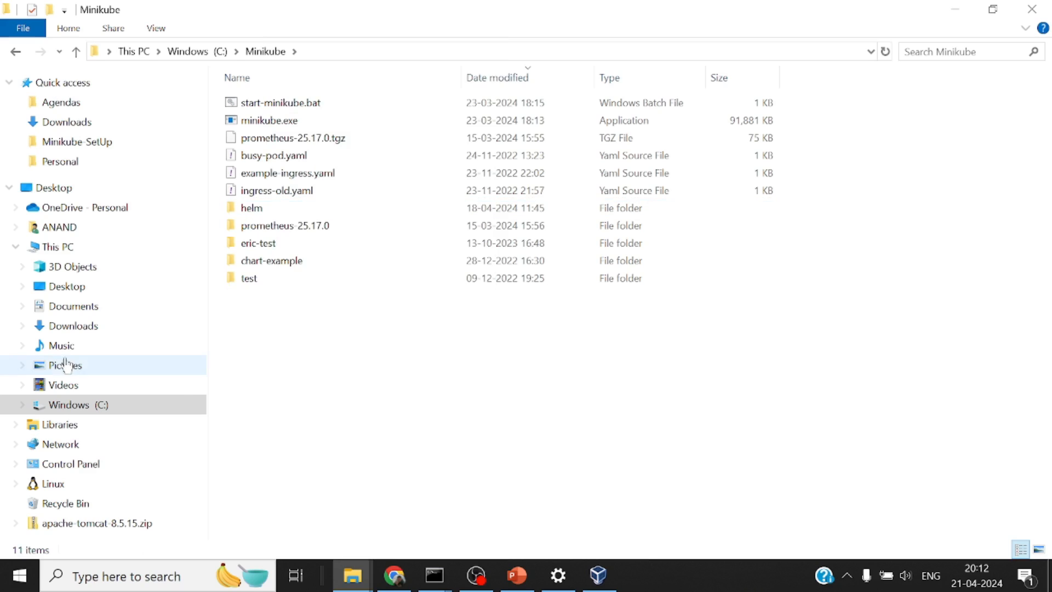
- Inspect and delete the .kube folder in the user's home folder
{"action": "left_click", "coordinate": [58, 226]}
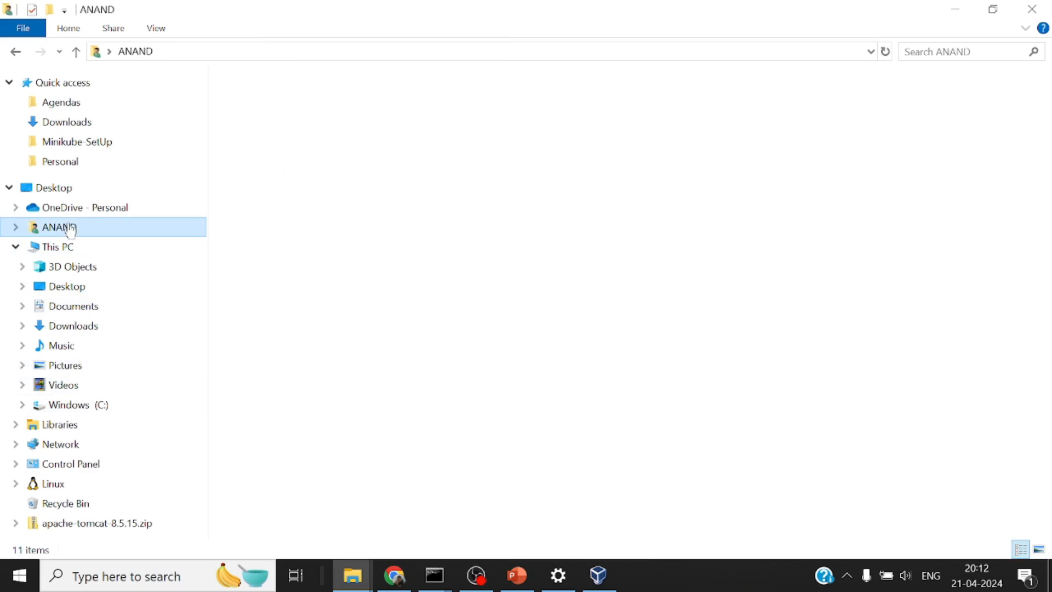
{"action": "left_click", "coordinate": [57, 227]}
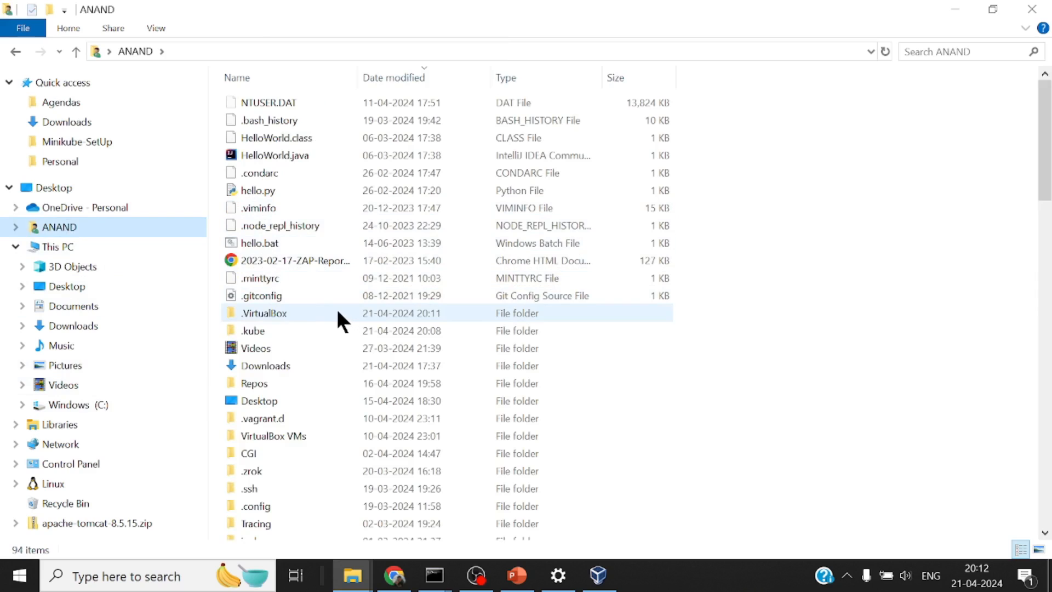
{"action": "left_click", "coordinate": [253, 329]}
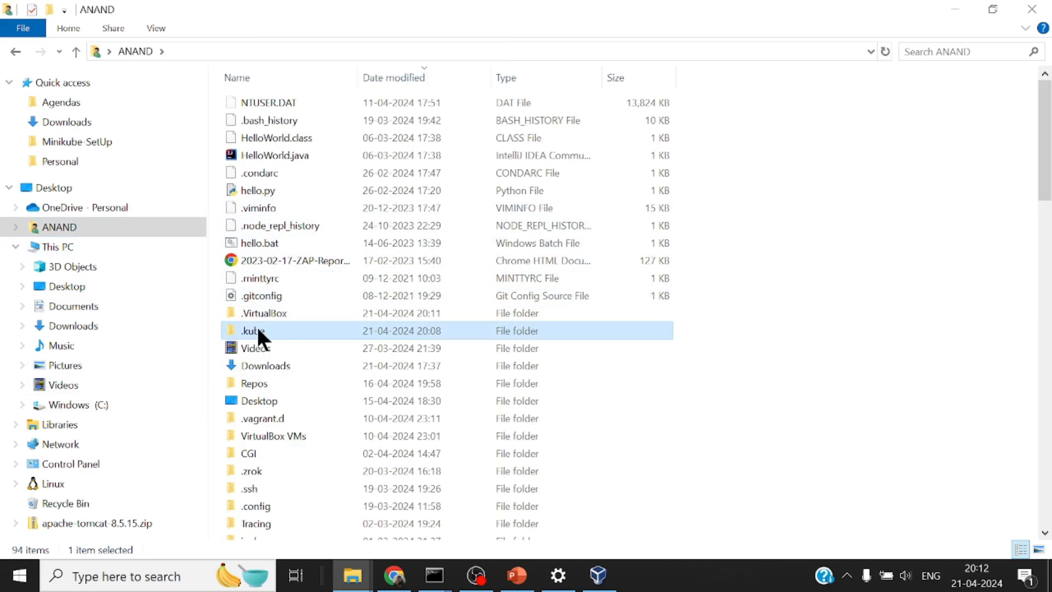
{"action": "double_click", "coordinate": [253, 330]}
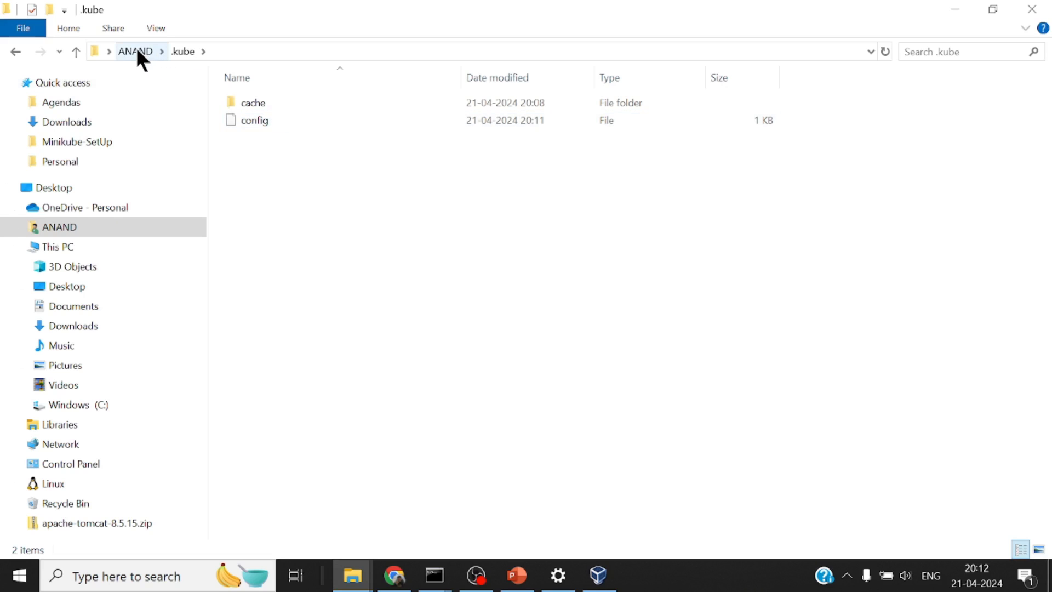
{"action": "left_click", "coordinate": [135, 51]}
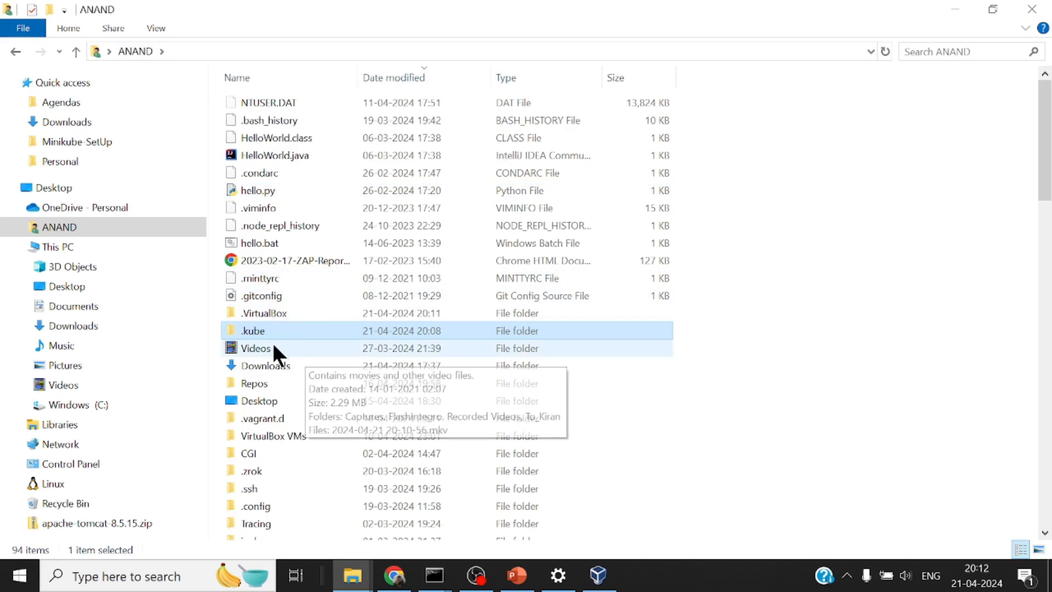
{"action": "right_click", "coordinate": [253, 330]}
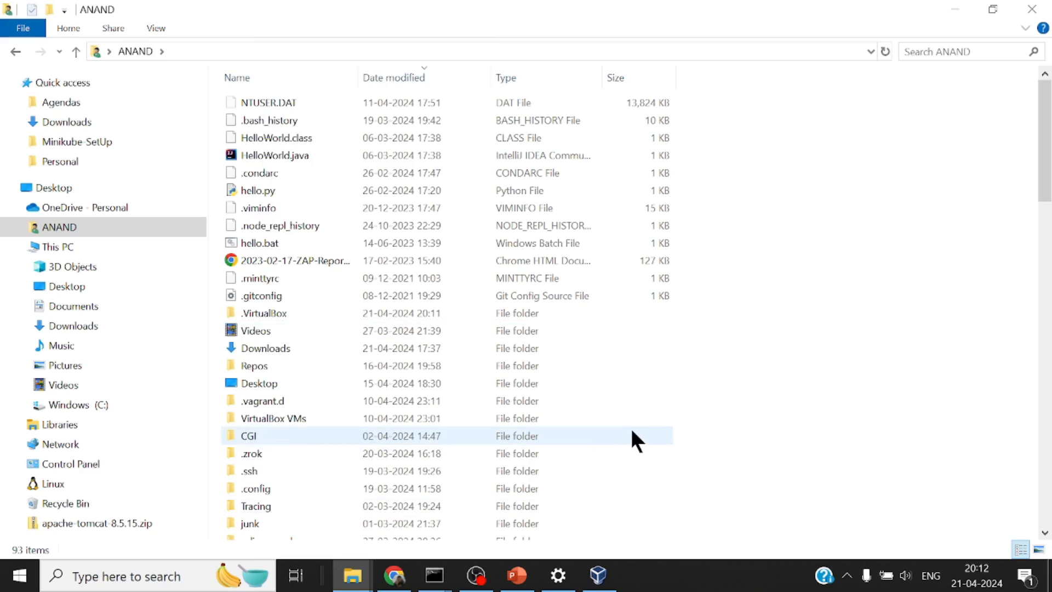
- Bring up VirtualBox Manager to confirm no minikube VM remains listed
{"action": "left_click", "coordinate": [596, 575]}
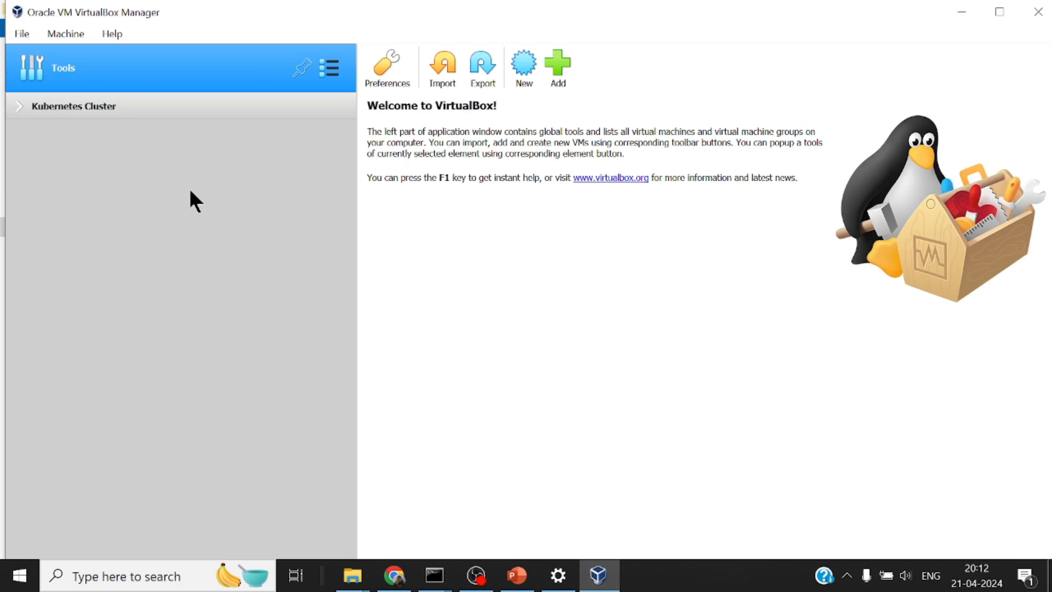
{"action": "mouse_move", "coordinate": [212, 198]}
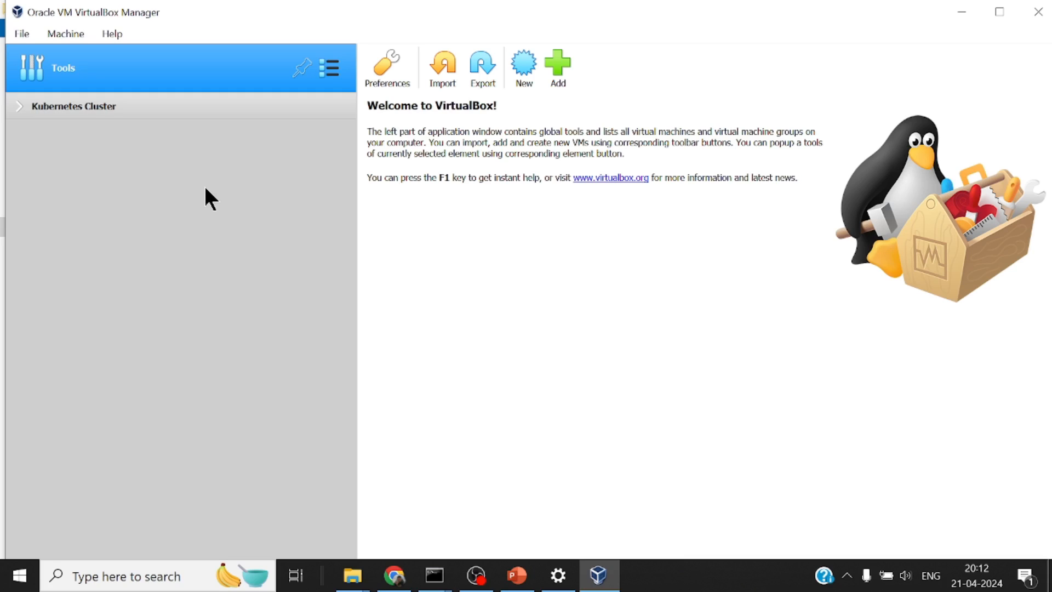
{"action": "mouse_move", "coordinate": [308, 228]}
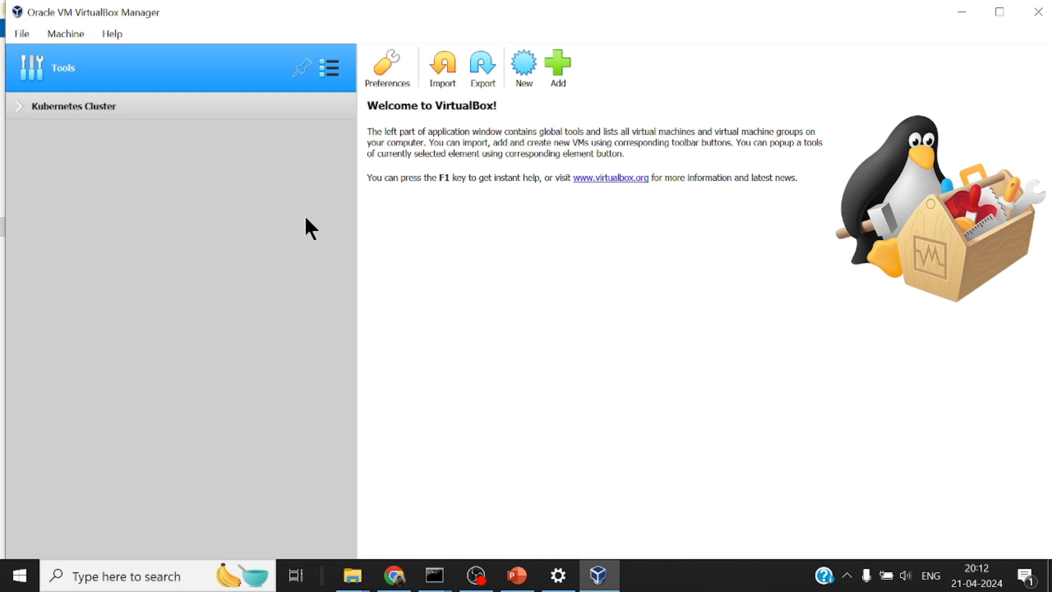